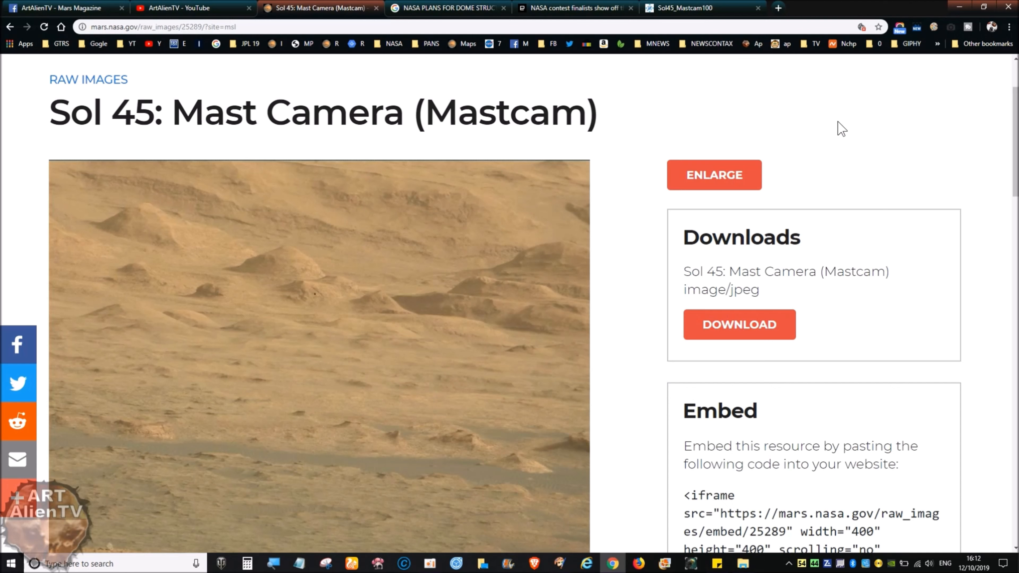
pyautogui.moveTo(833, 119)
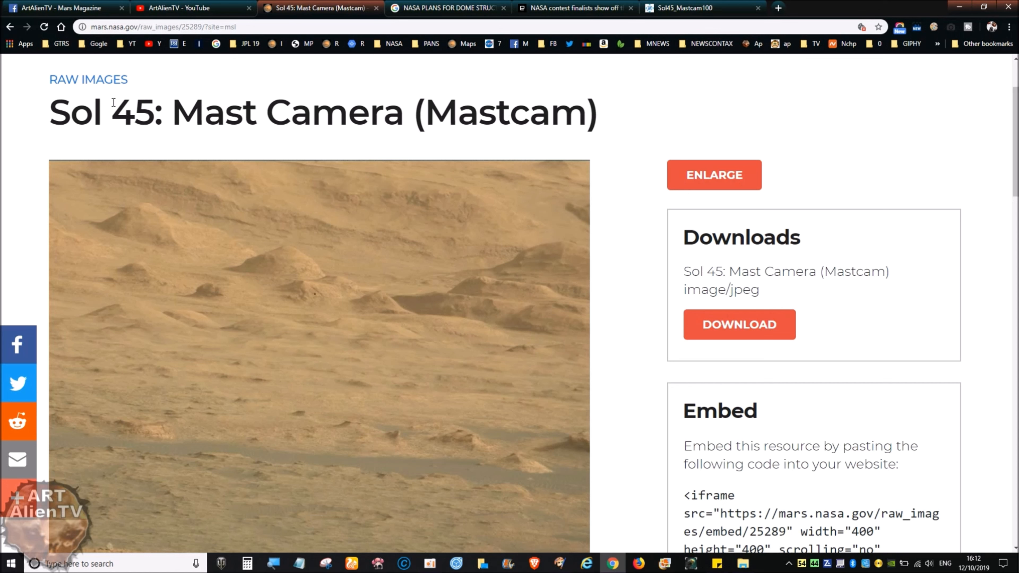
pyautogui.moveTo(599, 431)
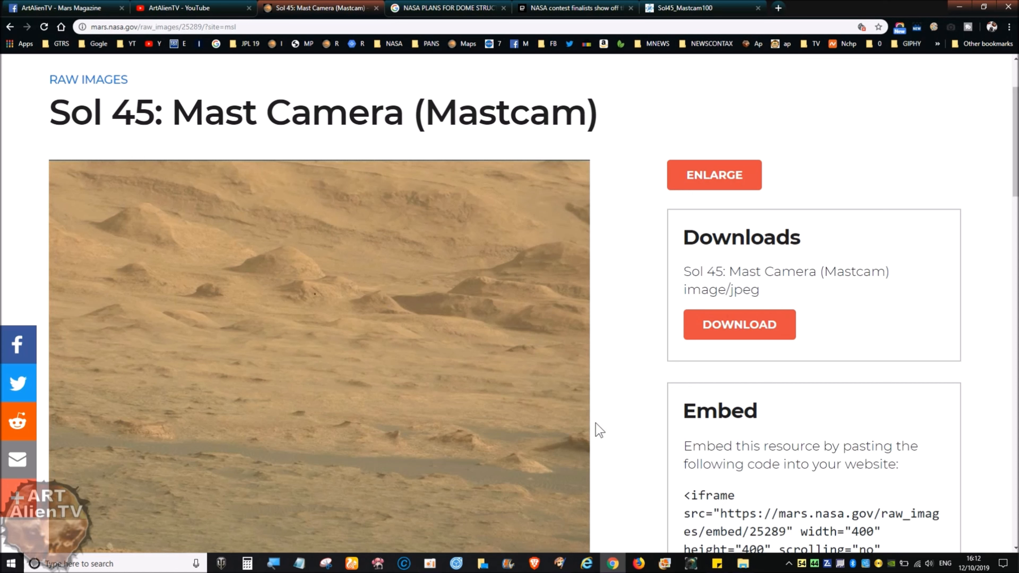
# Move from the Engadget habitat article to the Sol45_Mastcam100 panorama zoomed on the butte
pyautogui.scroll(-3)
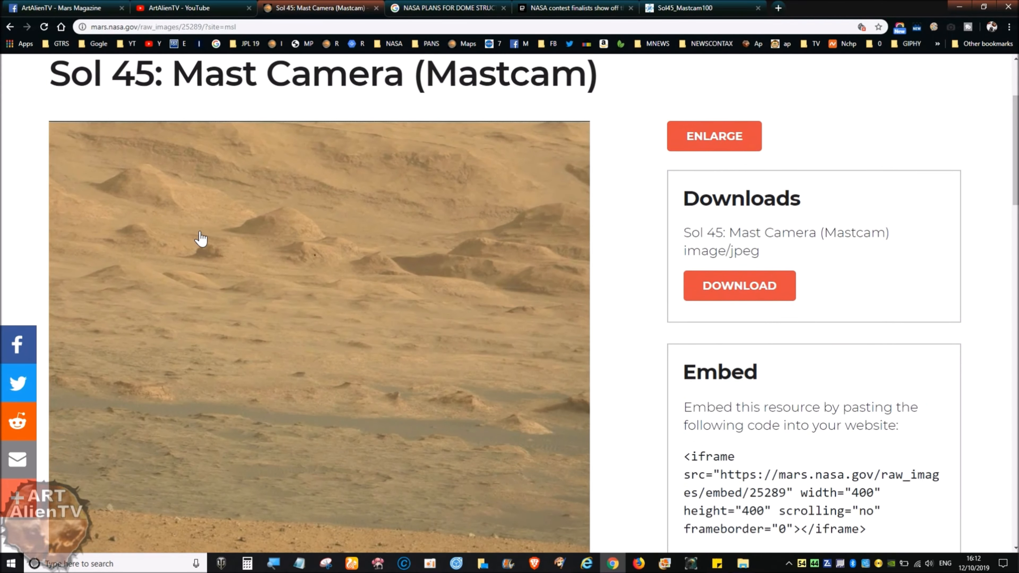
pyautogui.moveTo(321, 203)
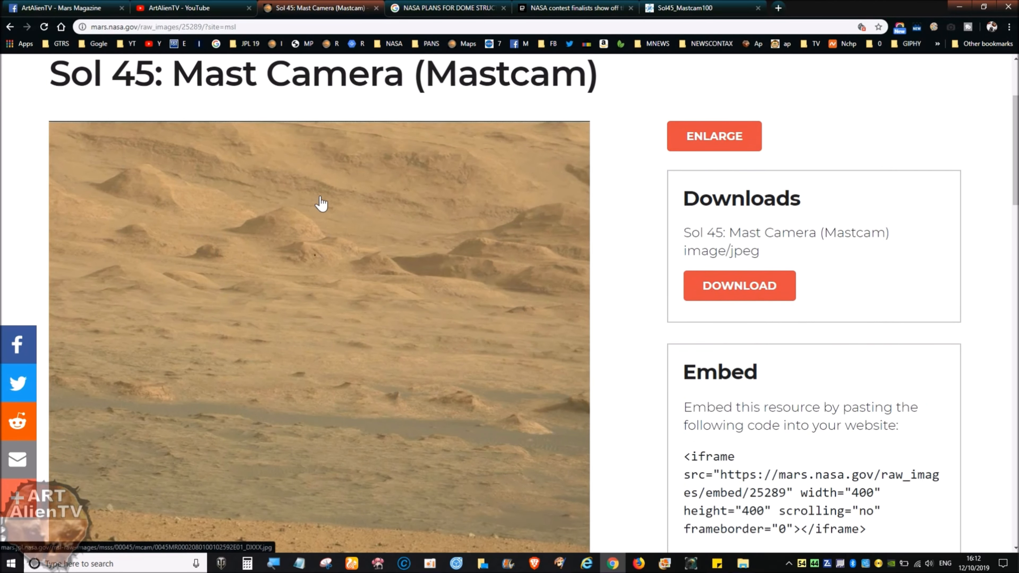
pyautogui.moveTo(302, 180)
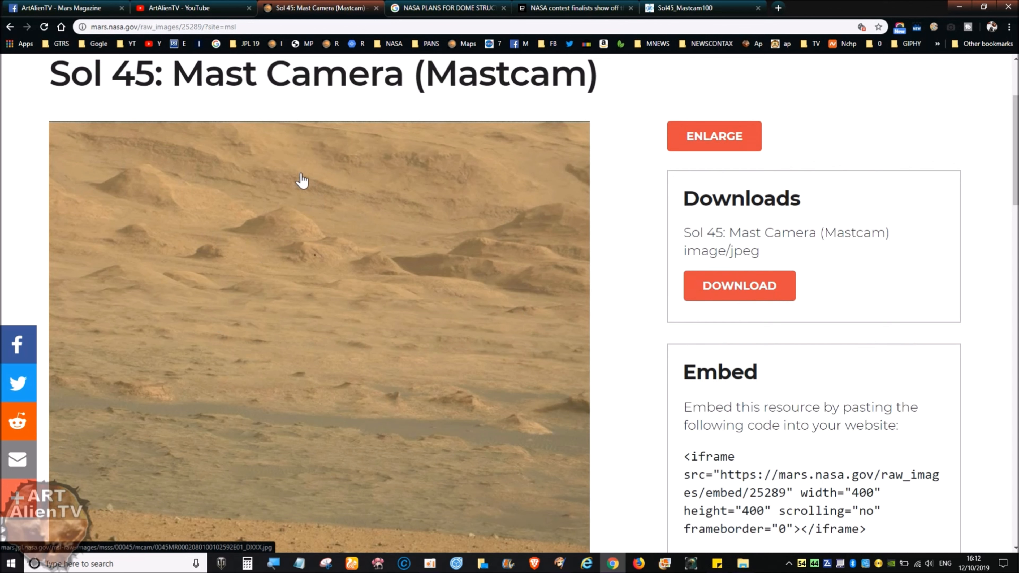
pyautogui.moveTo(245, 319)
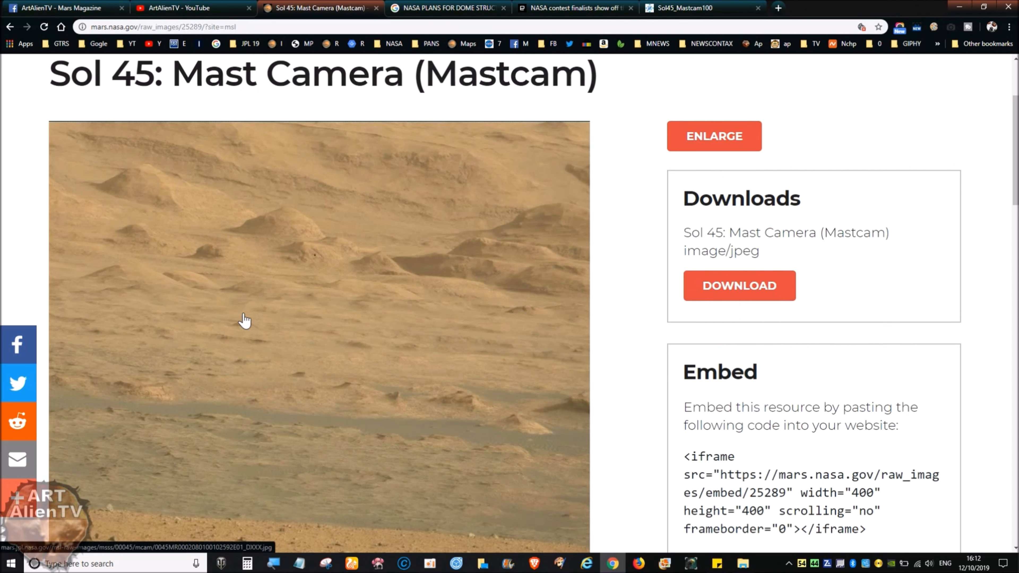
pyautogui.moveTo(425, 268)
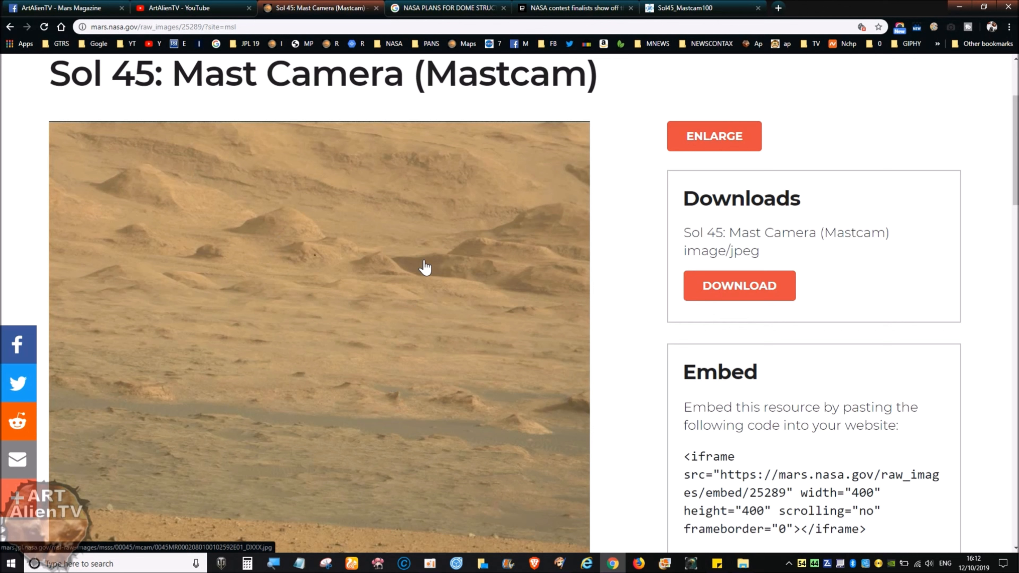
pyautogui.click(575, 8)
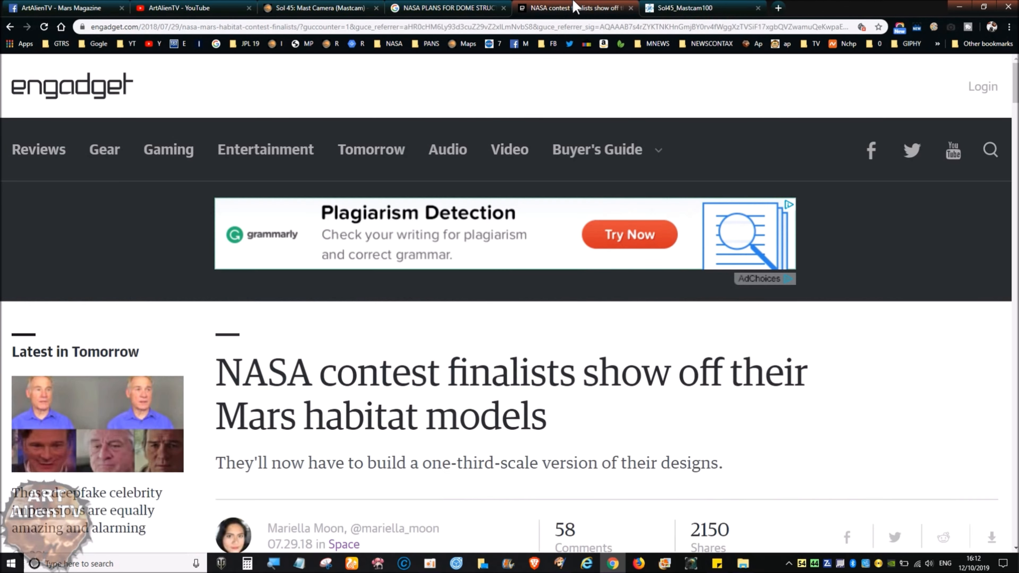
pyautogui.click(686, 8)
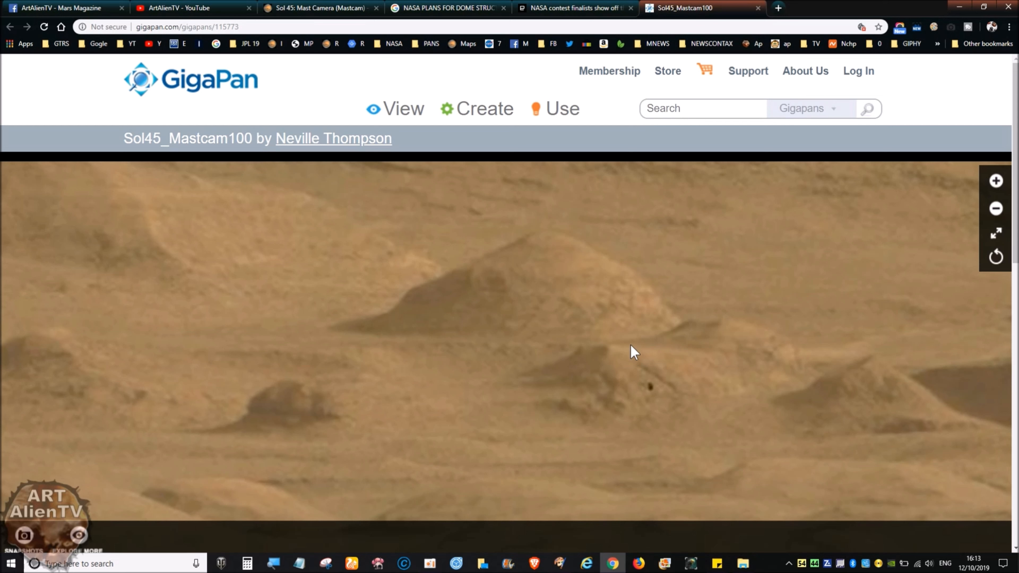
pyautogui.moveTo(524, 380)
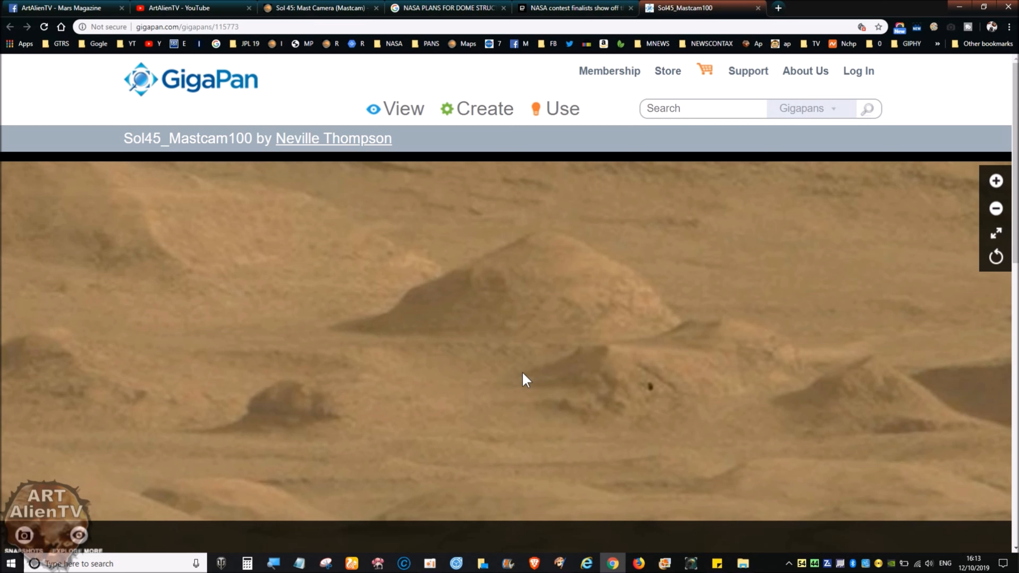
pyautogui.moveTo(572, 322)
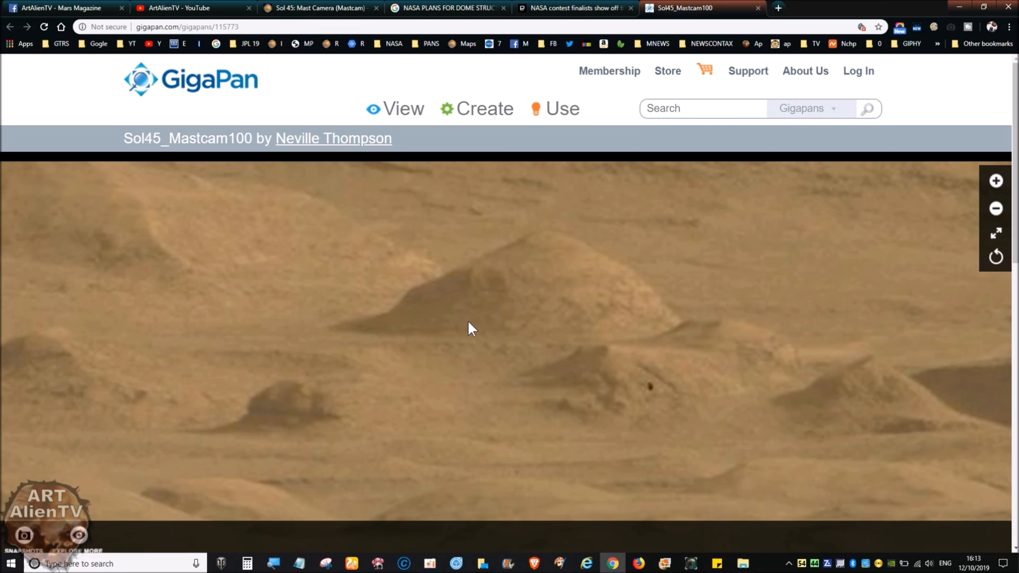
pyautogui.moveTo(465, 299)
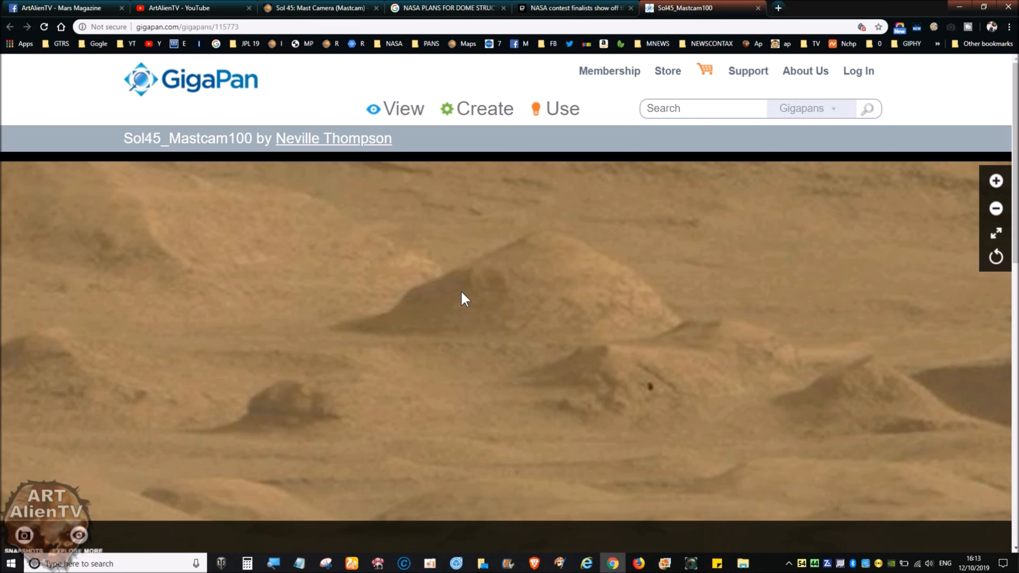
pyautogui.moveTo(707, 323)
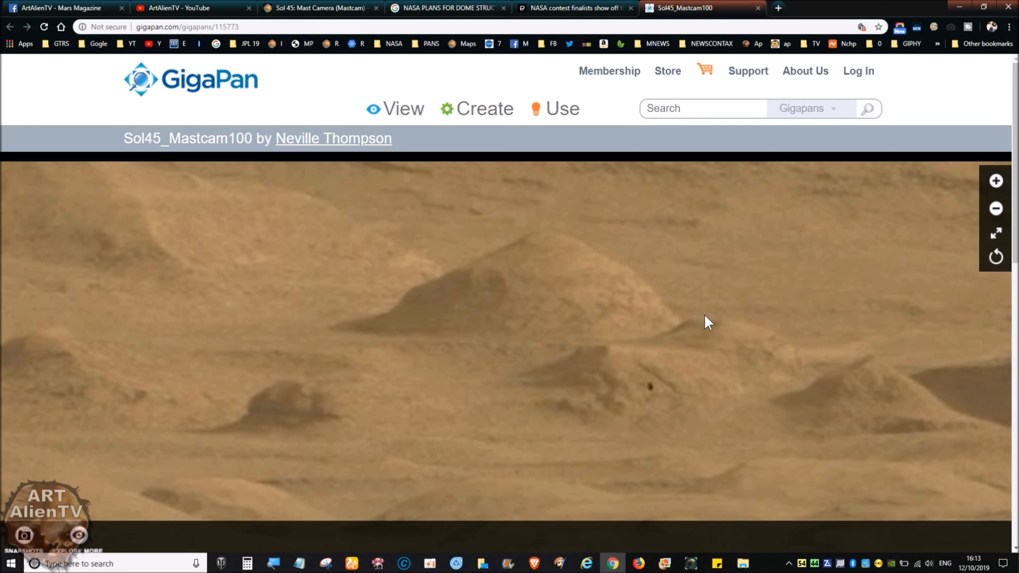
pyautogui.moveTo(530, 343)
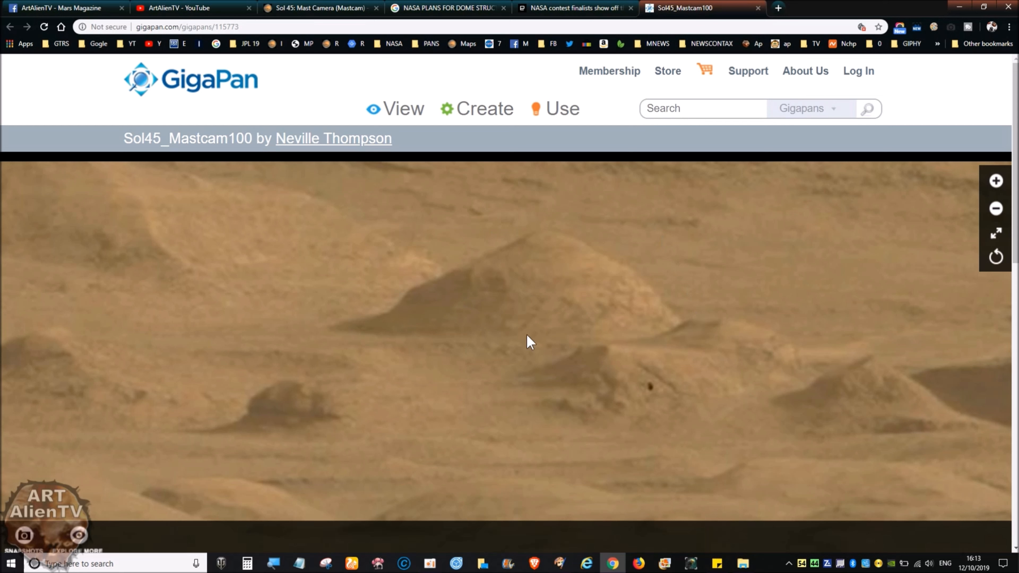
pyautogui.moveTo(689, 345)
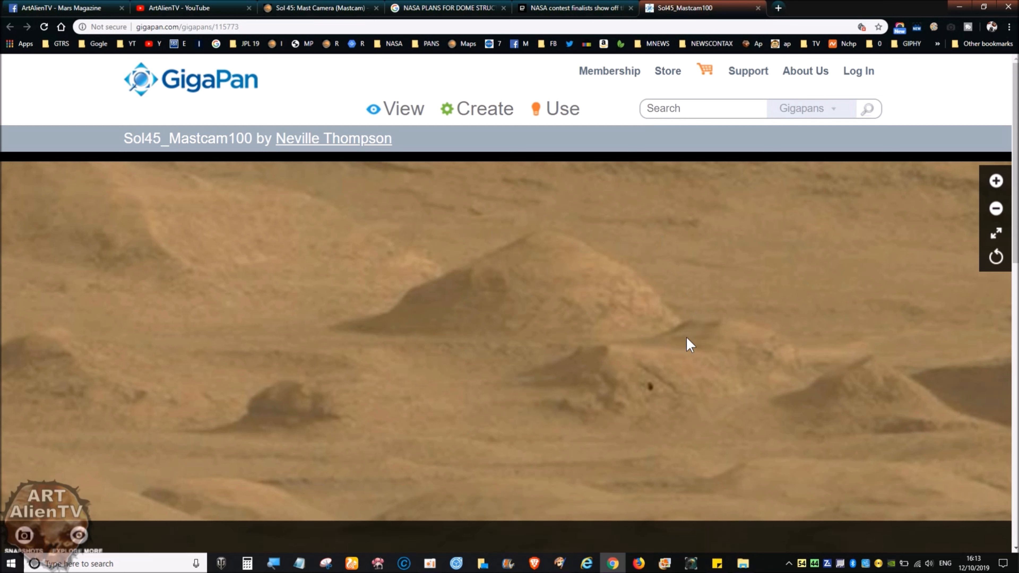
pyautogui.moveTo(514, 344)
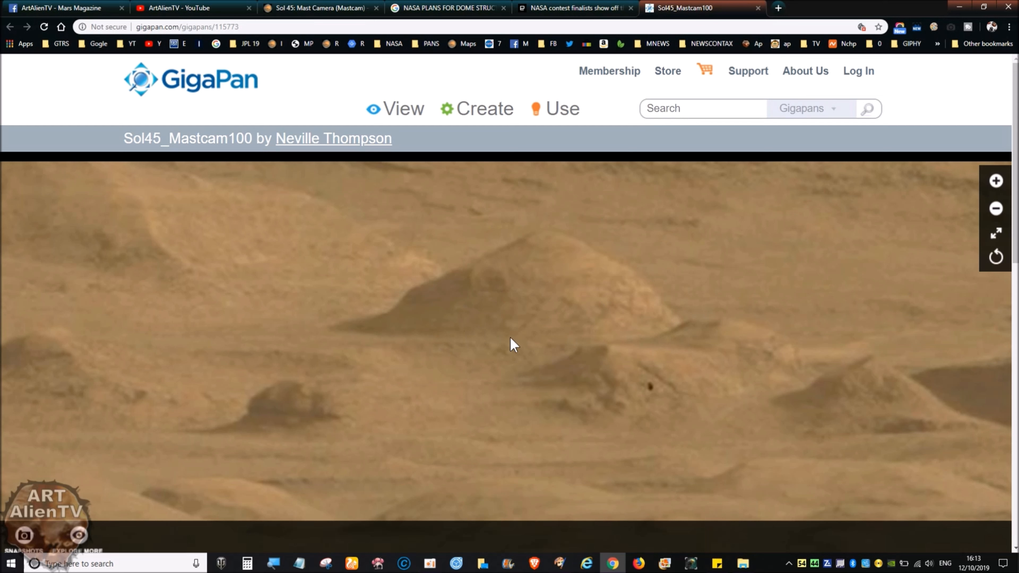
pyautogui.moveTo(390, 328)
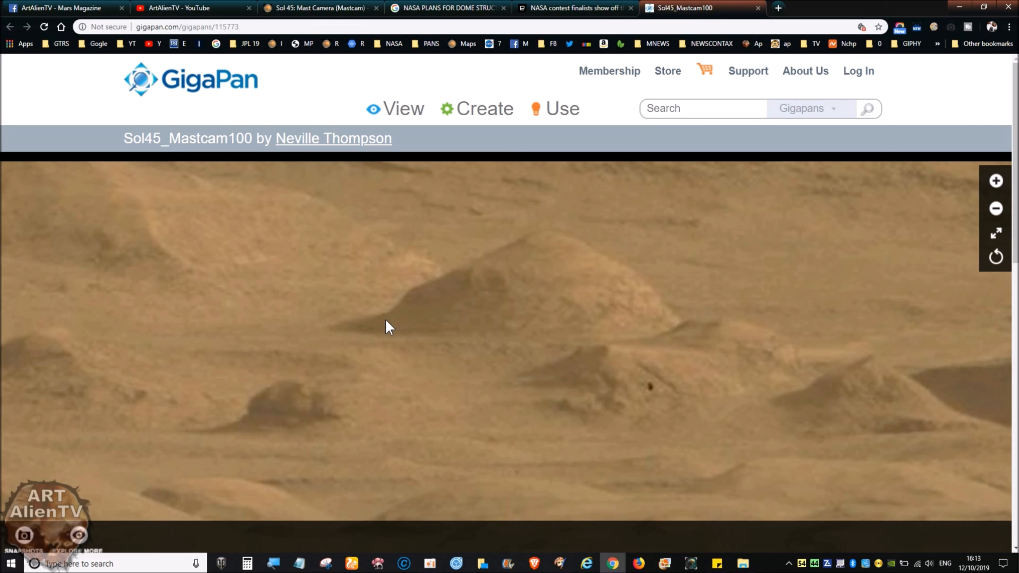
pyautogui.moveTo(514, 290)
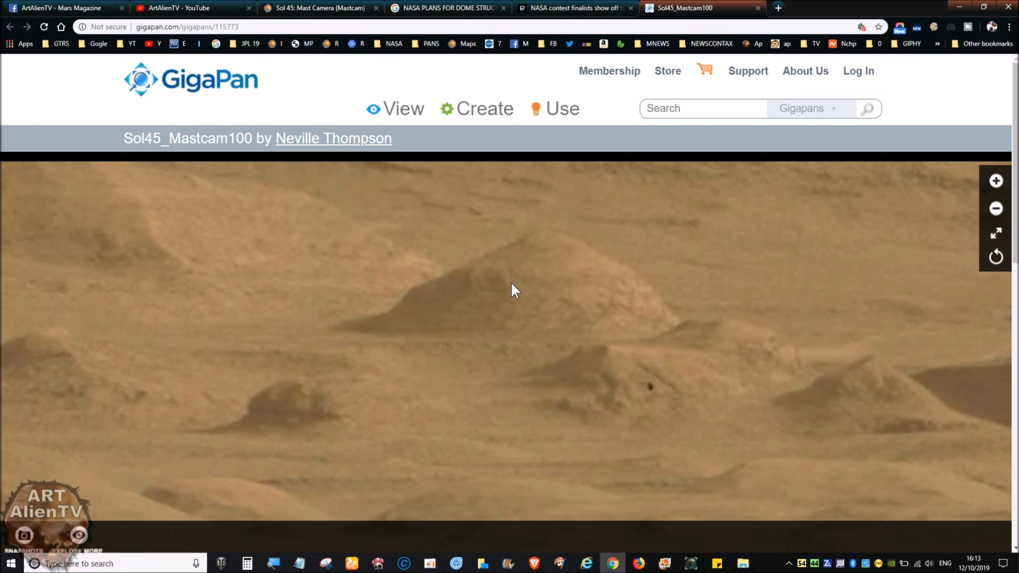
pyautogui.moveTo(490, 293)
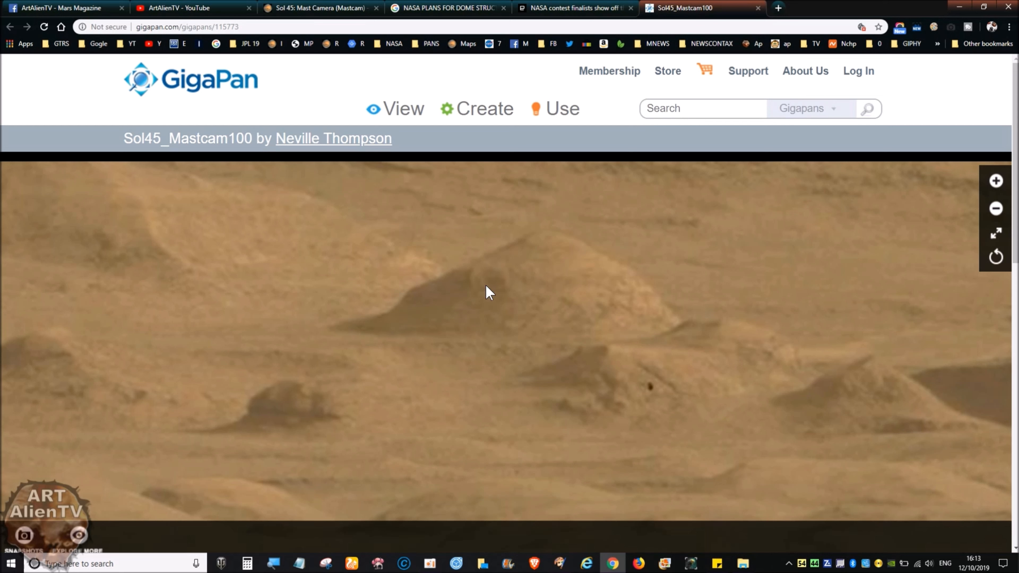
pyautogui.moveTo(548, 259)
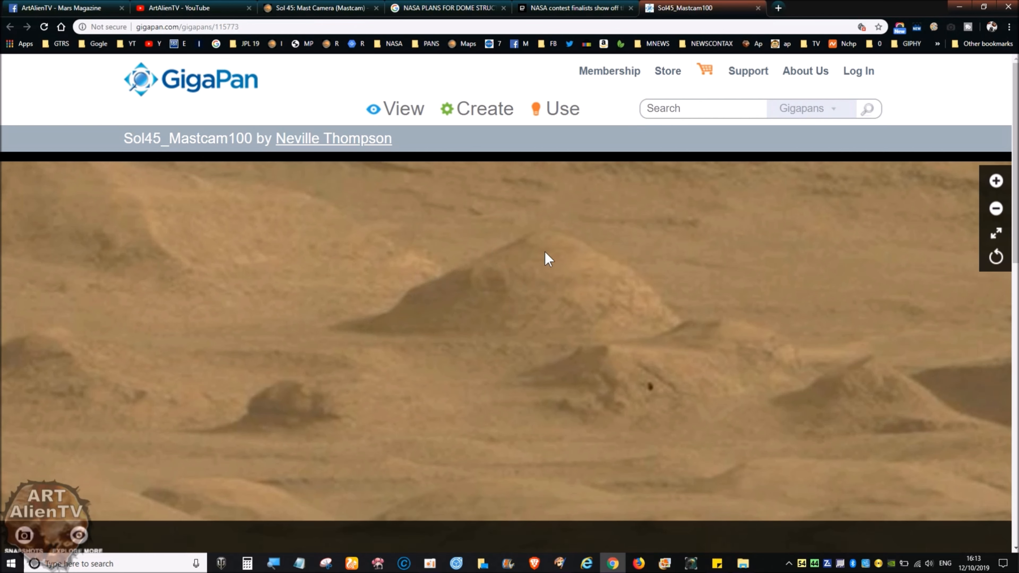
pyautogui.moveTo(435, 7)
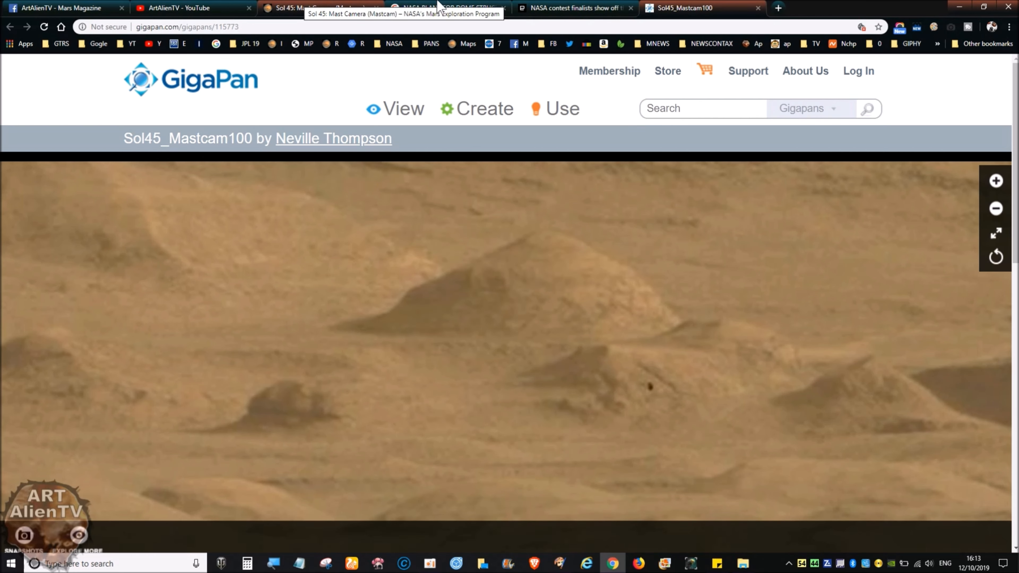
# Bring Paint Shop Pro forward with the annotated MARS WHERE BUTTES HAVE WINDOWS bitmap at 80%
pyautogui.click(558, 564)
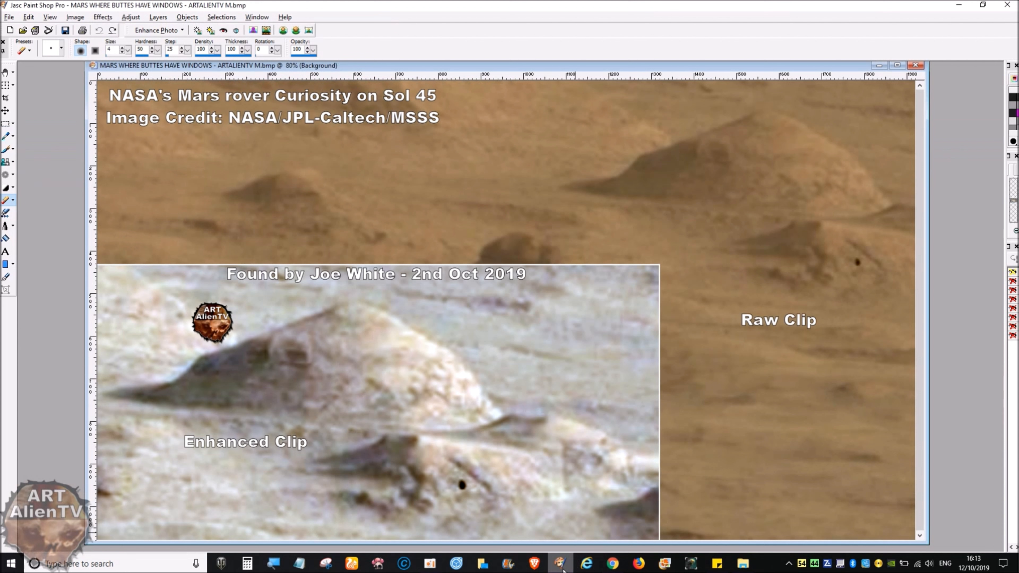
pyautogui.moveTo(664, 252)
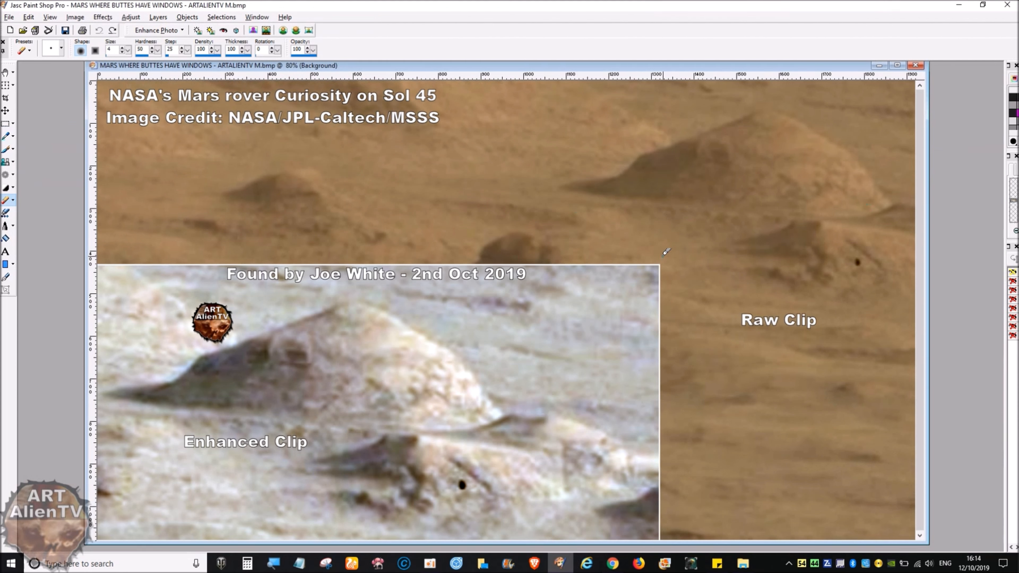
pyautogui.moveTo(793, 142)
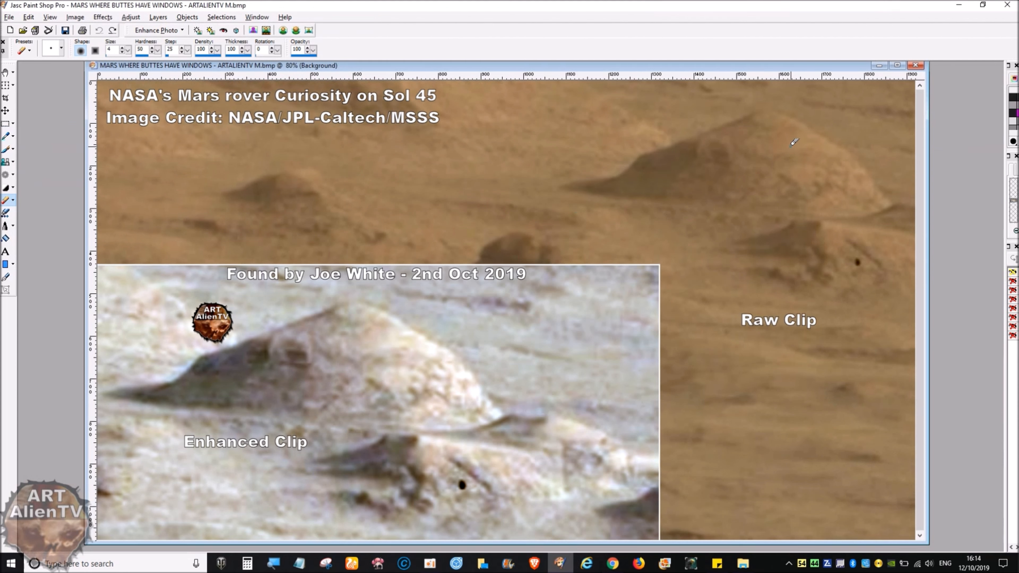
pyautogui.moveTo(729, 142)
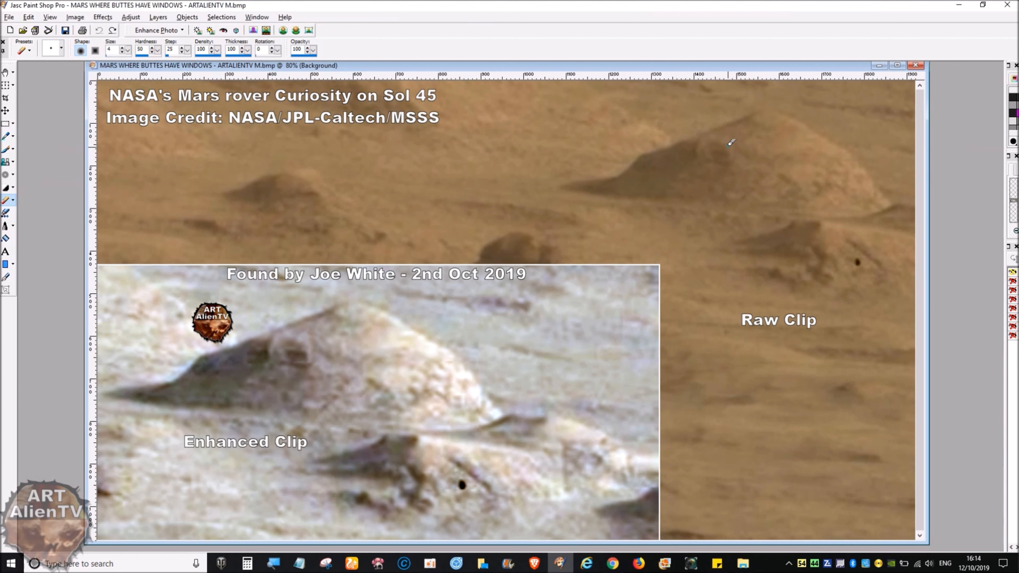
pyautogui.moveTo(702, 177)
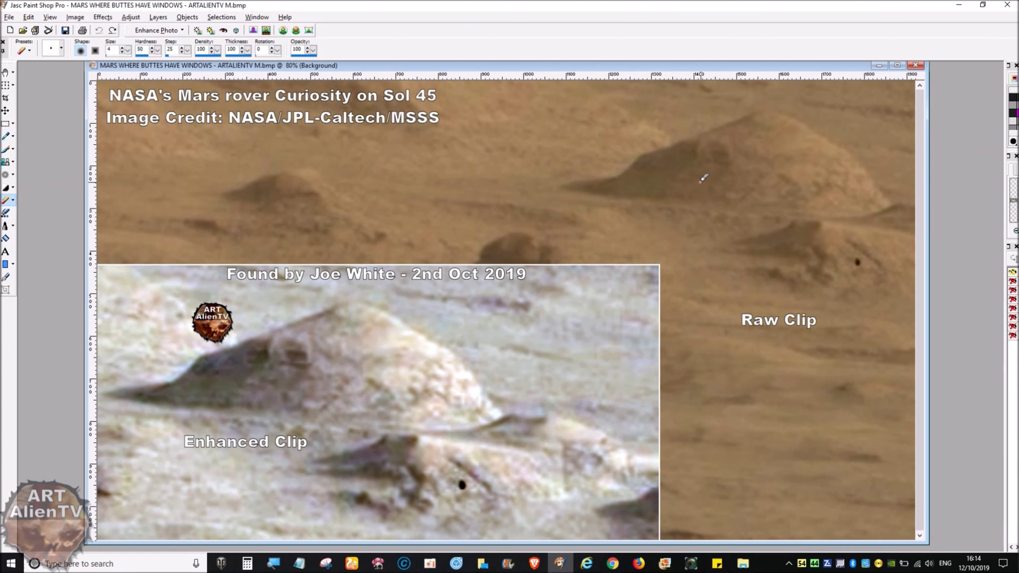
pyautogui.moveTo(669, 176)
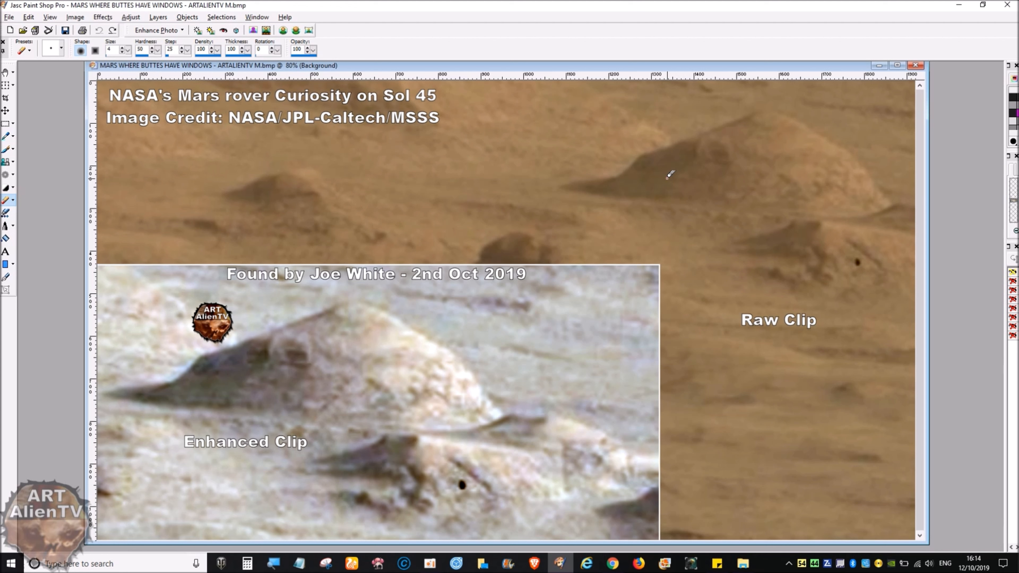
pyautogui.moveTo(809, 171)
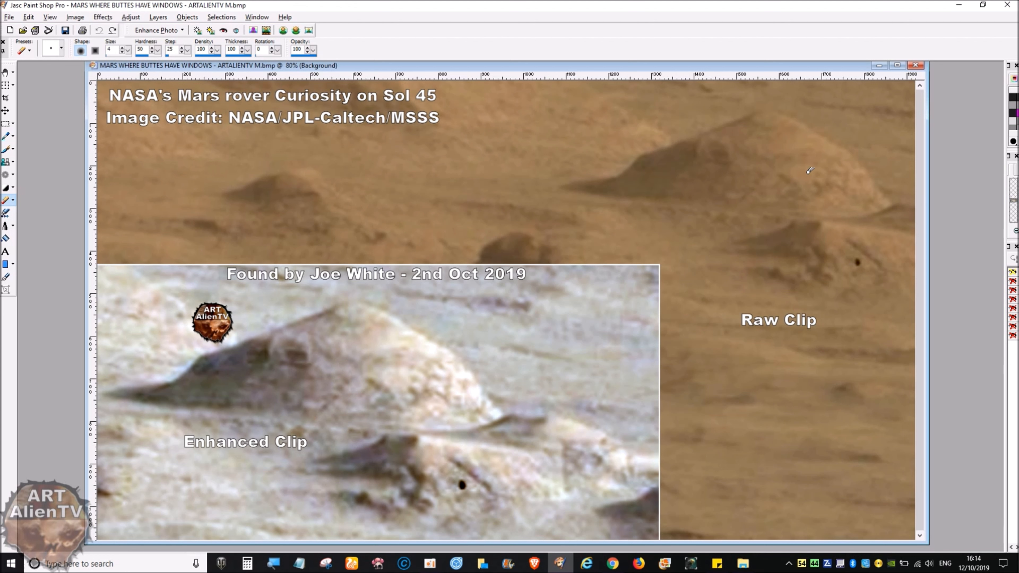
pyautogui.moveTo(177, 292)
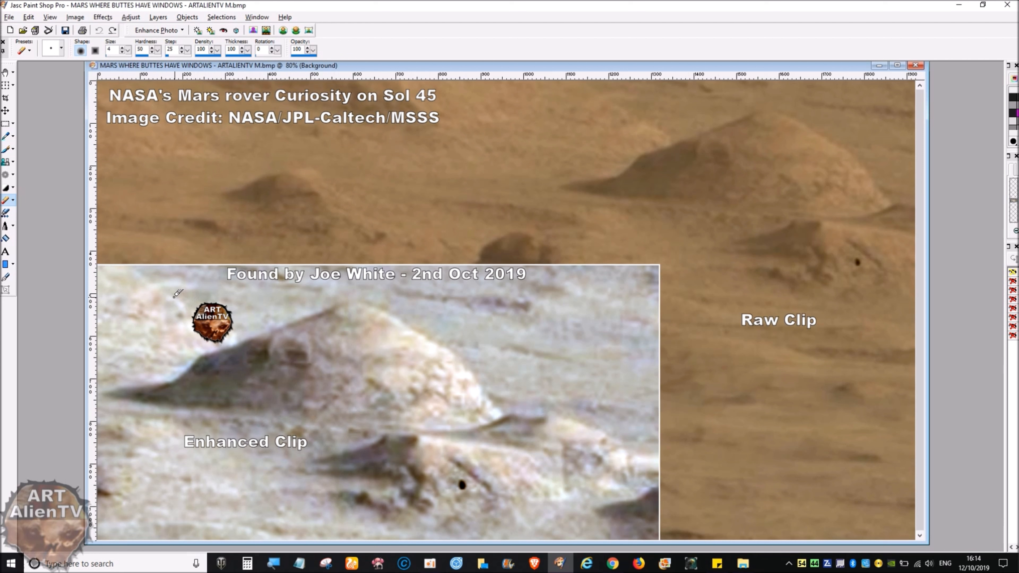
pyautogui.moveTo(432, 471)
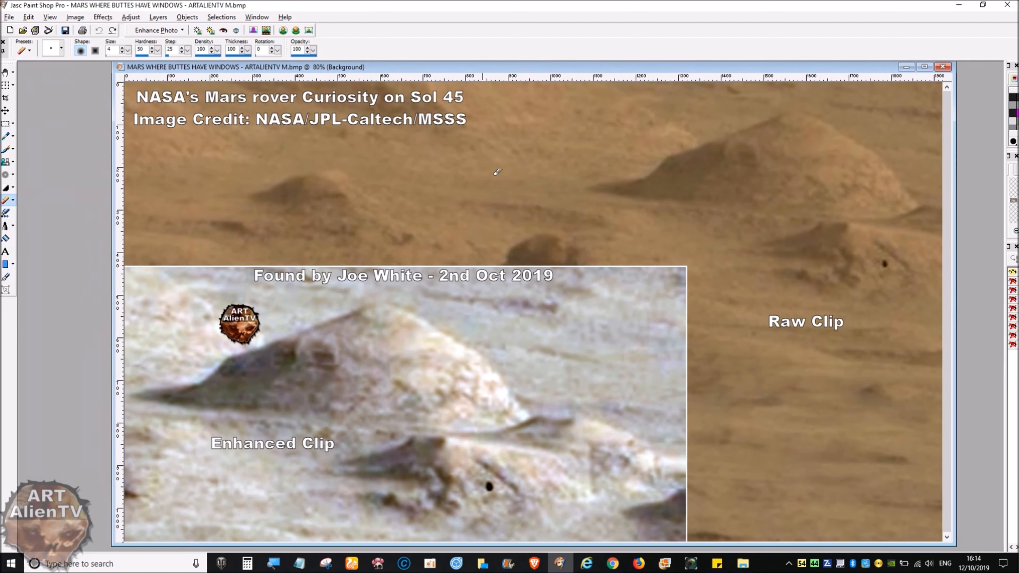
pyautogui.moveTo(285, 364)
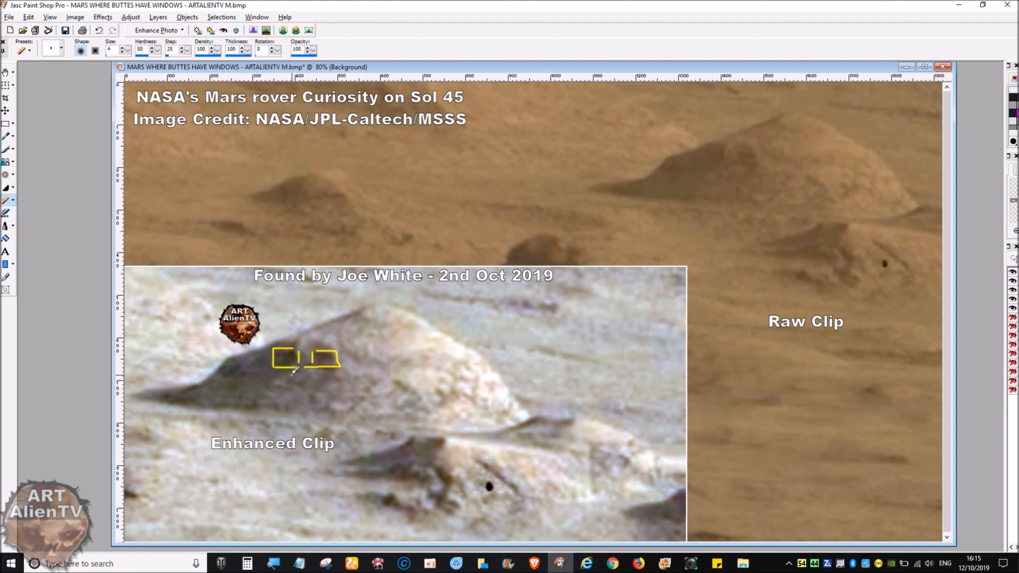
pyautogui.moveTo(399, 395)
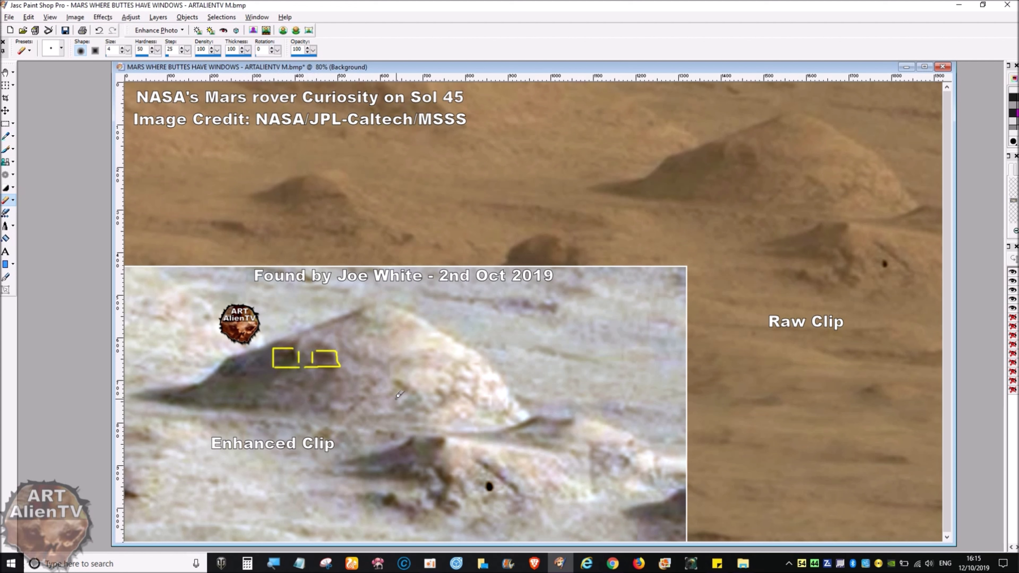
# Draw yellow outlines around the two window-like openings on the enhanced butte clip
pyautogui.click(385, 395)
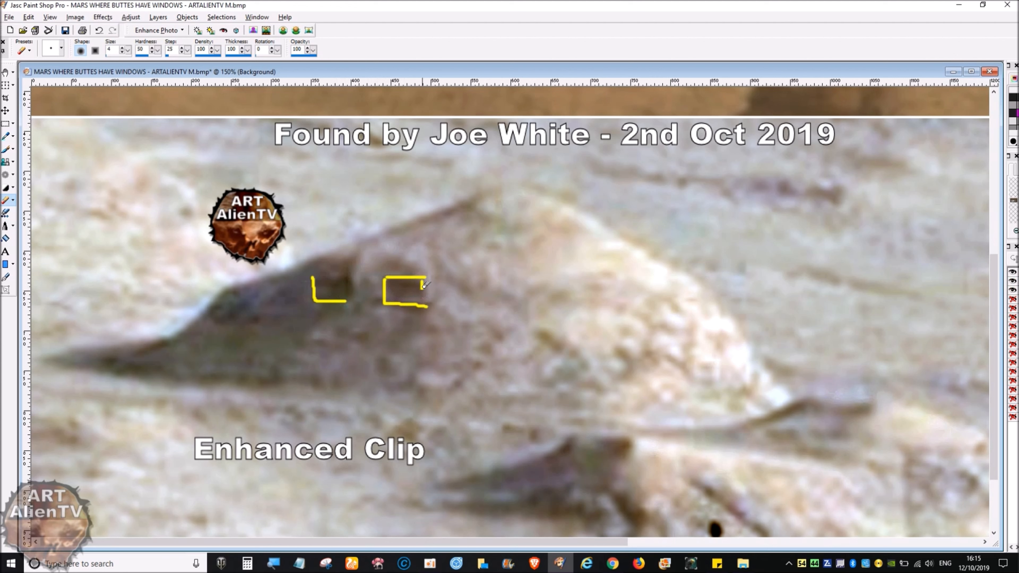
pyautogui.moveTo(432, 301)
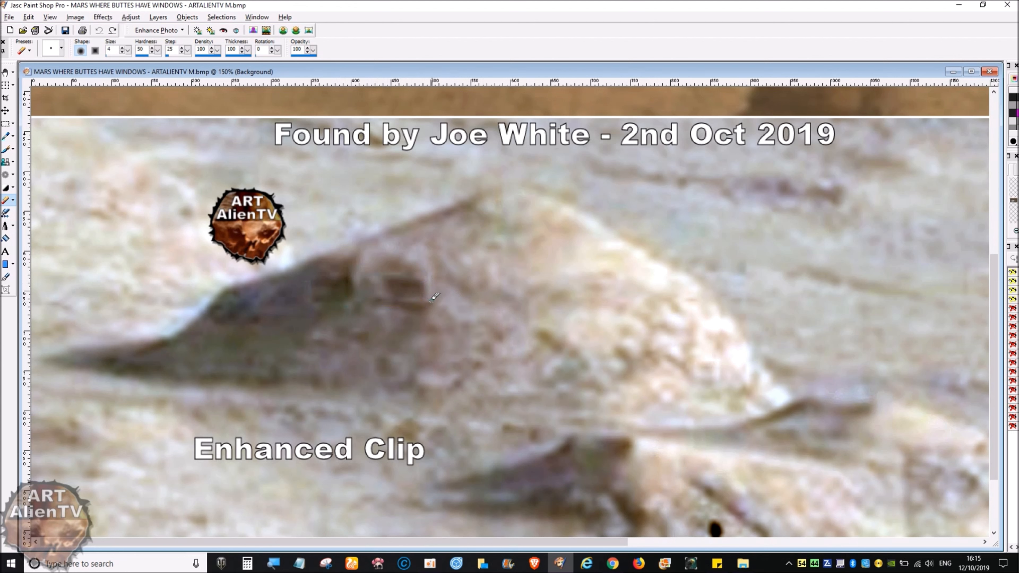
pyautogui.moveTo(278, 326)
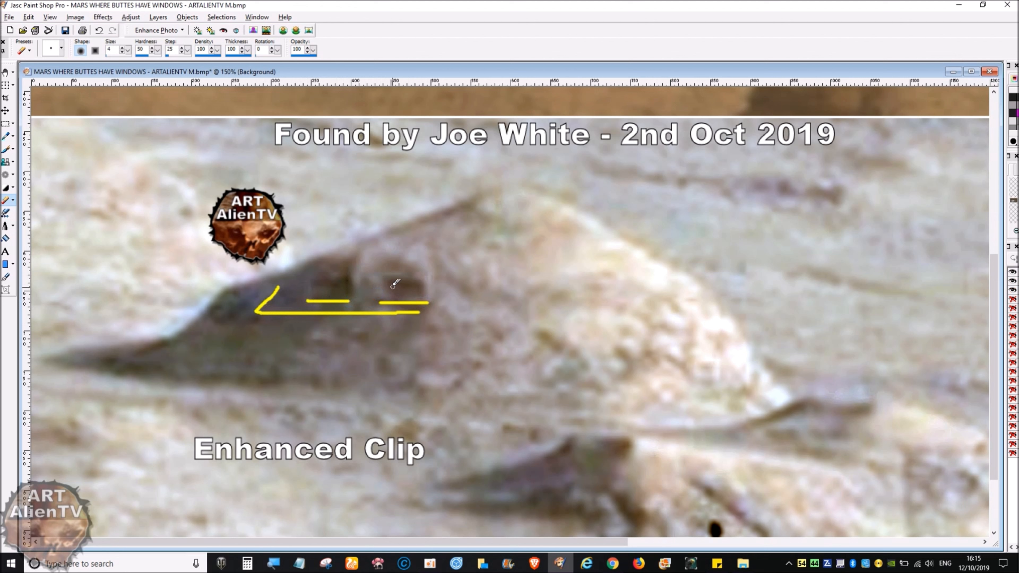
pyautogui.moveTo(427, 285)
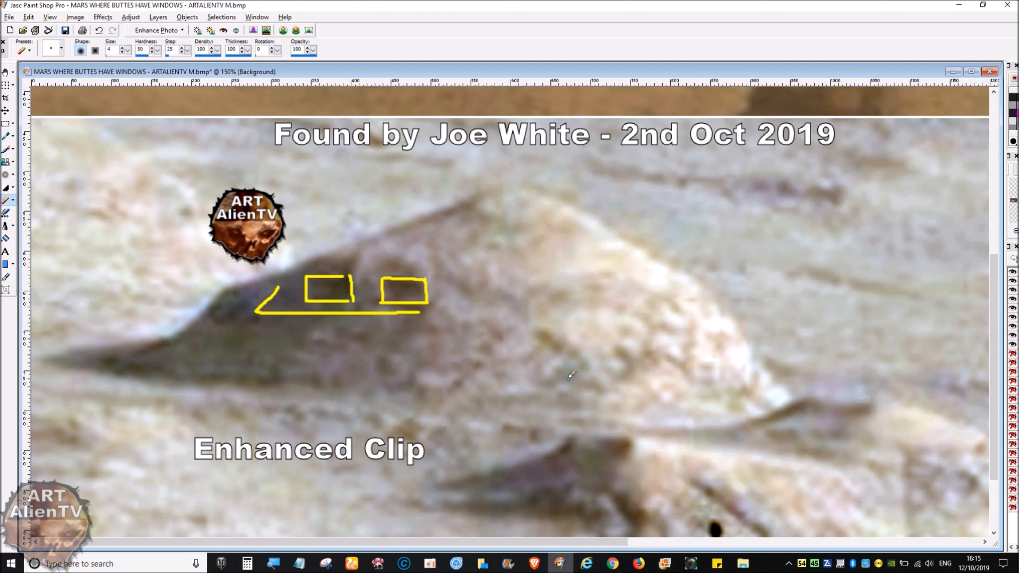
pyautogui.moveTo(401, 387)
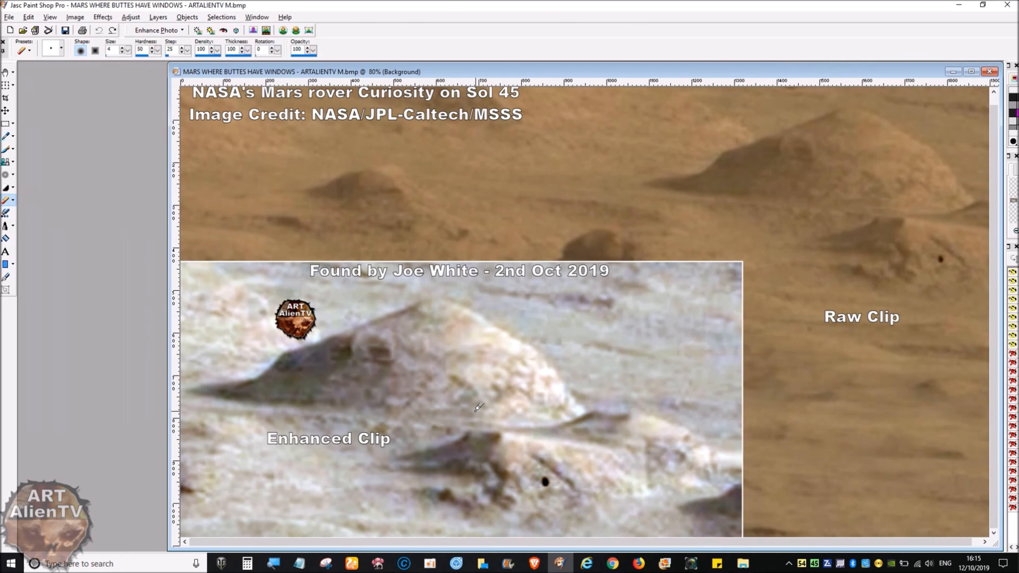
pyautogui.moveTo(621, 73)
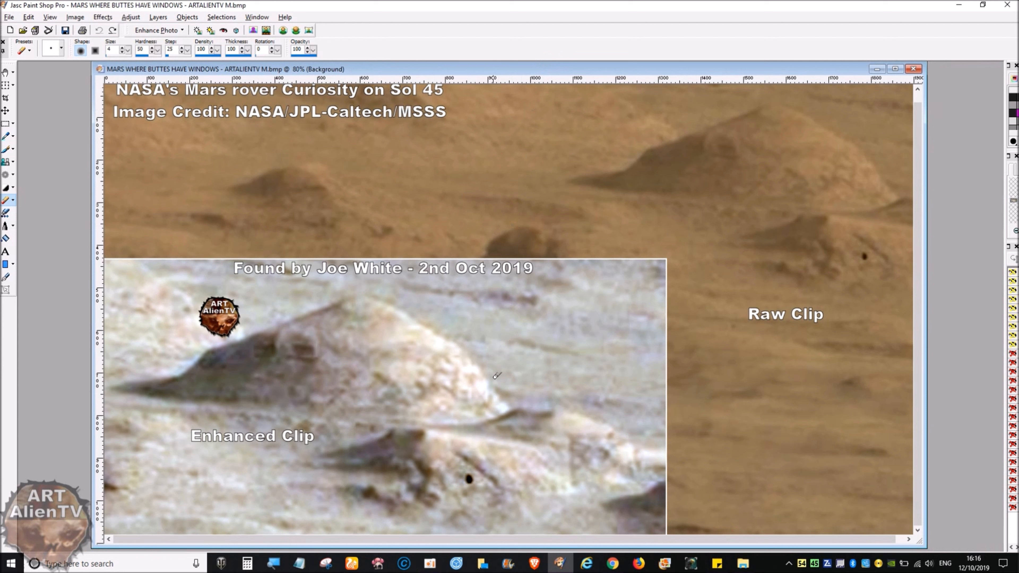
pyautogui.moveTo(536, 480)
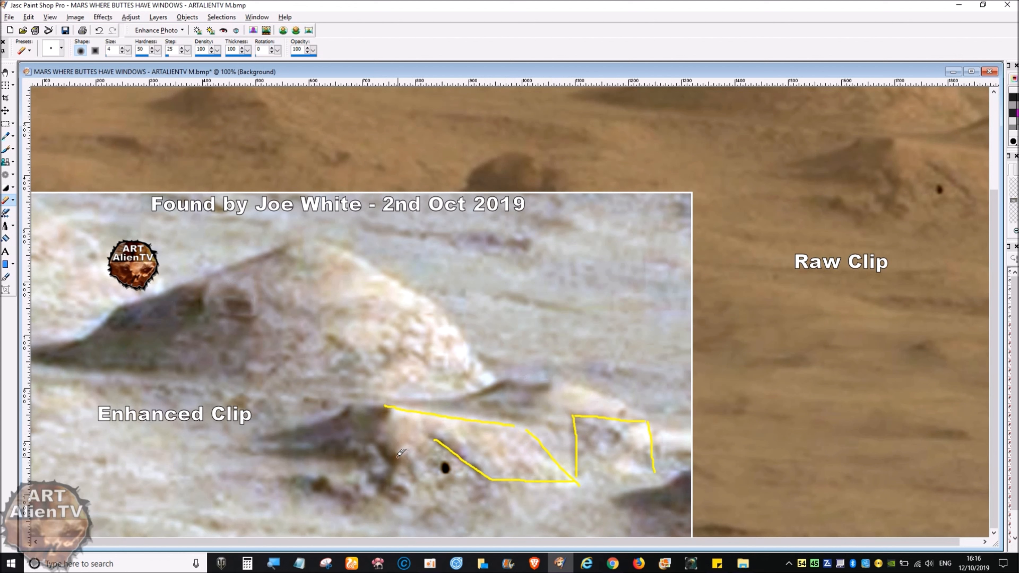
pyautogui.moveTo(444, 397)
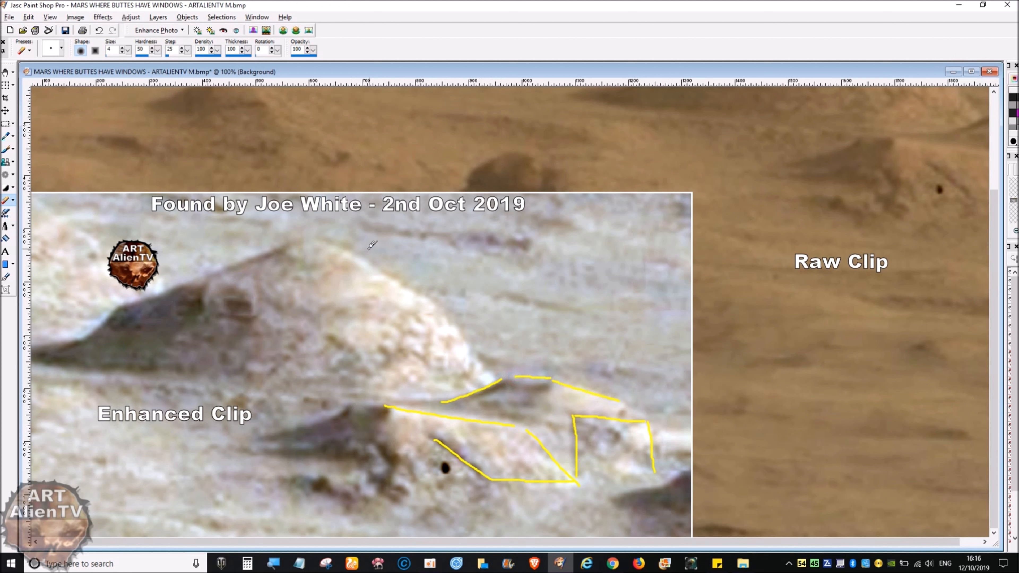
pyautogui.moveTo(501, 174)
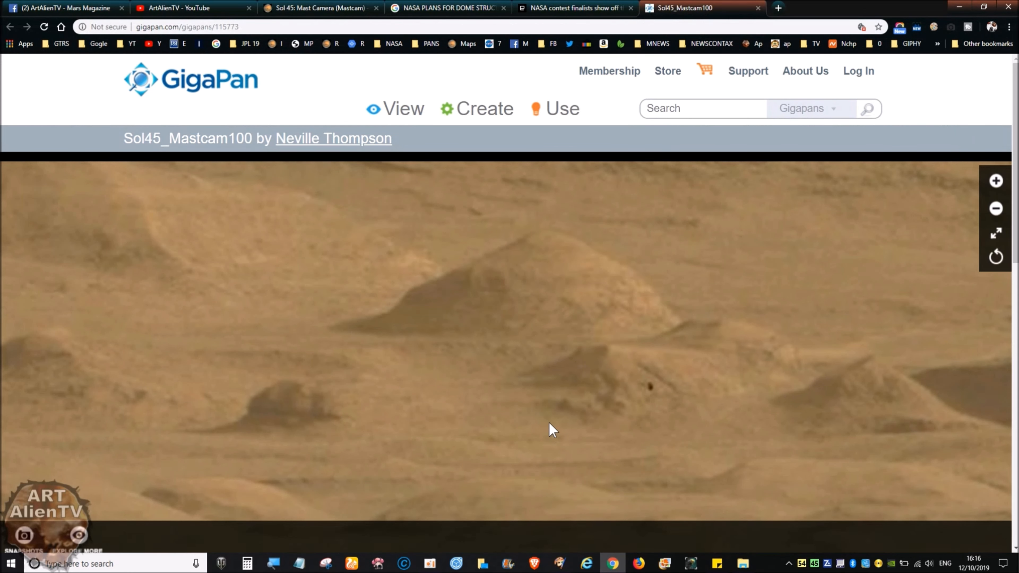
# Bring up the Google Images results for NASA dome structures on Mars and browse the first rows
pyautogui.click(576, 8)
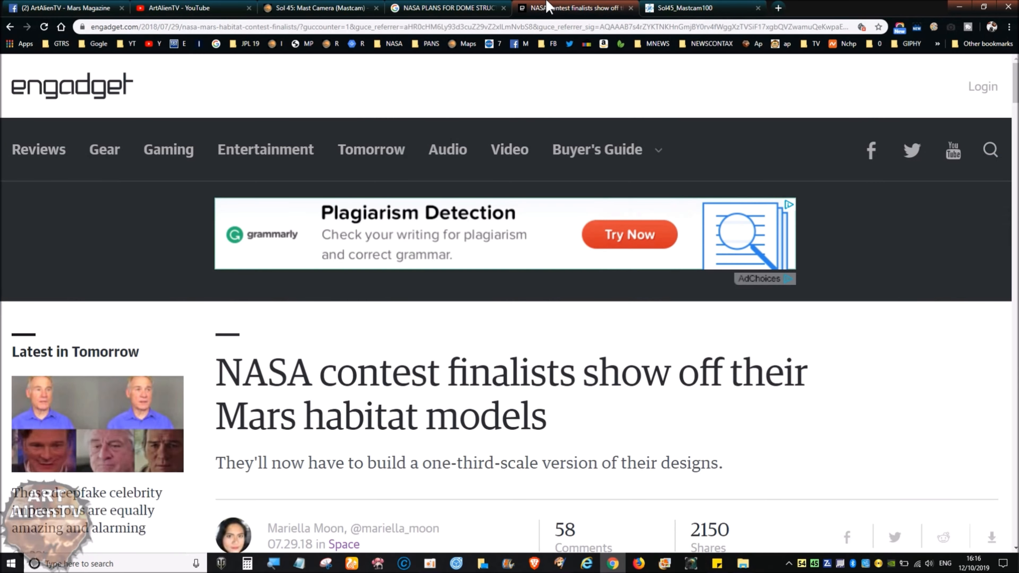
pyautogui.click(445, 8)
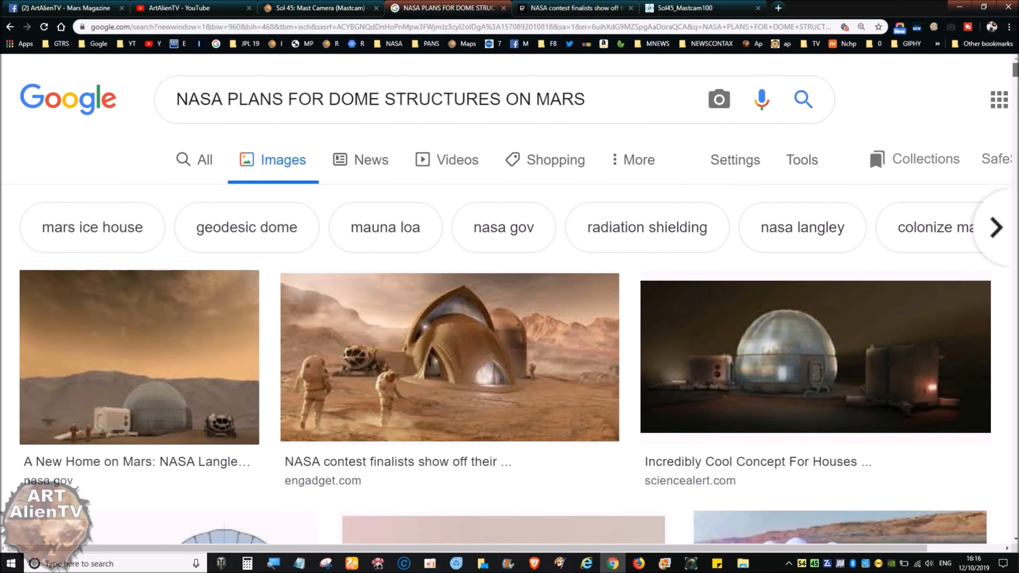
pyautogui.scroll(-3)
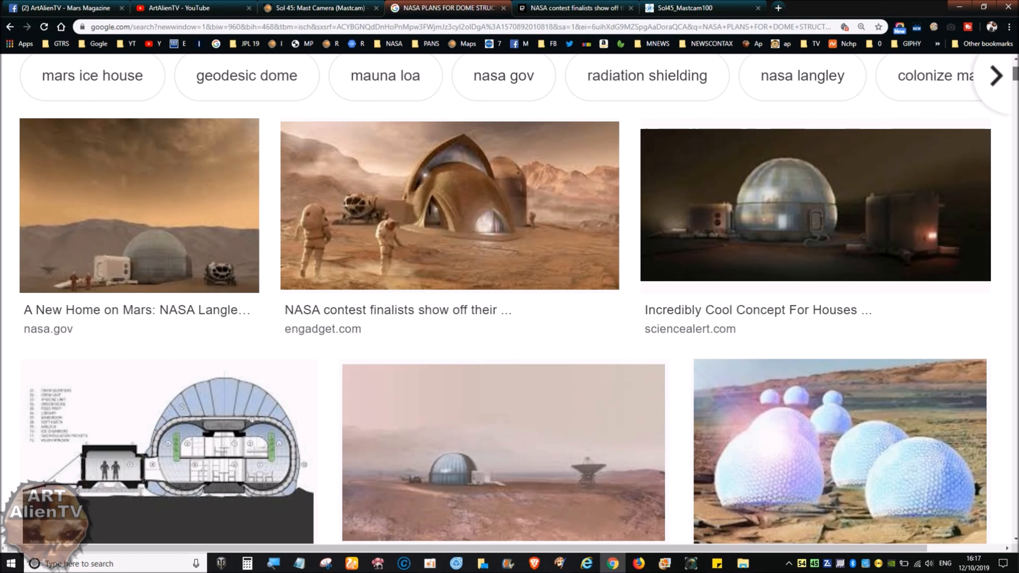
pyautogui.scroll(-3)
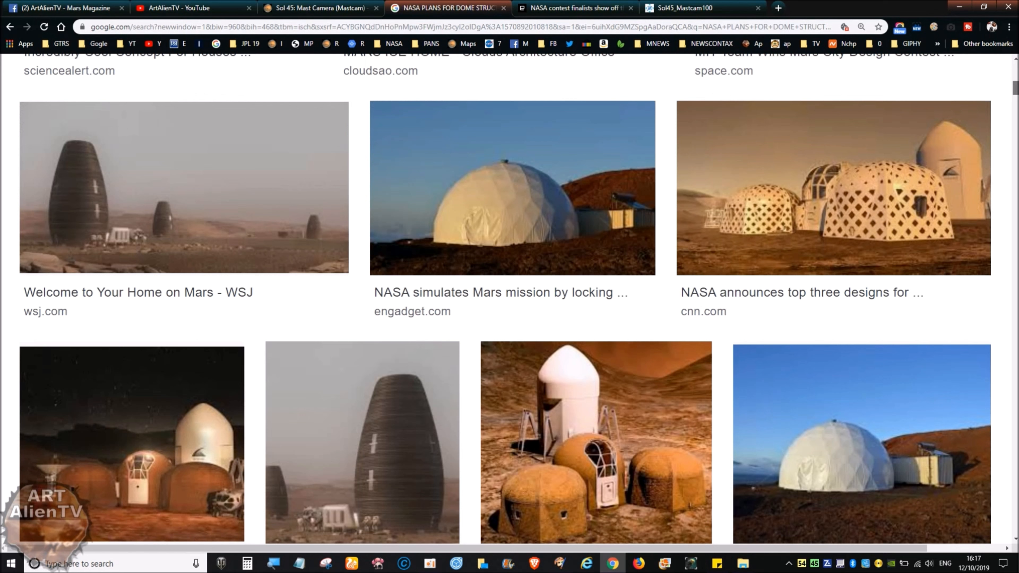
pyautogui.scroll(-3)
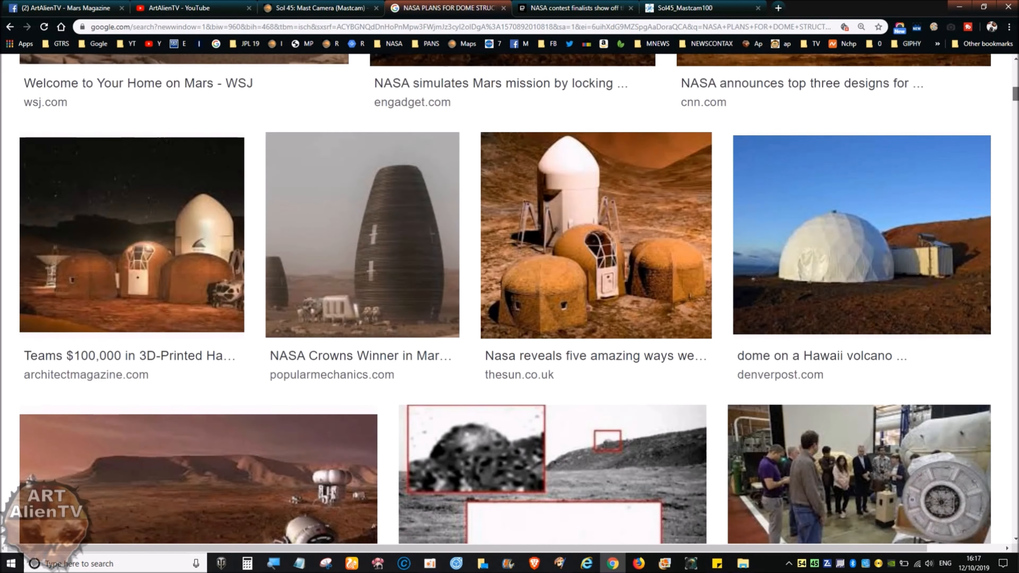
pyautogui.scroll(-3)
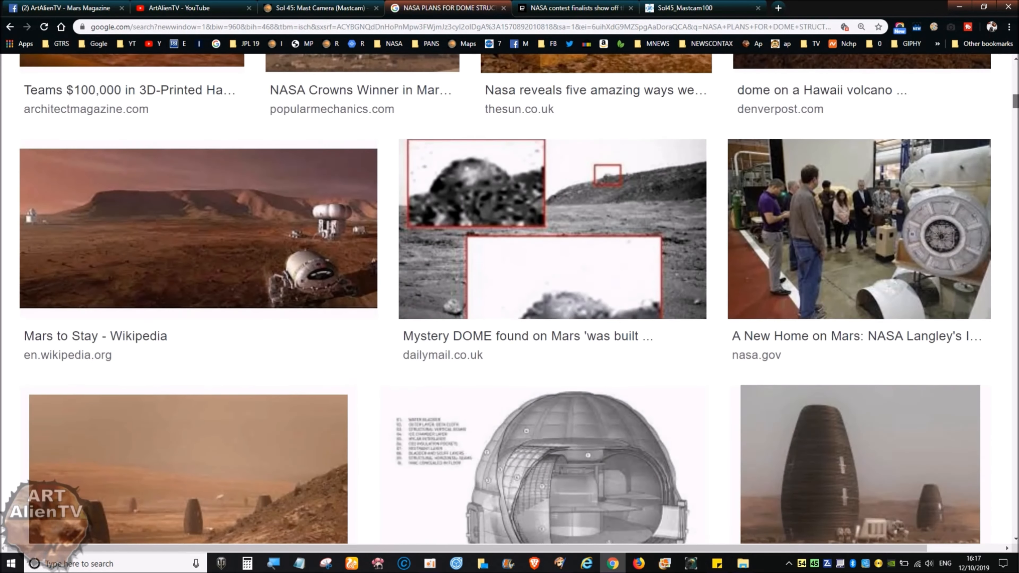
pyautogui.moveTo(443, 254)
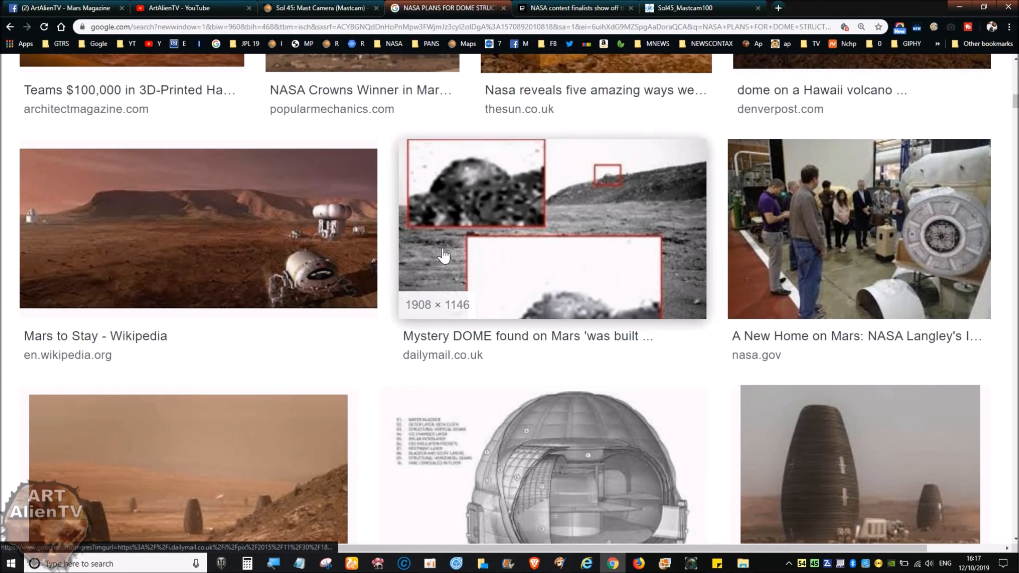
pyautogui.moveTo(480, 206)
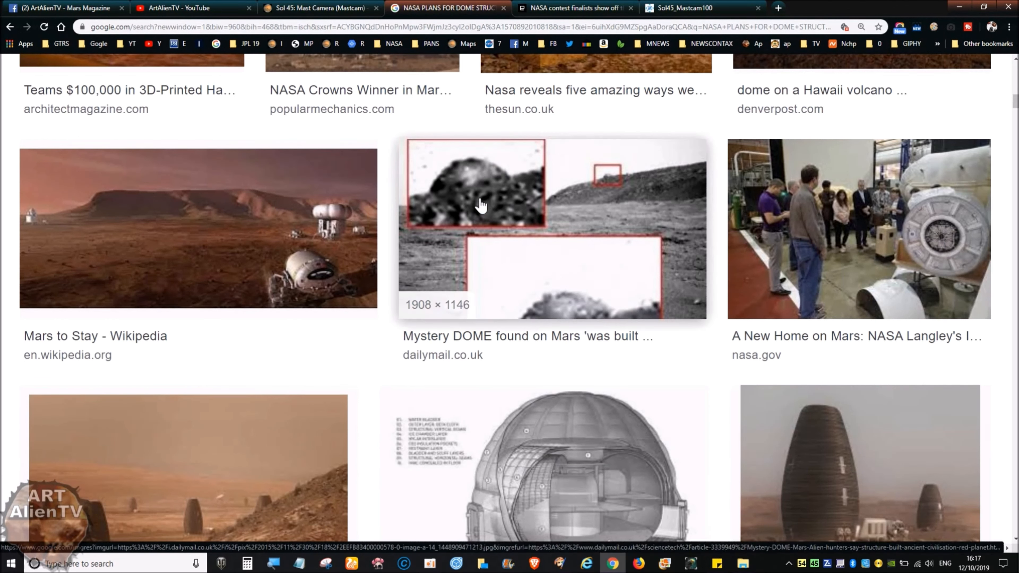
pyautogui.moveTo(1013, 107)
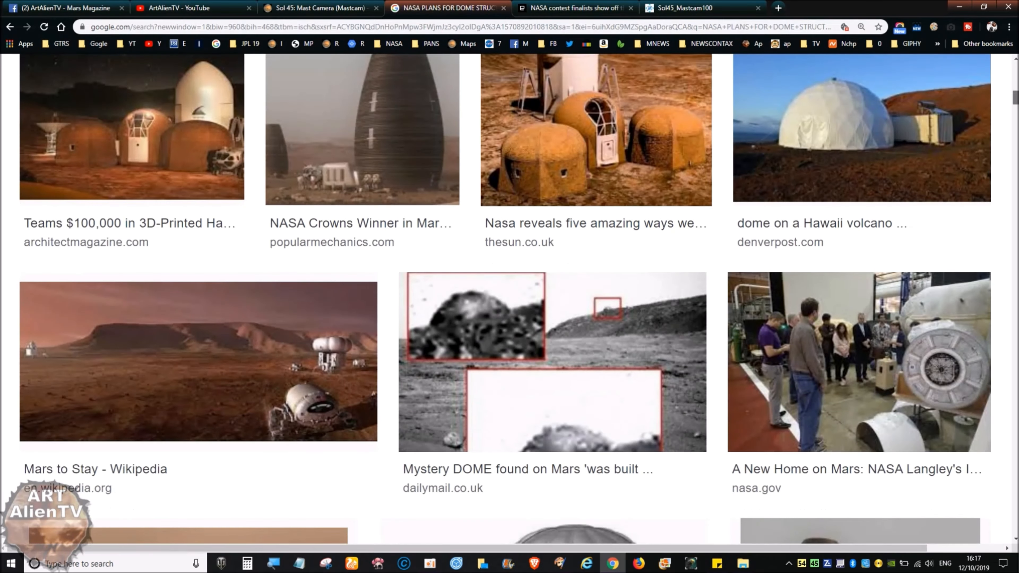
# Browse the remaining dome habitat image results, then head back toward the top
pyautogui.scroll(-3)
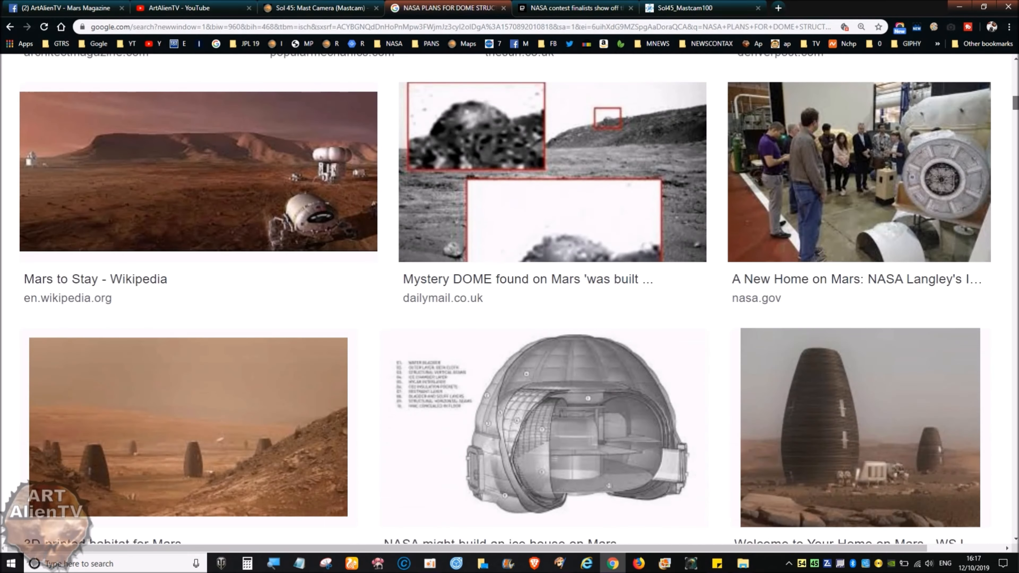
pyautogui.moveTo(530, 175)
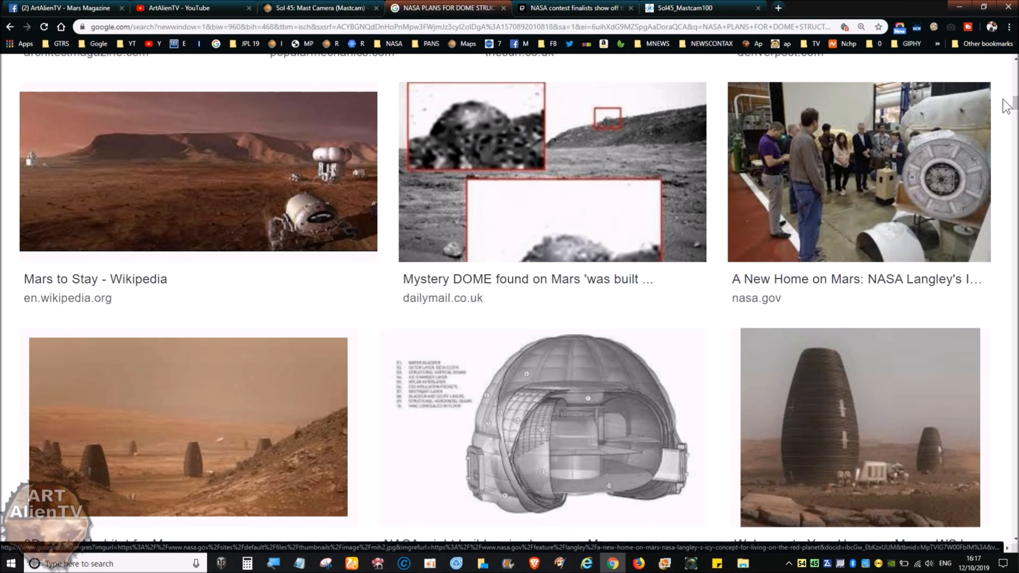
pyautogui.scroll(-3)
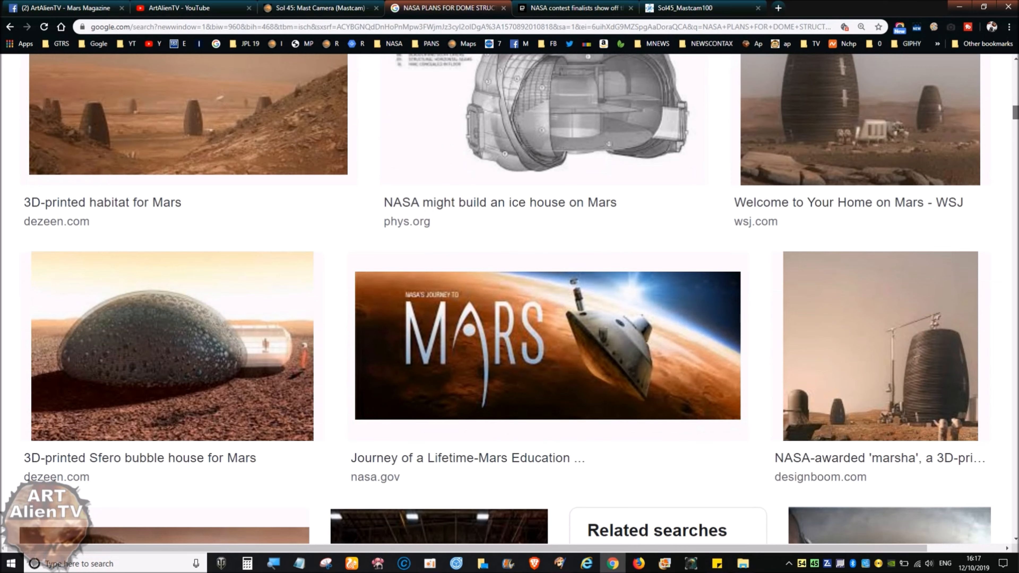
pyautogui.scroll(-3)
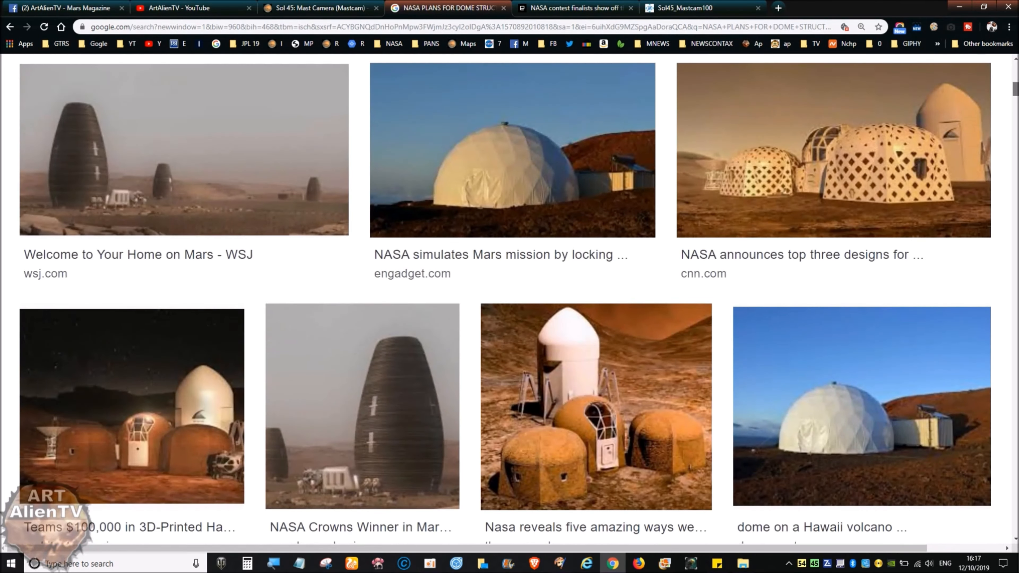
pyautogui.scroll(3)
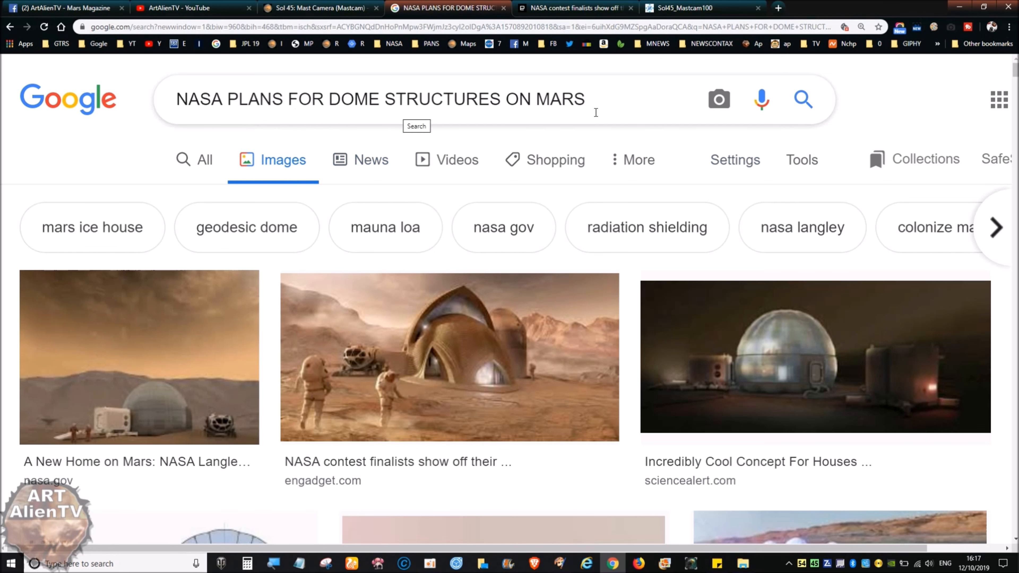
pyautogui.moveTo(323, 473)
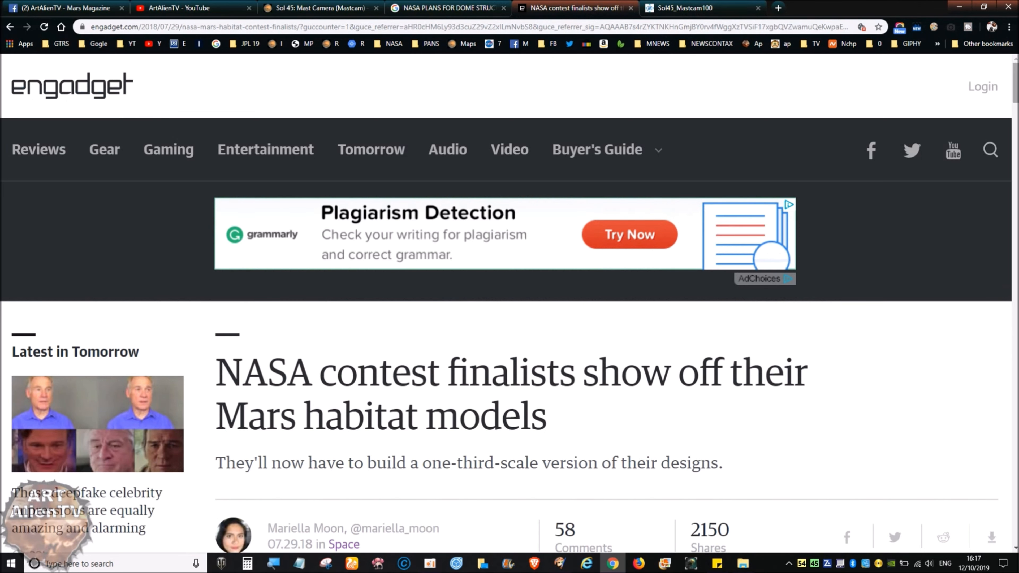
pyautogui.moveTo(865, 385)
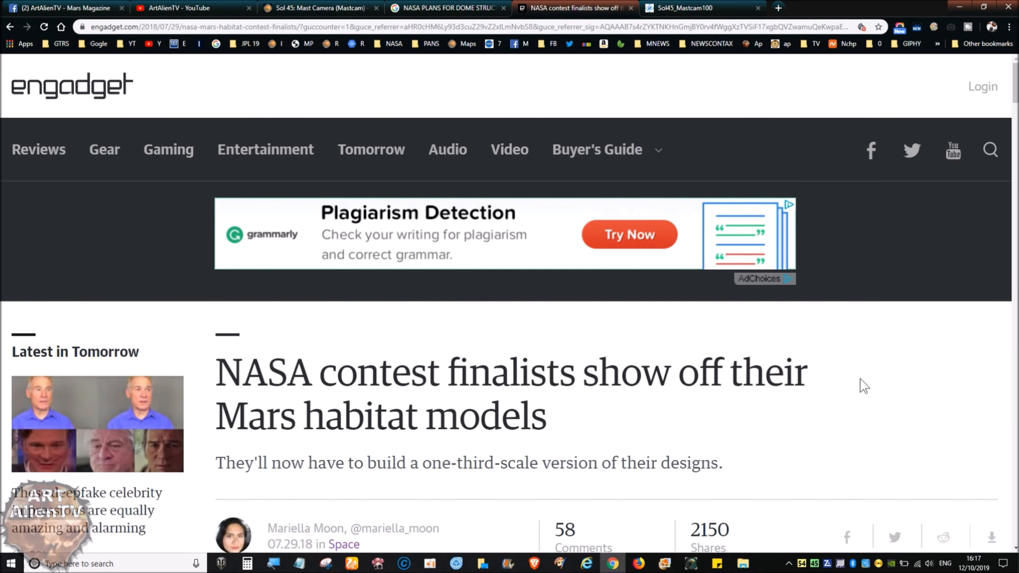
pyautogui.moveTo(946, 173)
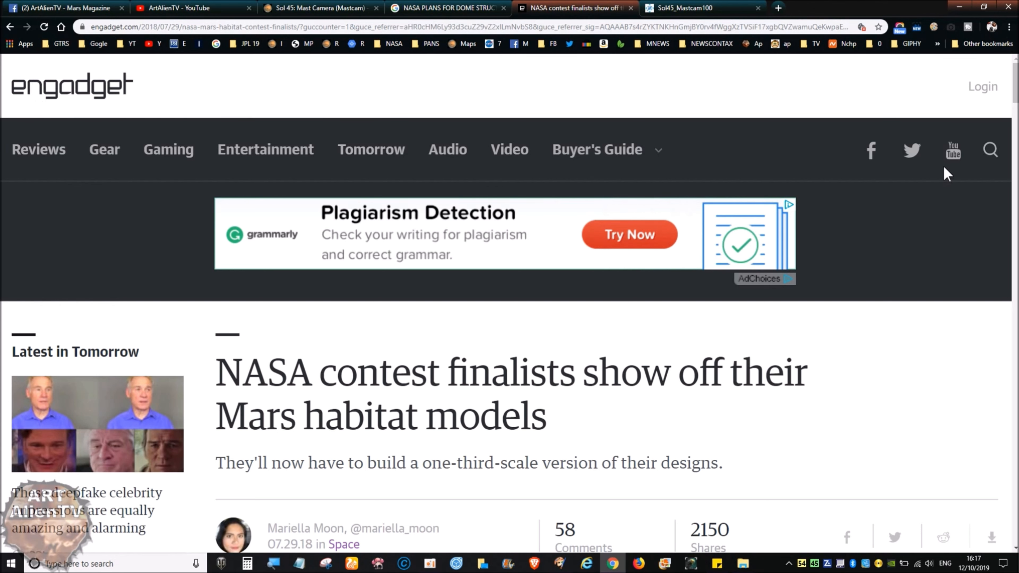
# Read down through the Engadget habitat finalists article past the first teams' videos
pyautogui.scroll(-3)
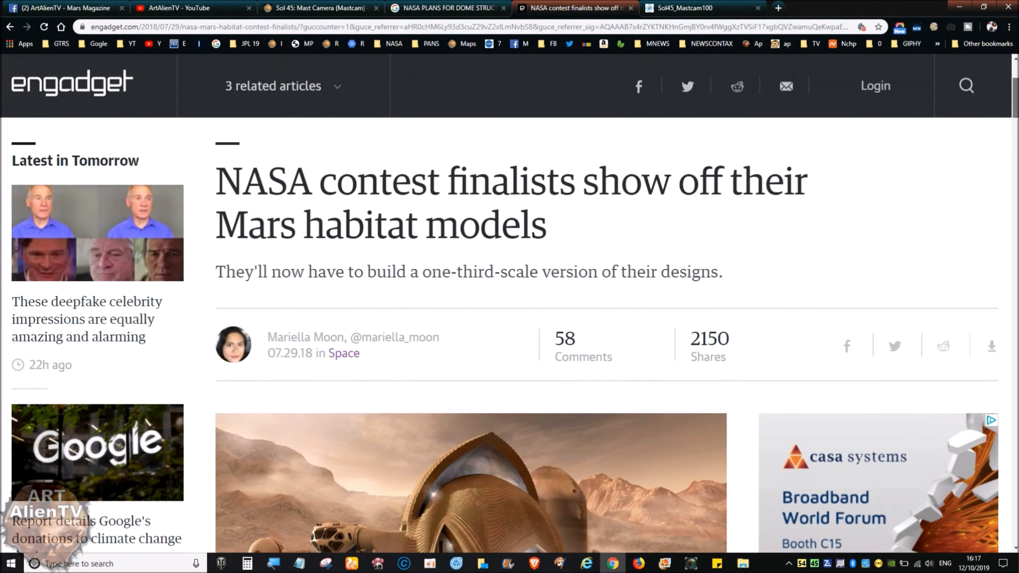
pyautogui.scroll(-3)
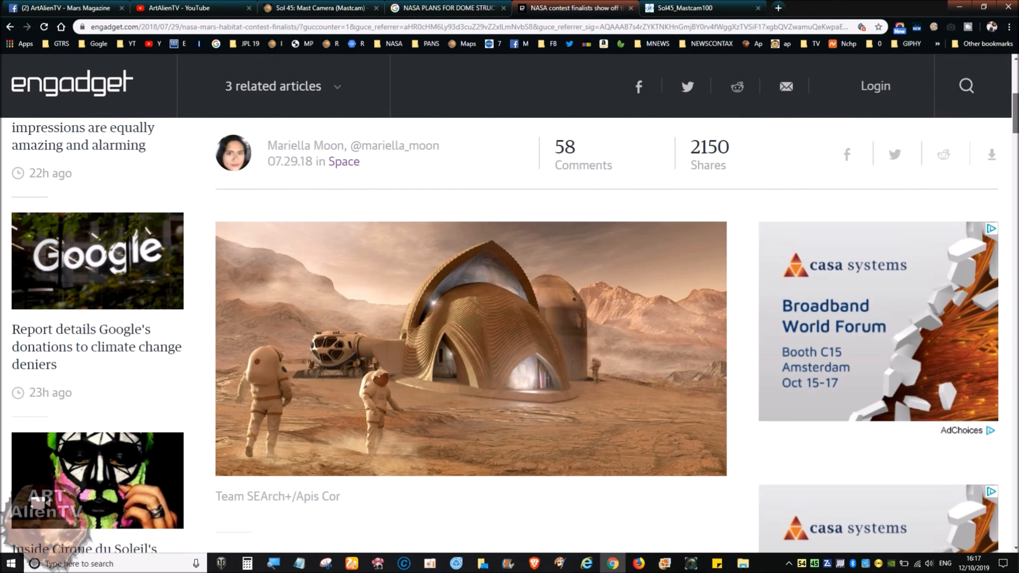
pyautogui.scroll(-3)
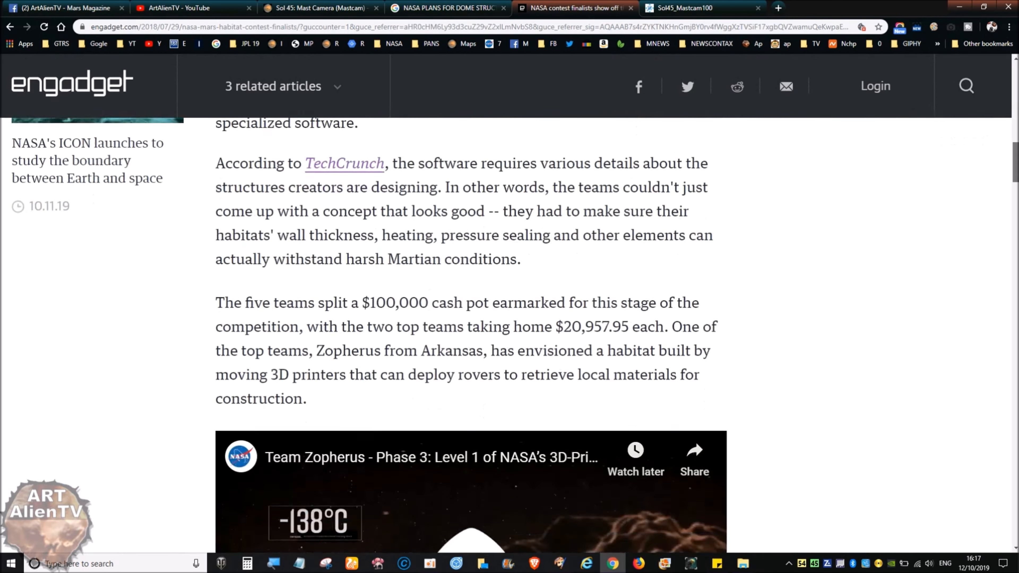
pyautogui.scroll(-3)
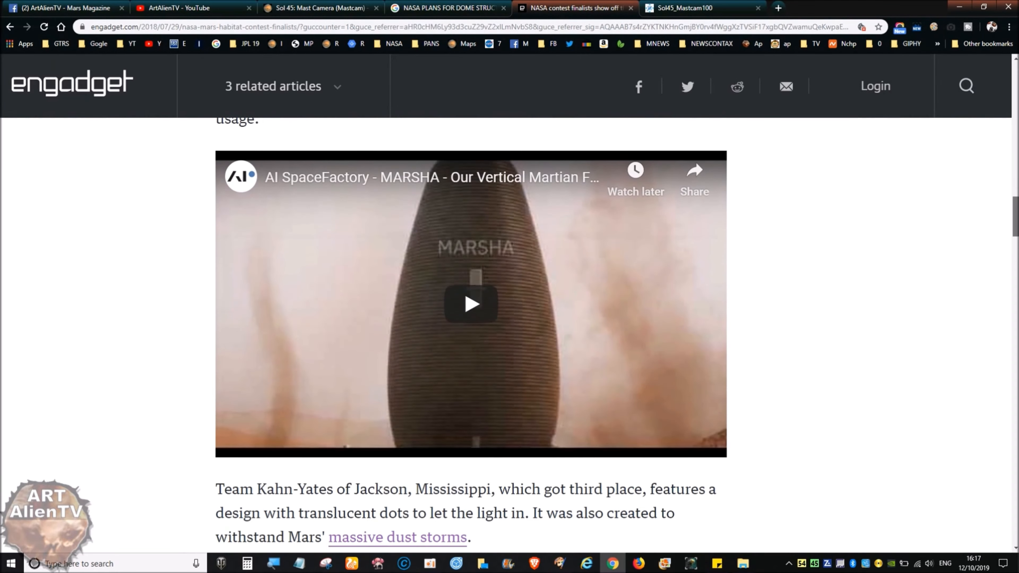
pyautogui.moveTo(435, 468)
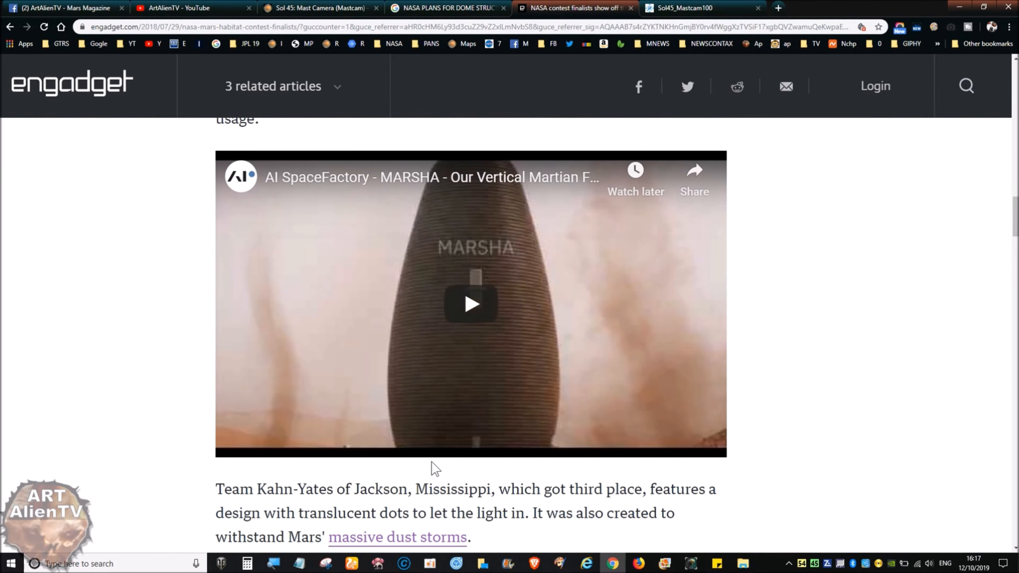
pyautogui.scroll(-3)
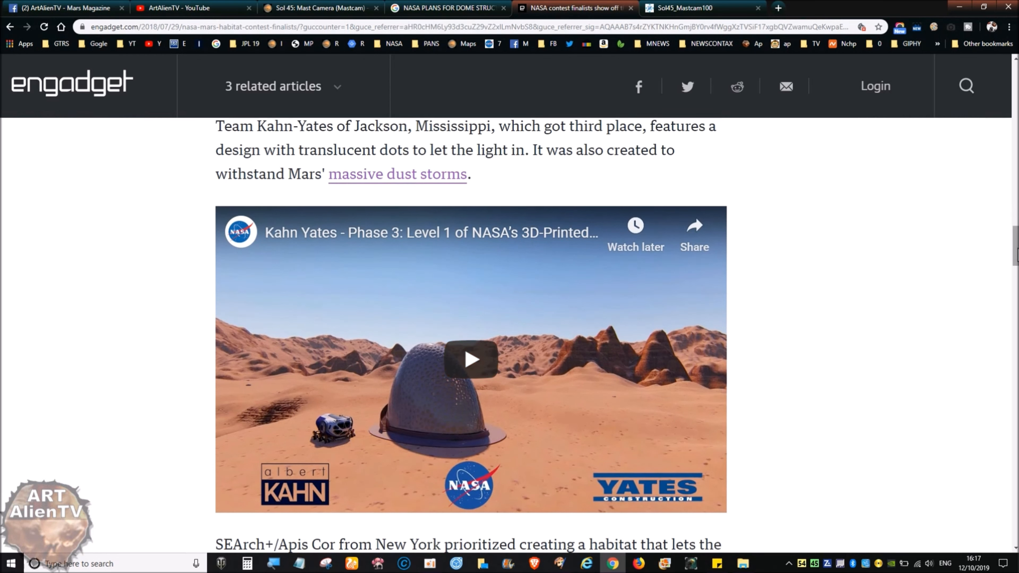
# Finish the article, return to its headline, then bring up the Sol 45 Mastcam image page
pyautogui.scroll(-3)
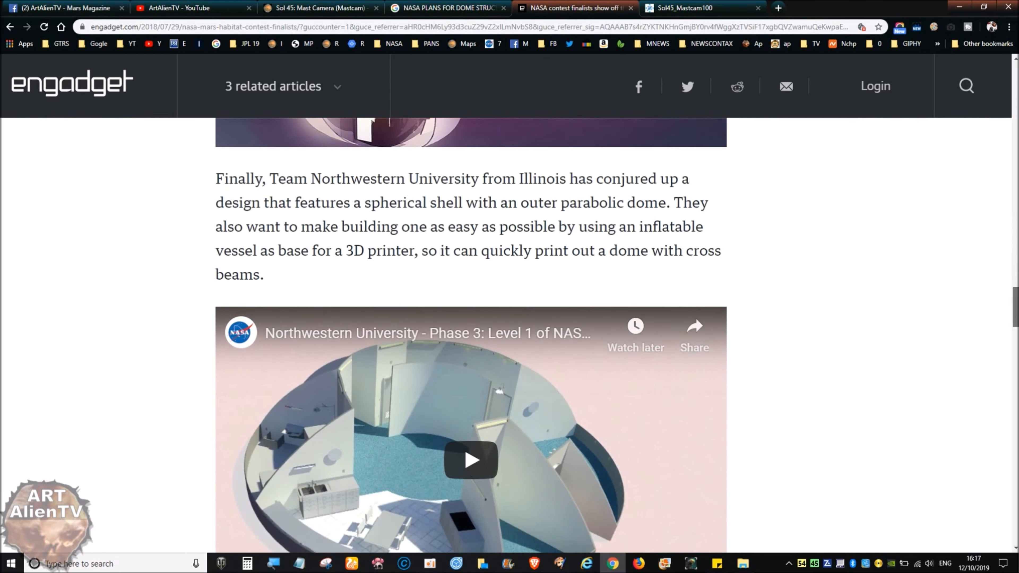
pyautogui.scroll(-3)
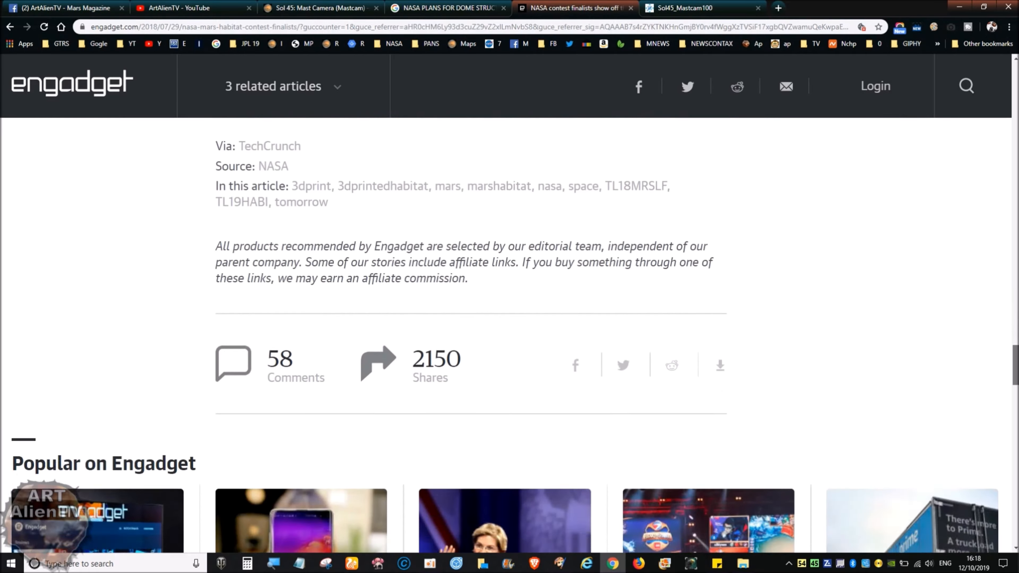
pyautogui.scroll(3)
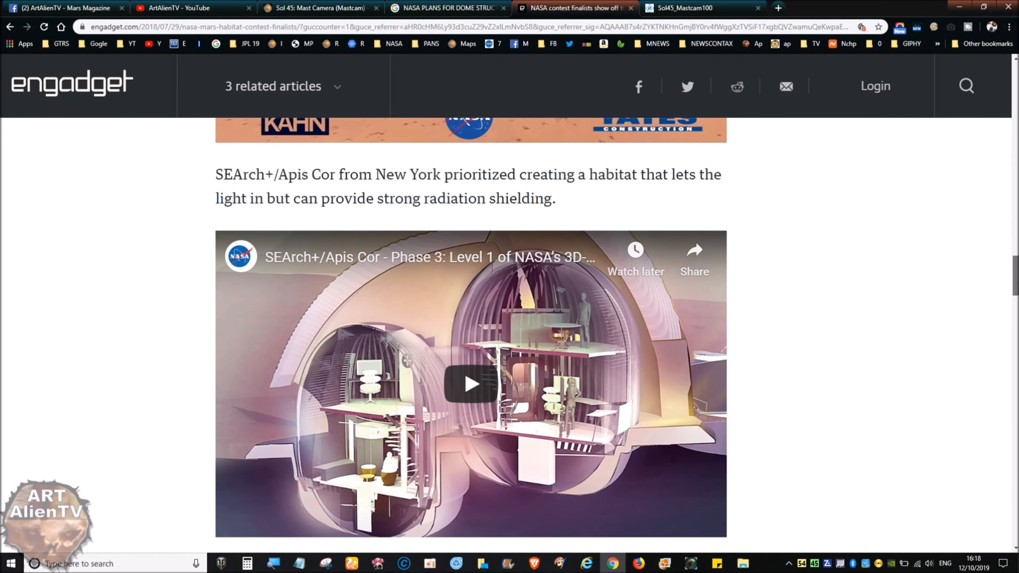
pyautogui.scroll(3)
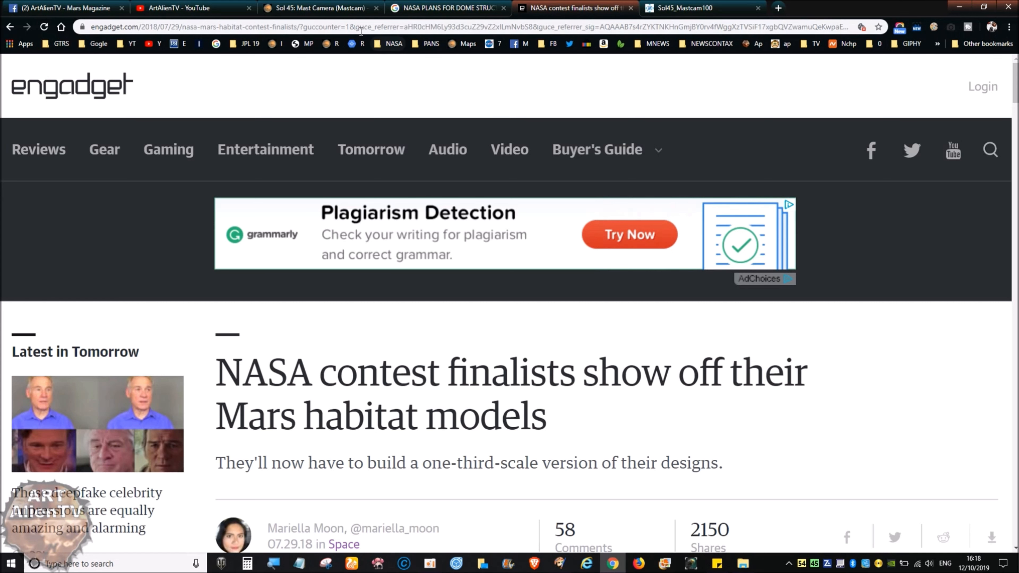
pyautogui.click(318, 8)
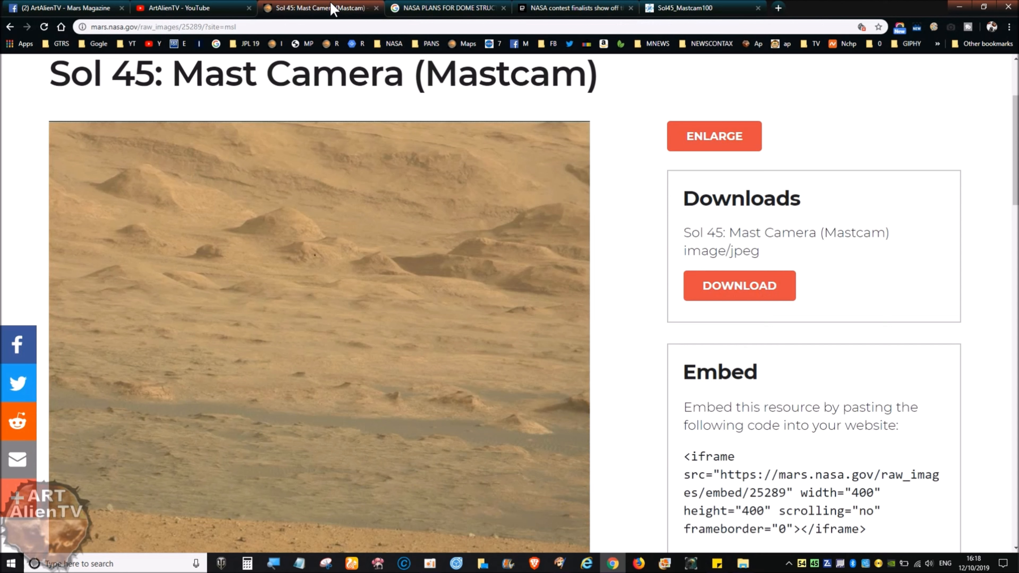
pyautogui.moveTo(260, 218)
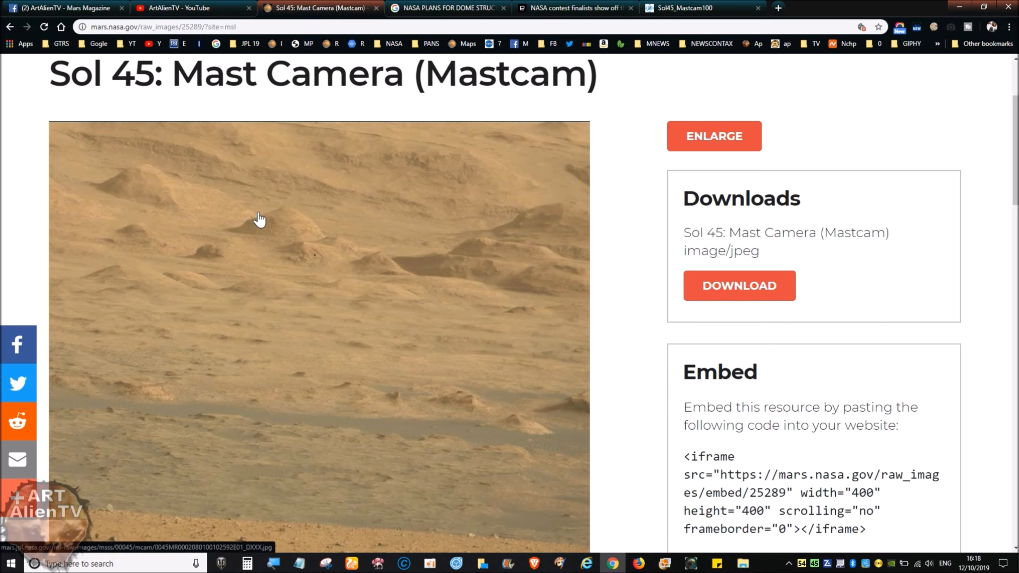
pyautogui.moveTo(343, 237)
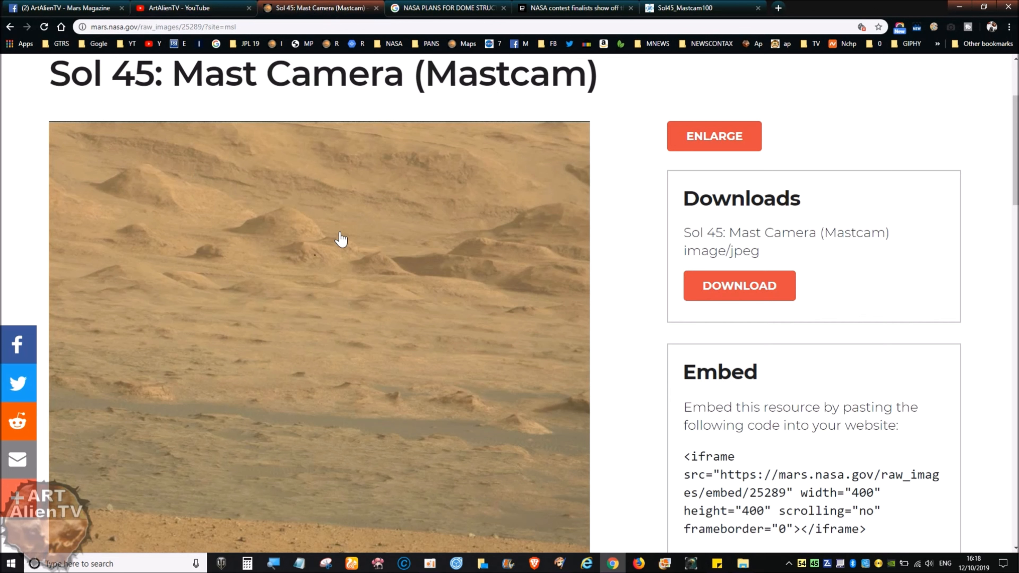
pyautogui.moveTo(269, 341)
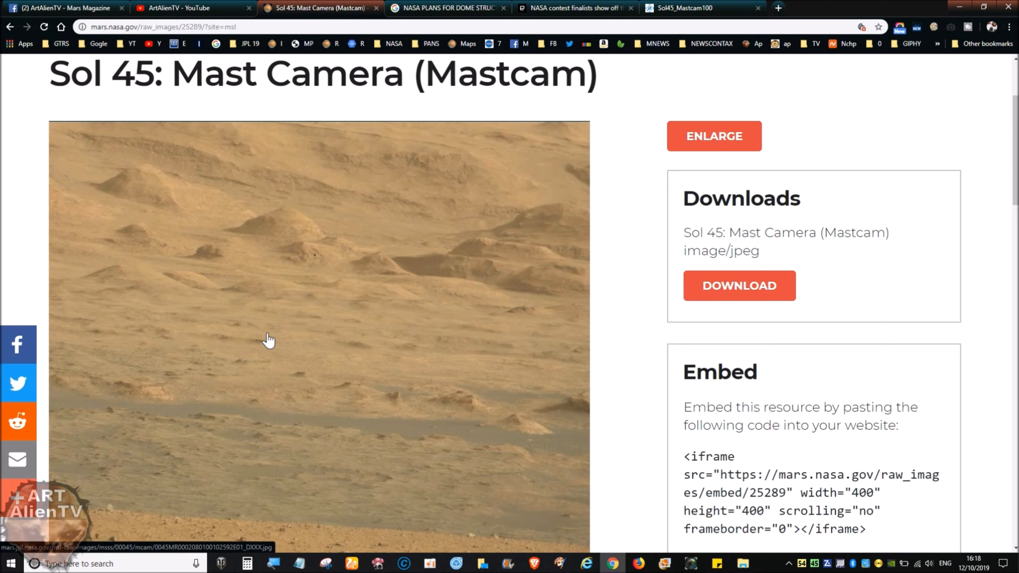
pyautogui.moveTo(232, 292)
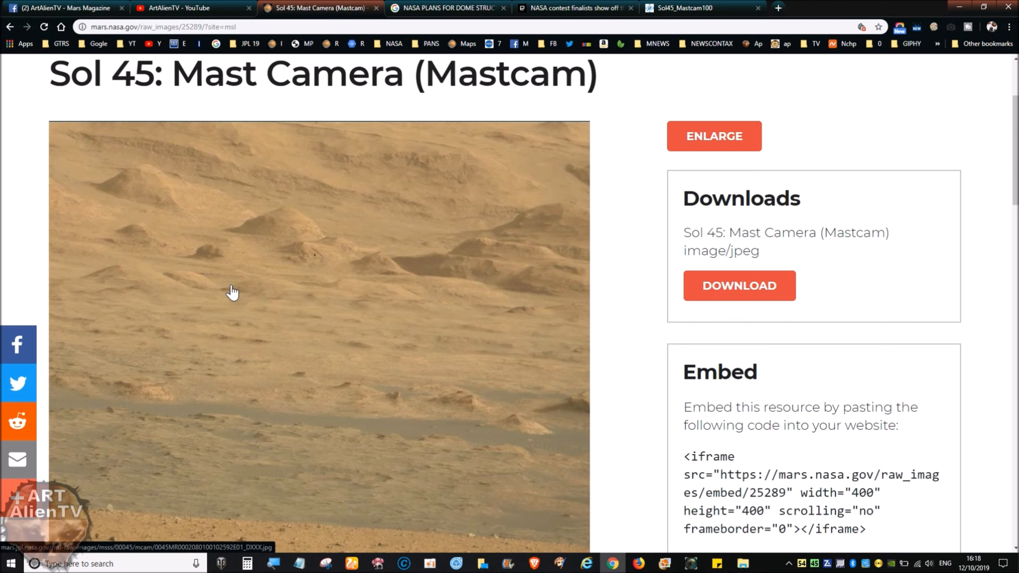
# Pass through the ArtAlienTV channel and dome image results to the Sol45_Mastcam100 panorama
pyautogui.click(189, 8)
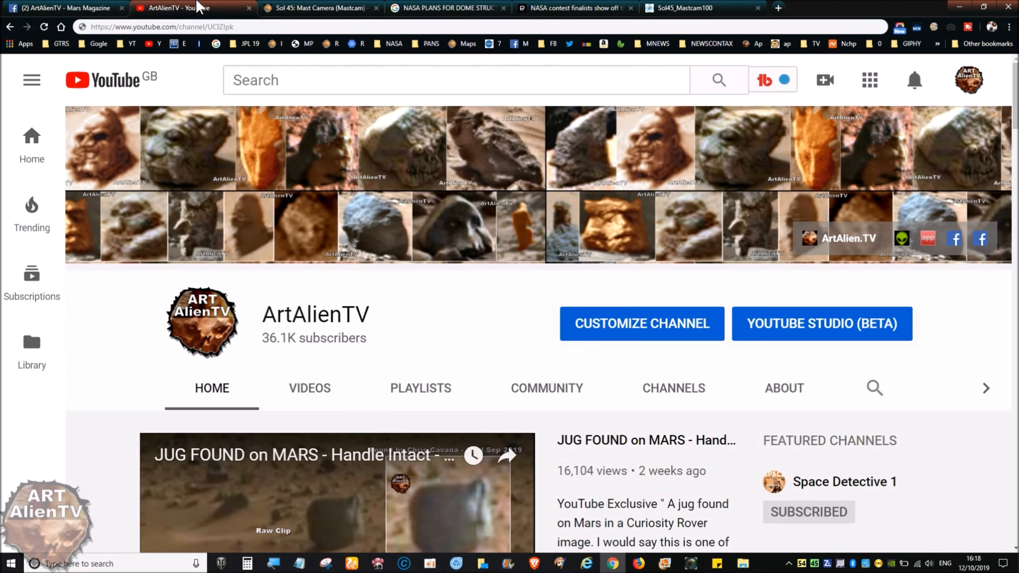
pyautogui.click(446, 8)
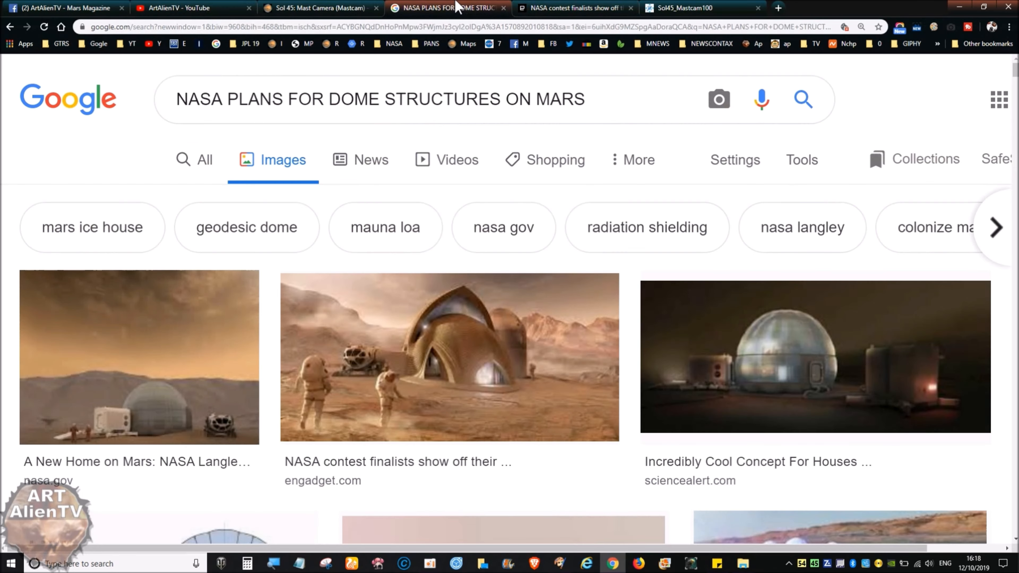
pyautogui.click(683, 8)
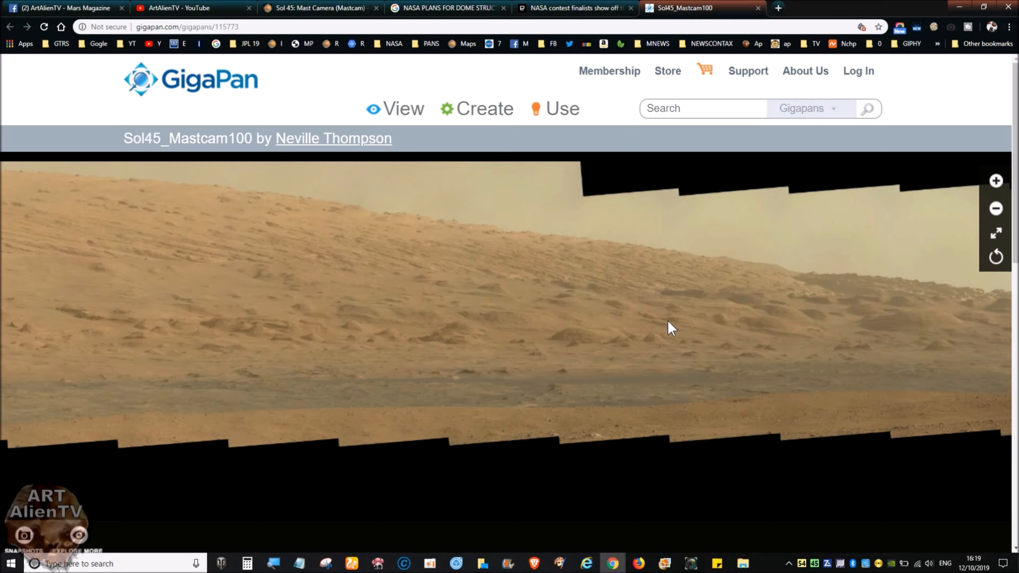
pyautogui.moveTo(732, 364)
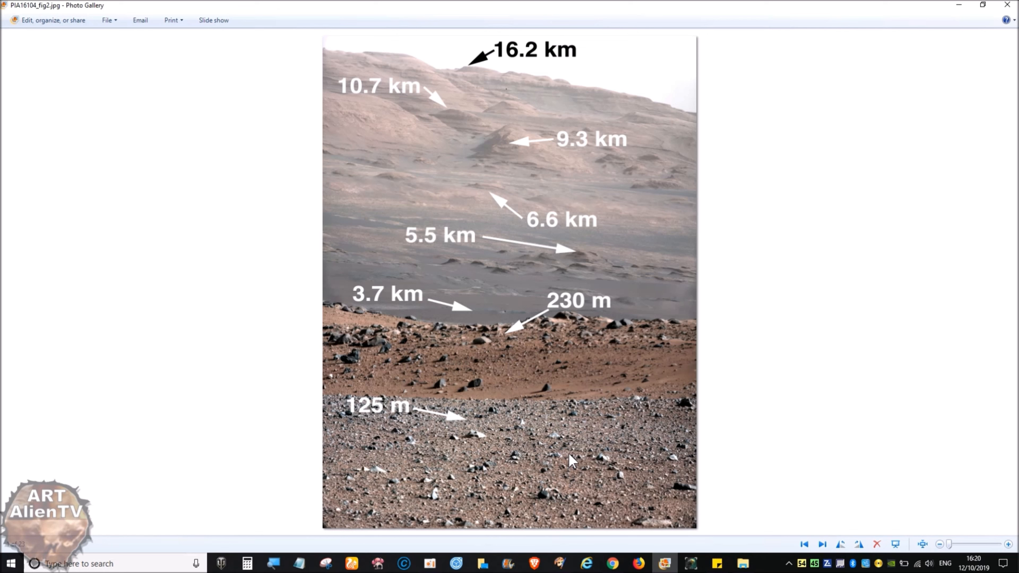
pyautogui.moveTo(558, 359)
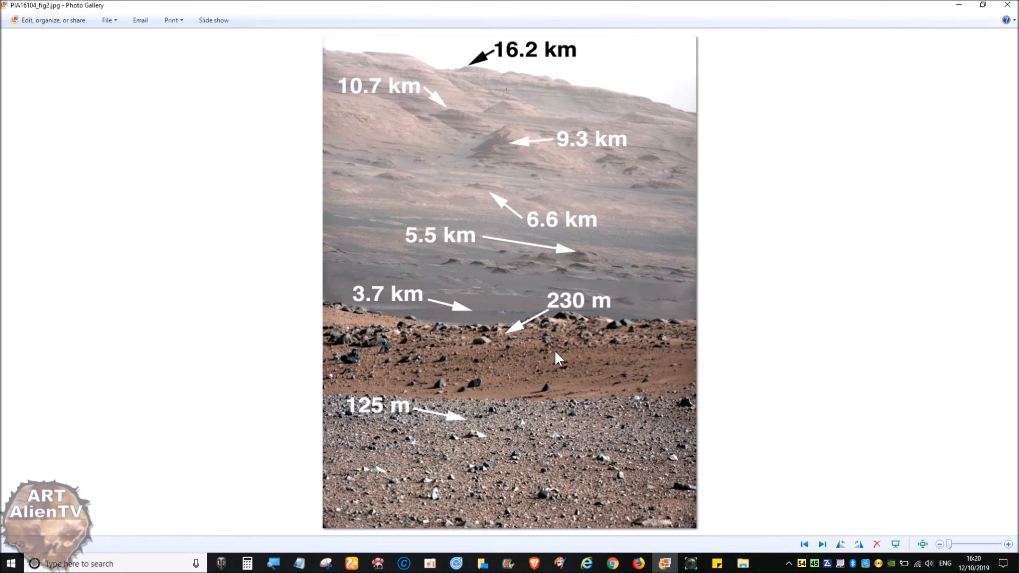
pyautogui.moveTo(532, 535)
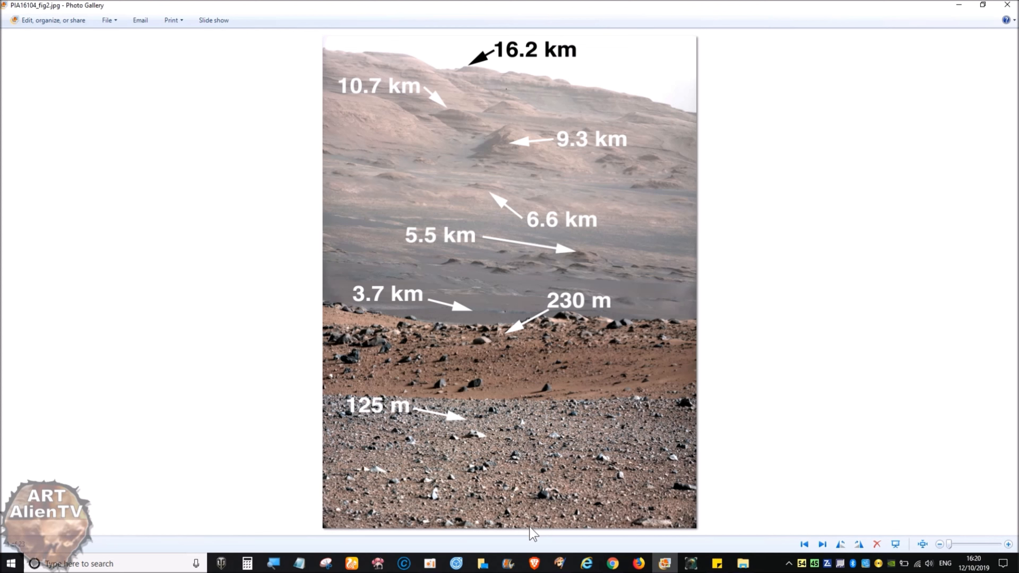
pyautogui.moveTo(530, 327)
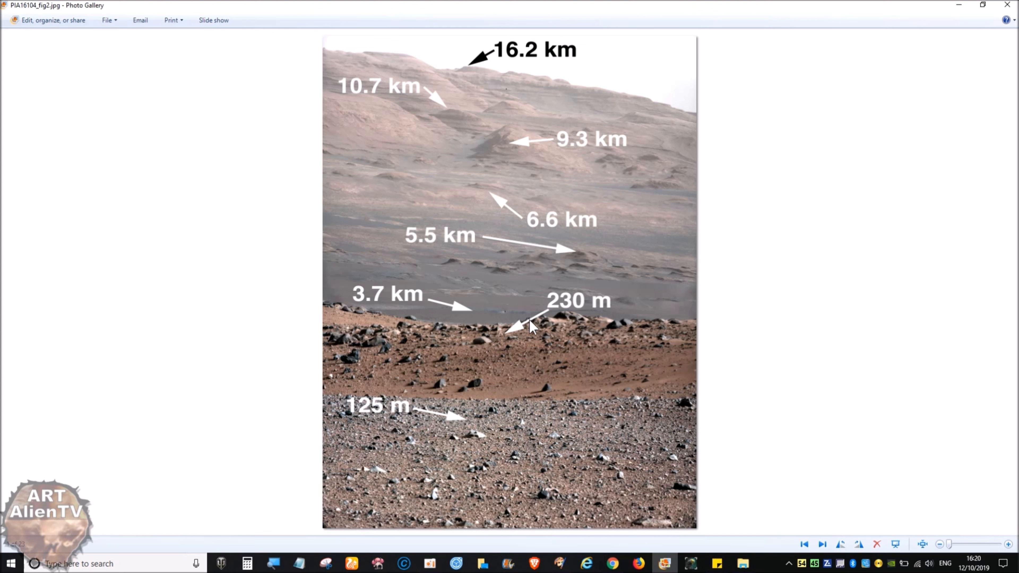
pyautogui.moveTo(556, 289)
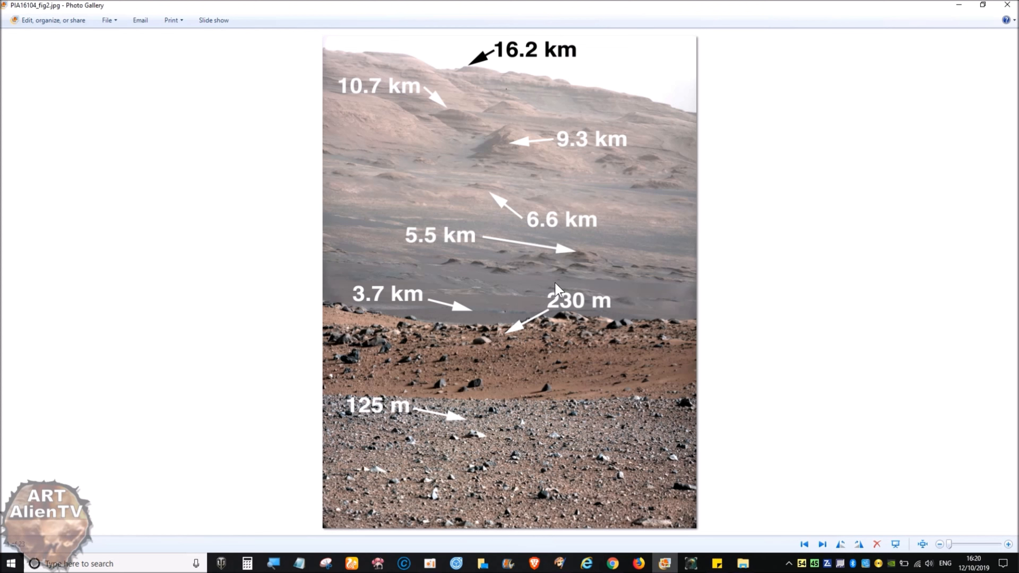
pyautogui.moveTo(498, 323)
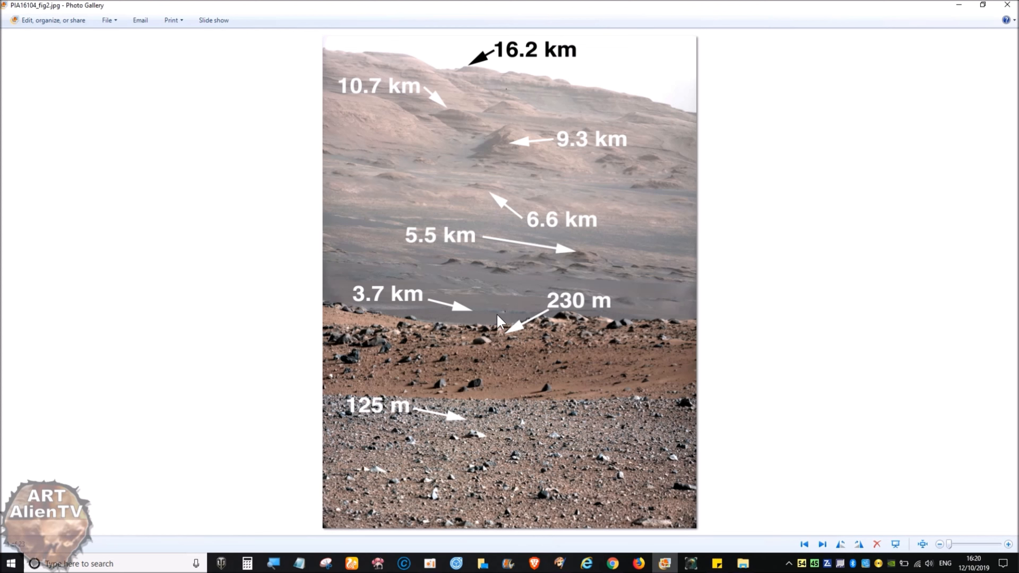
pyautogui.moveTo(428, 212)
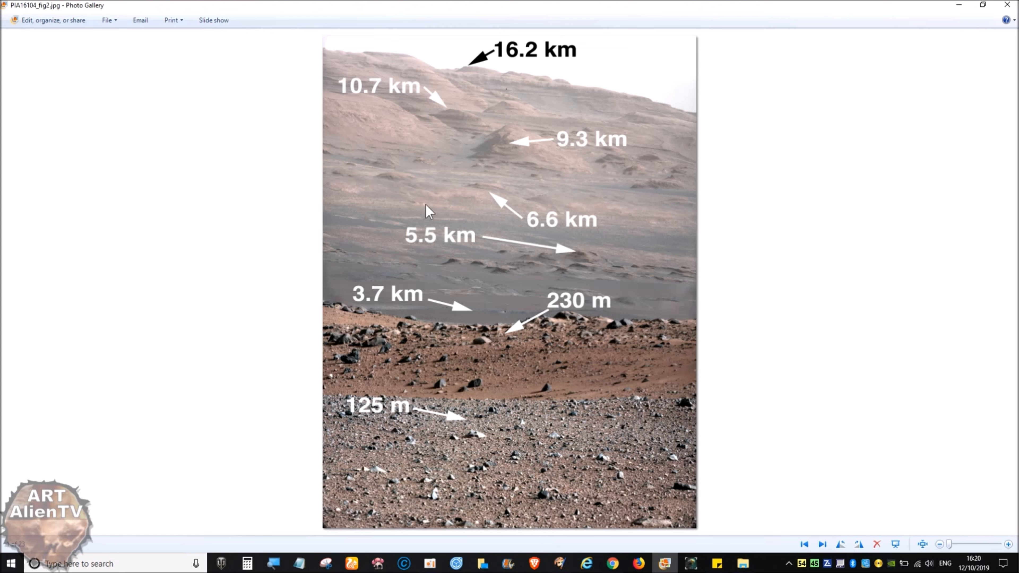
pyautogui.moveTo(580, 209)
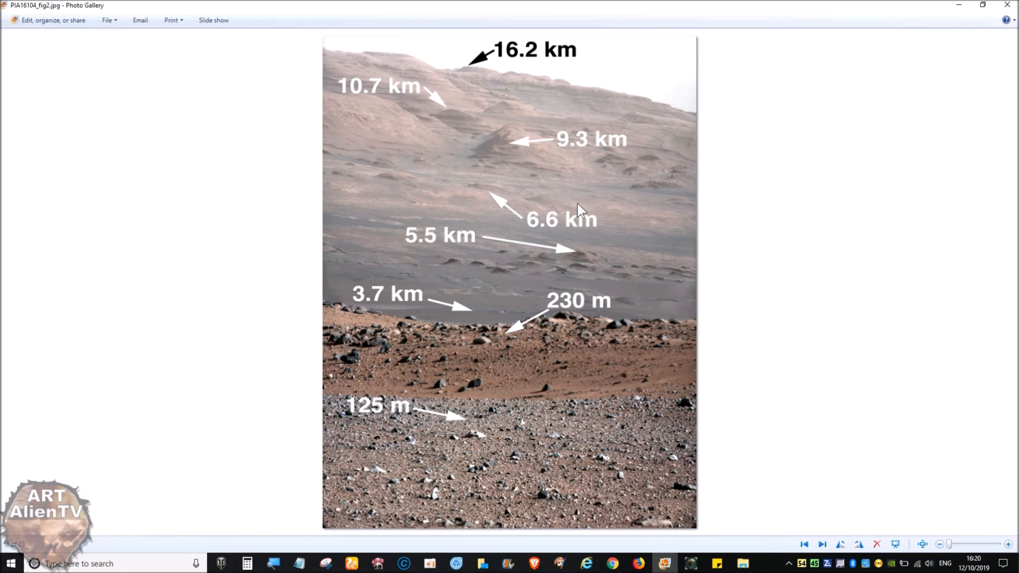
pyautogui.moveTo(563, 226)
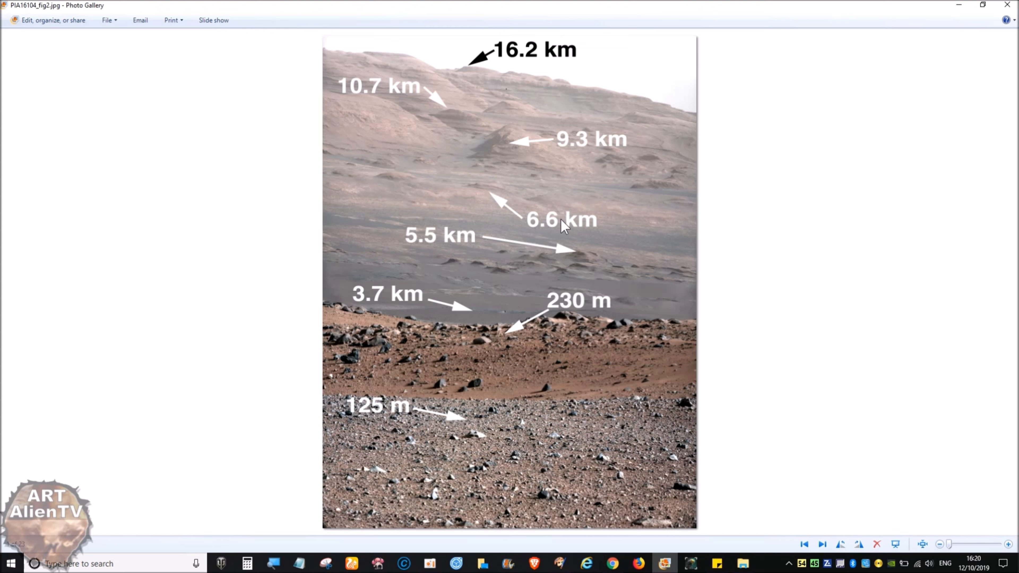
pyautogui.moveTo(526, 534)
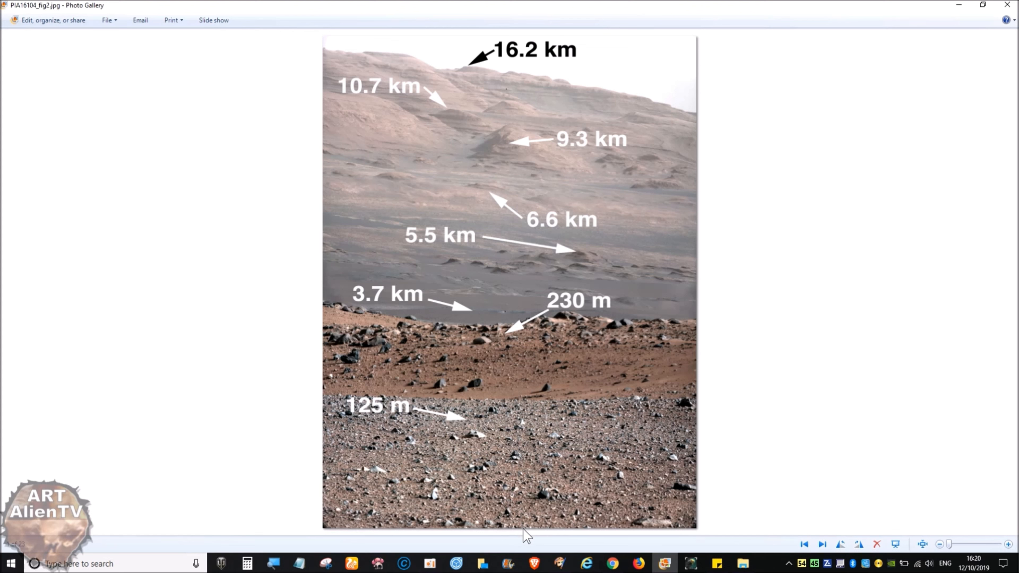
pyautogui.moveTo(527, 303)
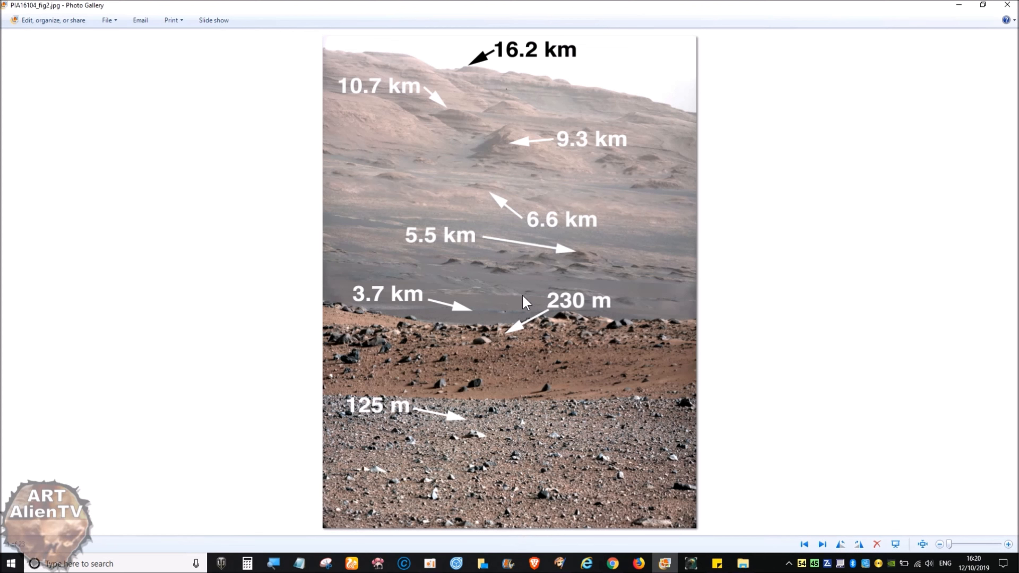
pyautogui.moveTo(507, 499)
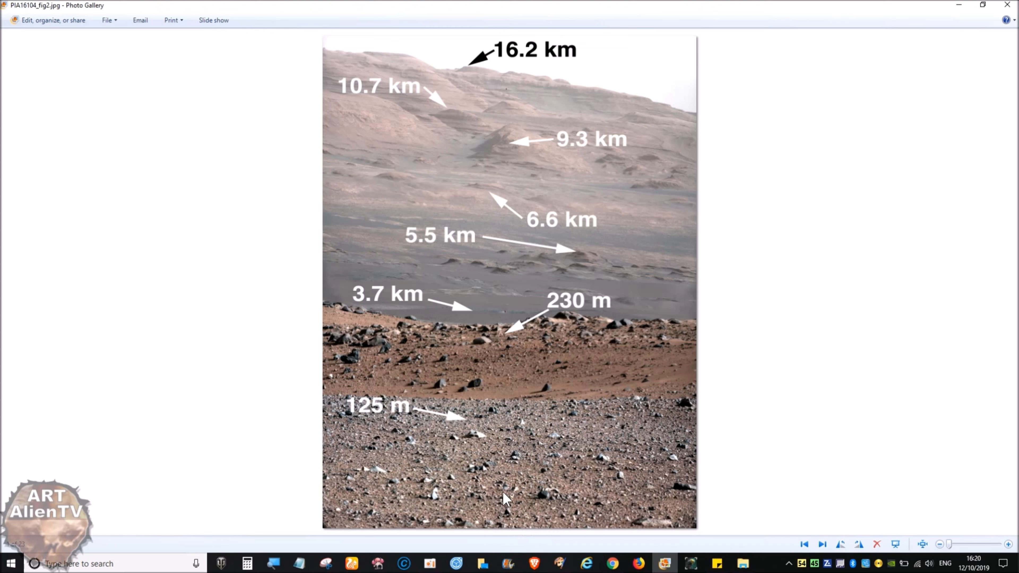
pyautogui.moveTo(546, 292)
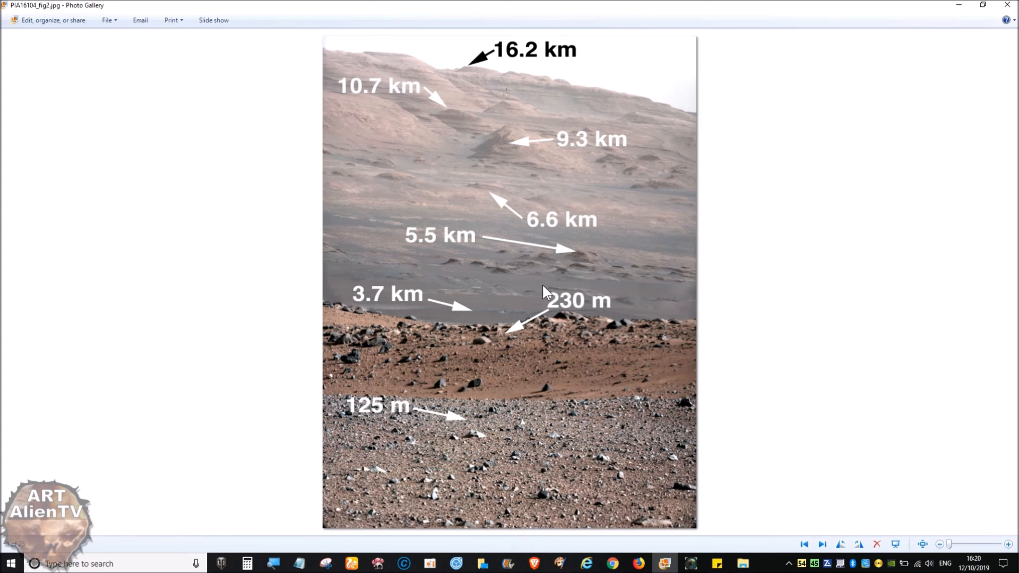
pyautogui.moveTo(498, 158)
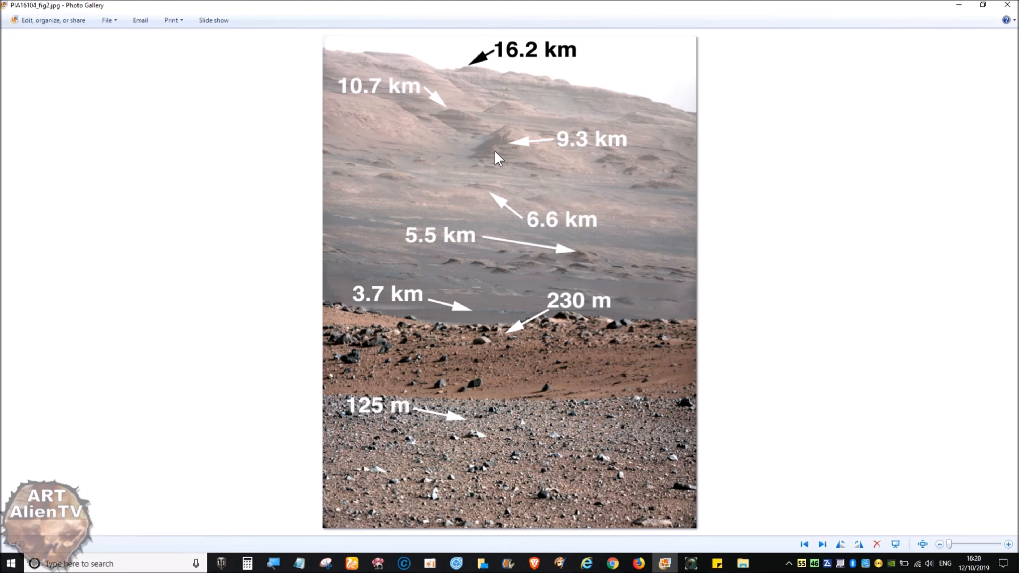
pyautogui.moveTo(511, 561)
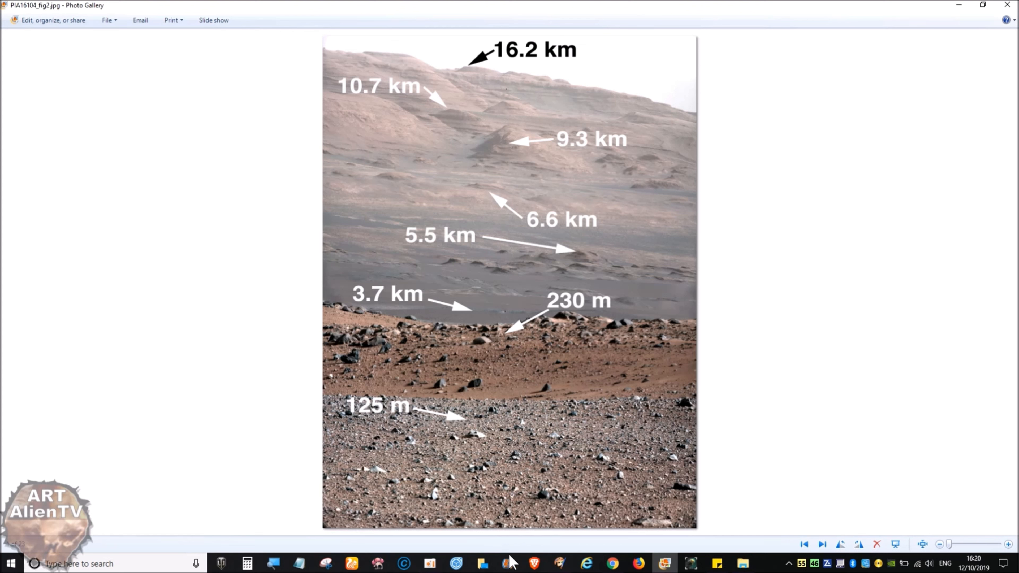
pyautogui.moveTo(503, 483)
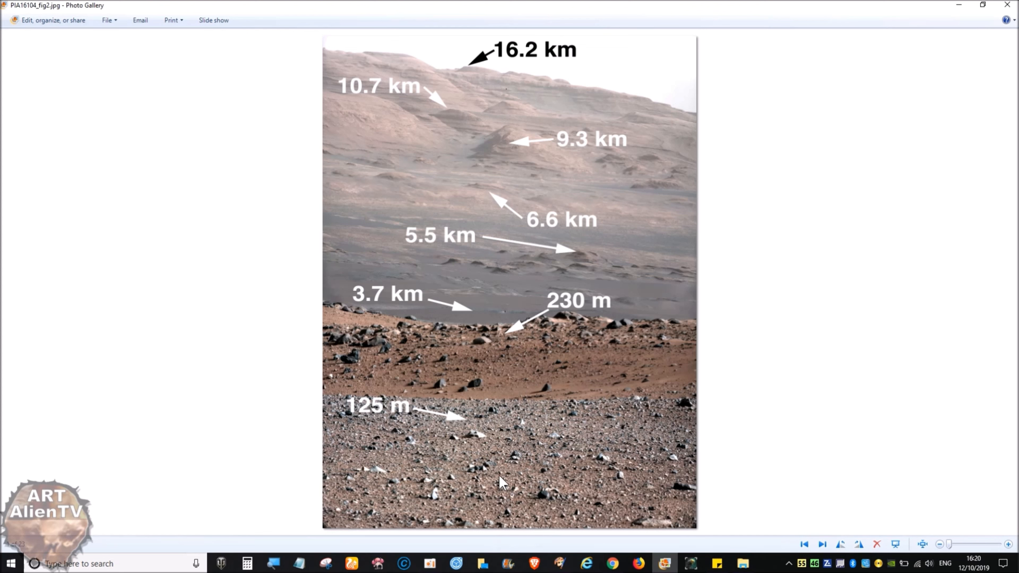
pyautogui.moveTo(474, 249)
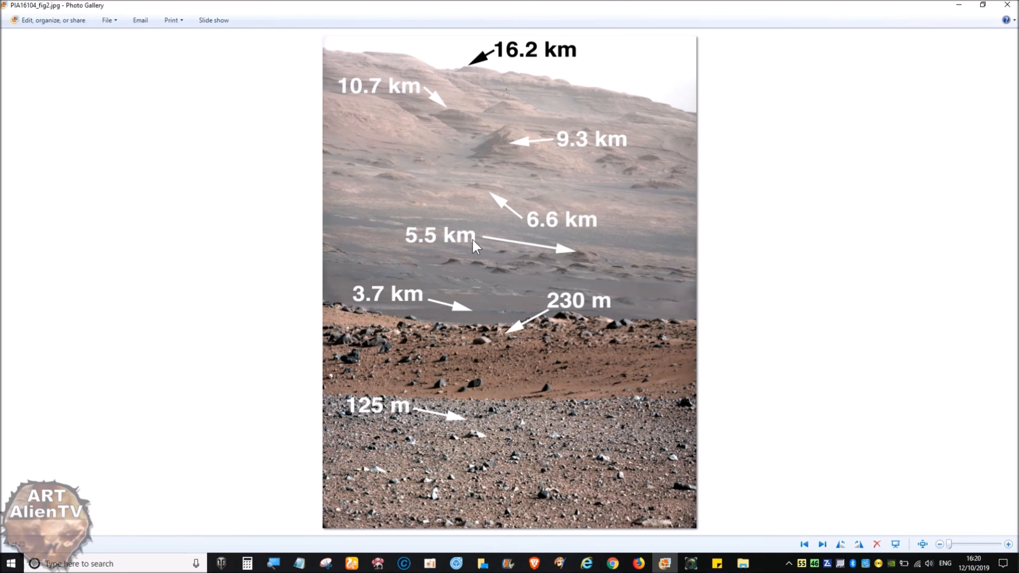
pyautogui.moveTo(488, 204)
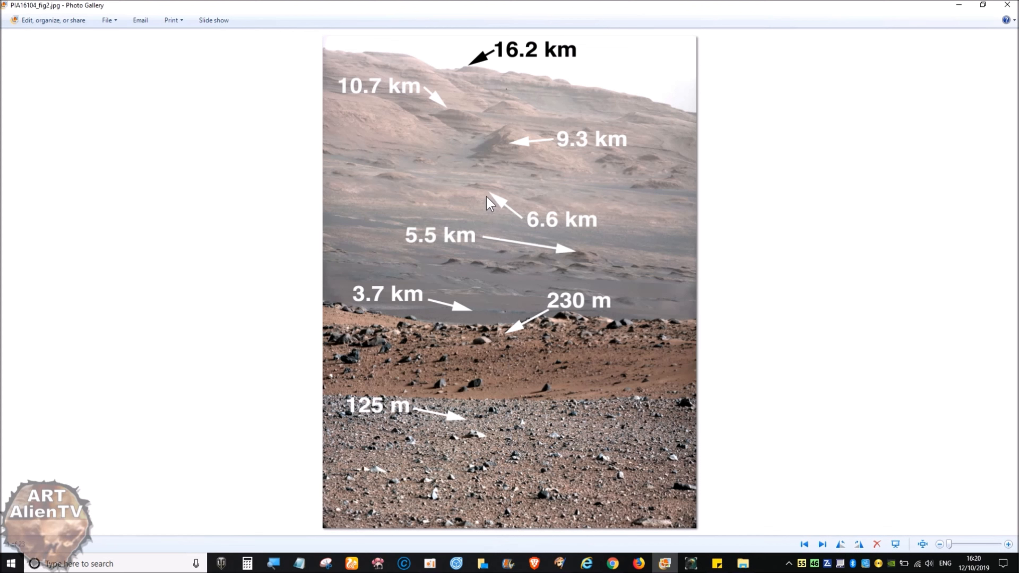
pyautogui.moveTo(727, 118)
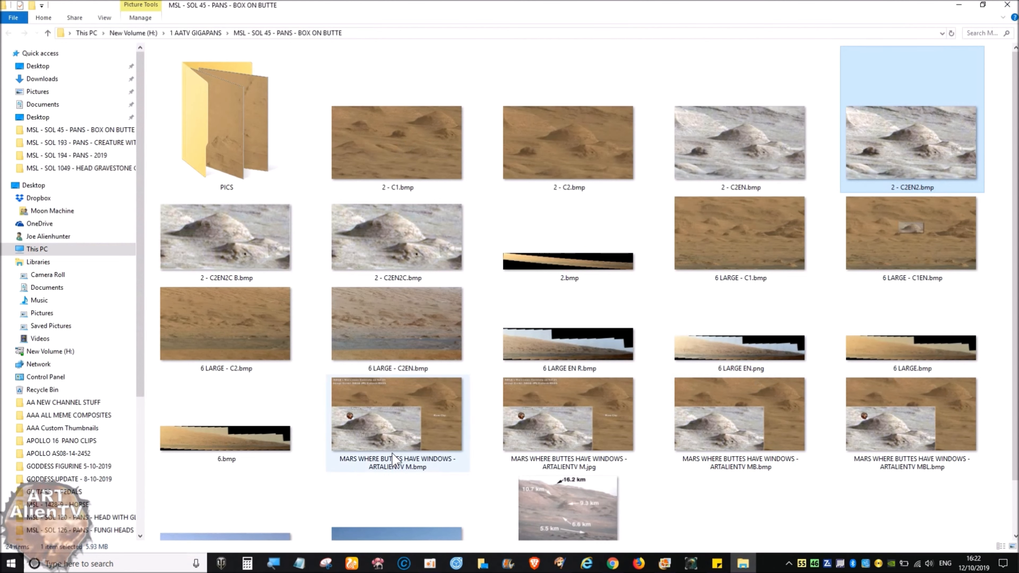
# Open 6 LARGE - C2EN.bmp from the BOX ON BUTTE folder in Photo Gallery
pyautogui.click(568, 344)
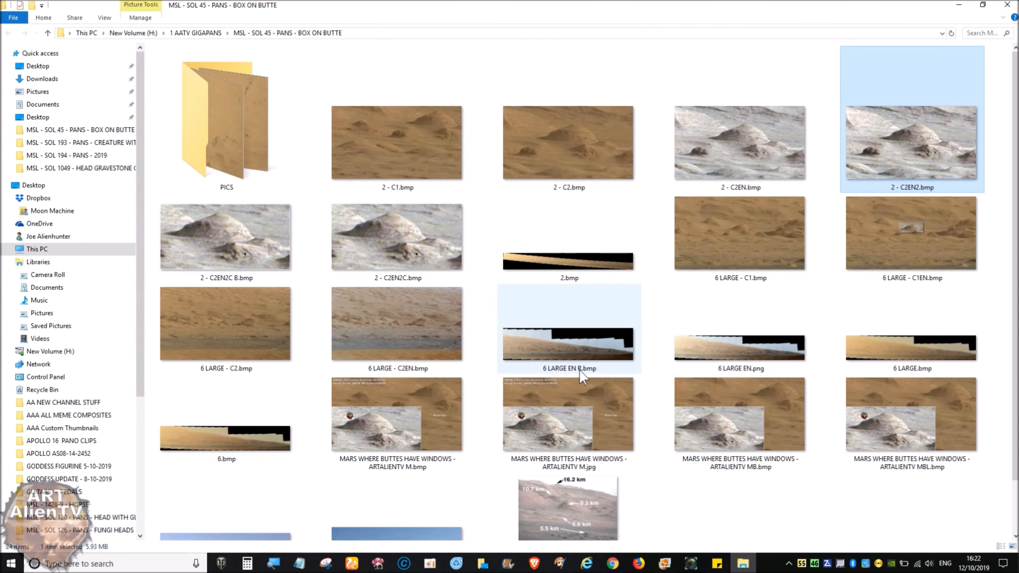
pyautogui.moveTo(405, 371)
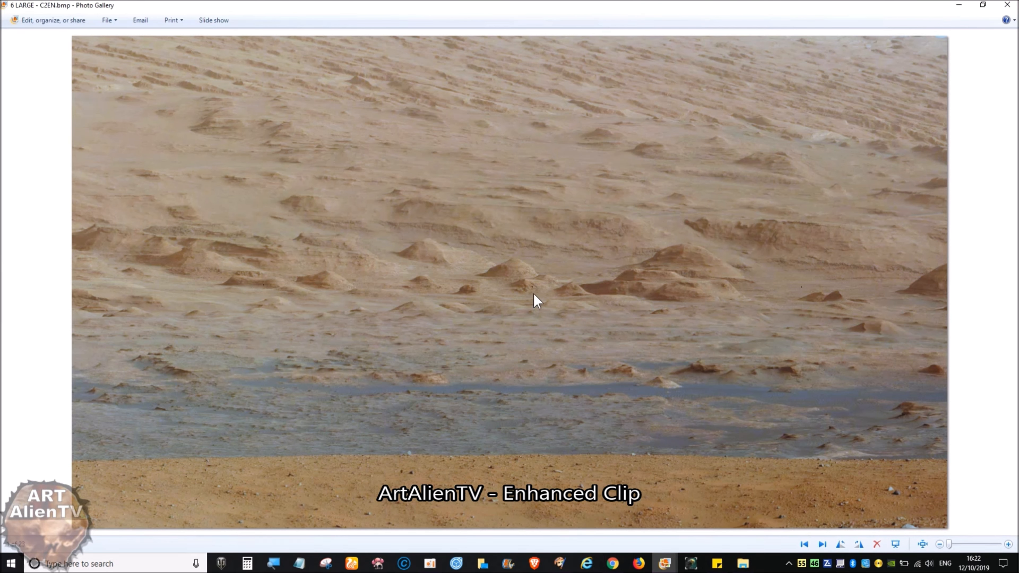
pyautogui.moveTo(581, 419)
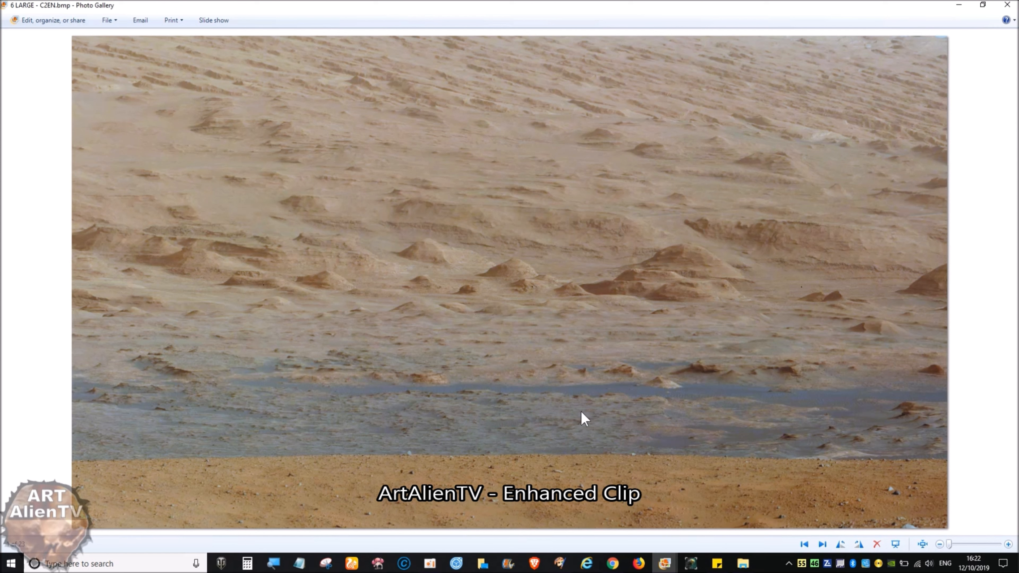
pyautogui.moveTo(661, 483)
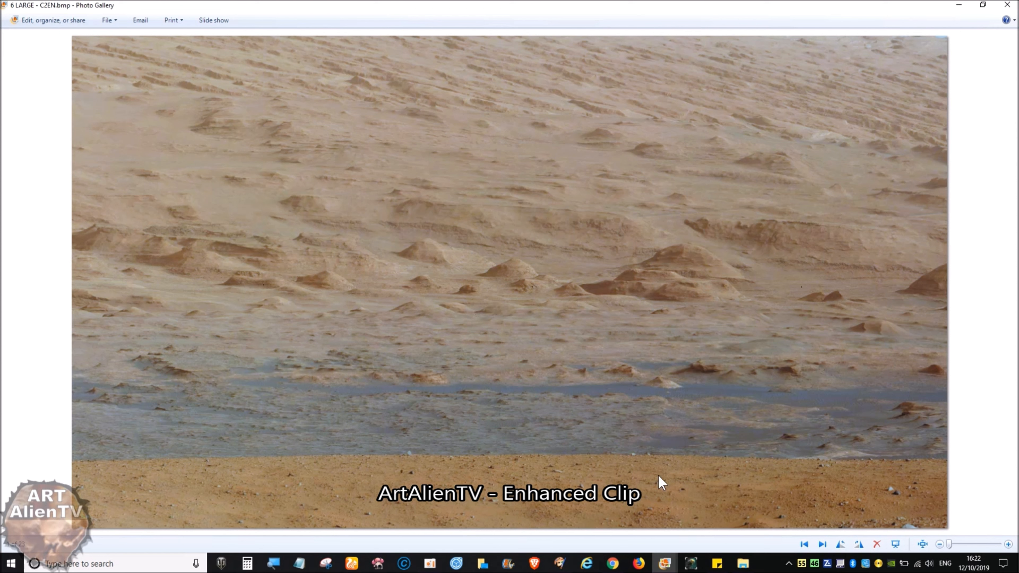
pyautogui.moveTo(944, 513)
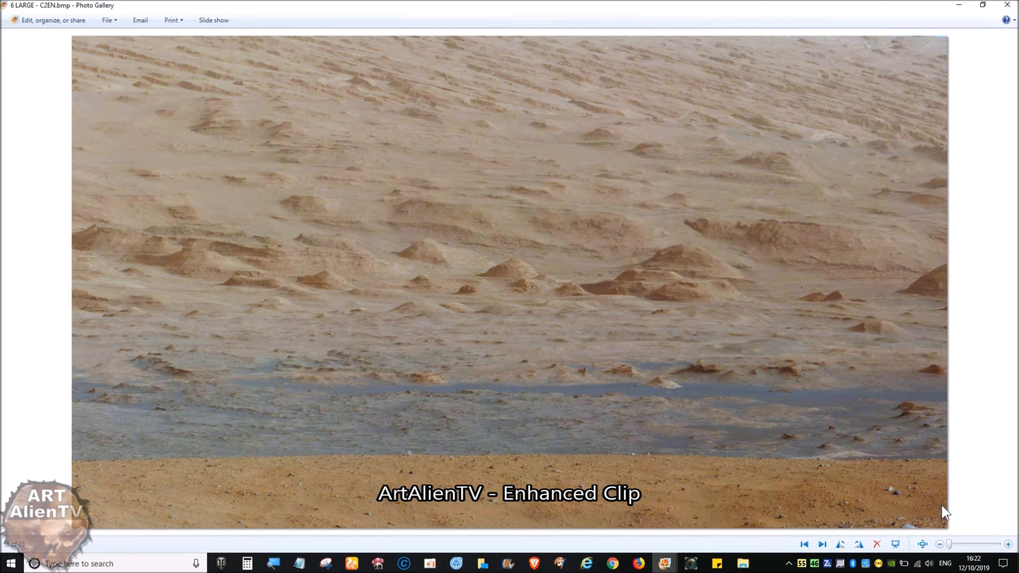
pyautogui.moveTo(817, 490)
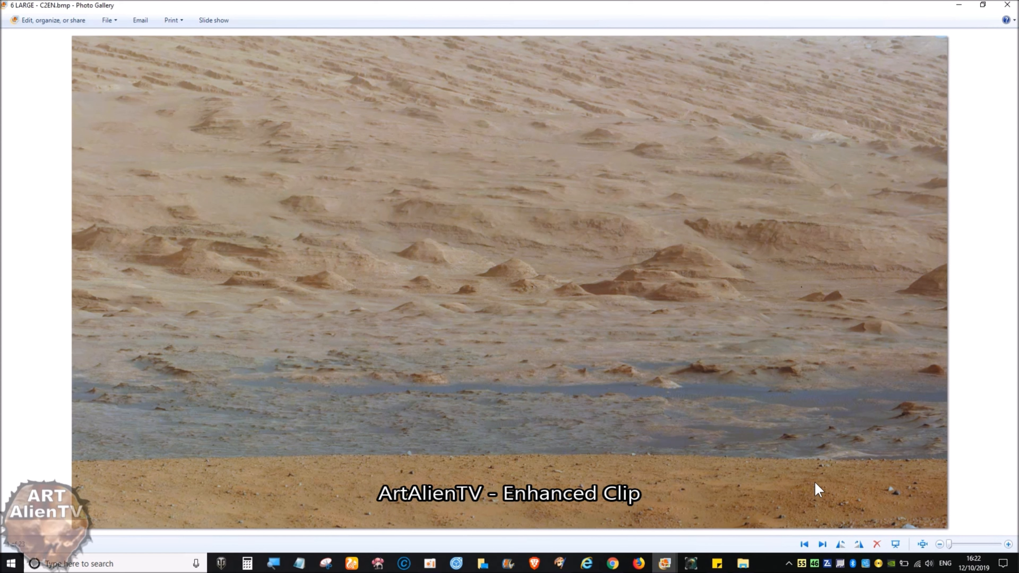
pyautogui.moveTo(543, 318)
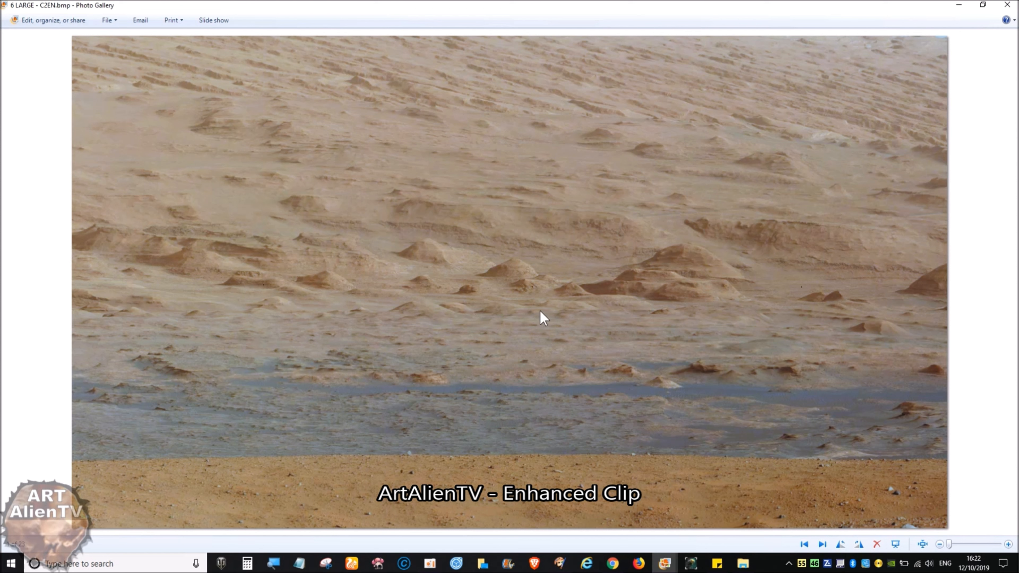
pyautogui.moveTo(484, 304)
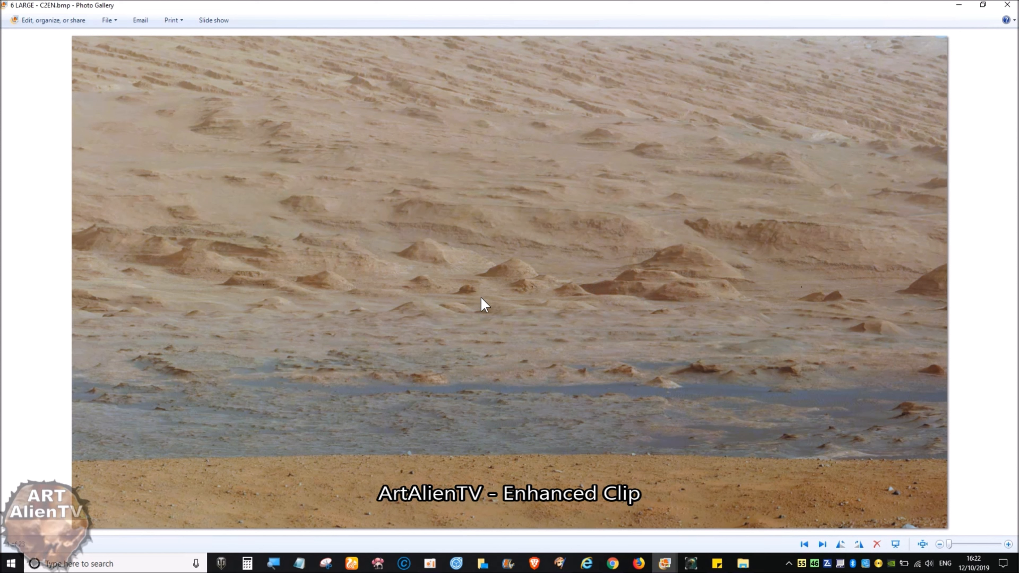
pyautogui.moveTo(513, 276)
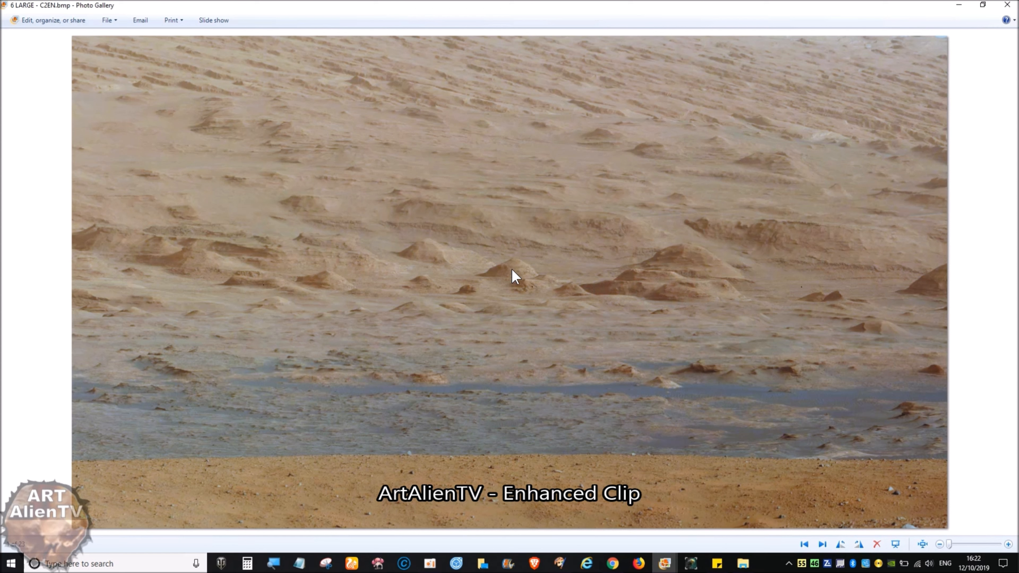
pyautogui.moveTo(573, 273)
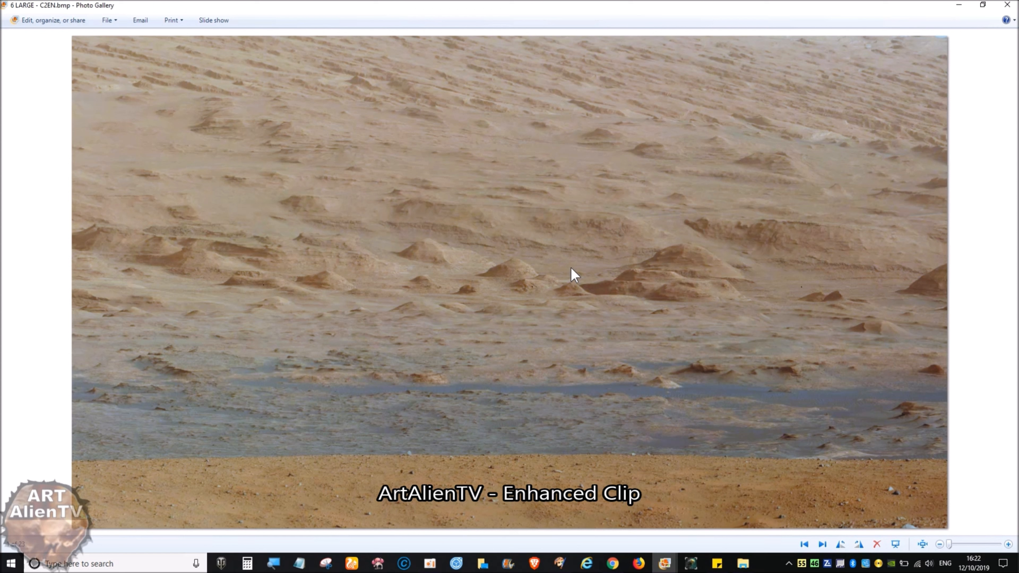
pyautogui.moveTo(525, 281)
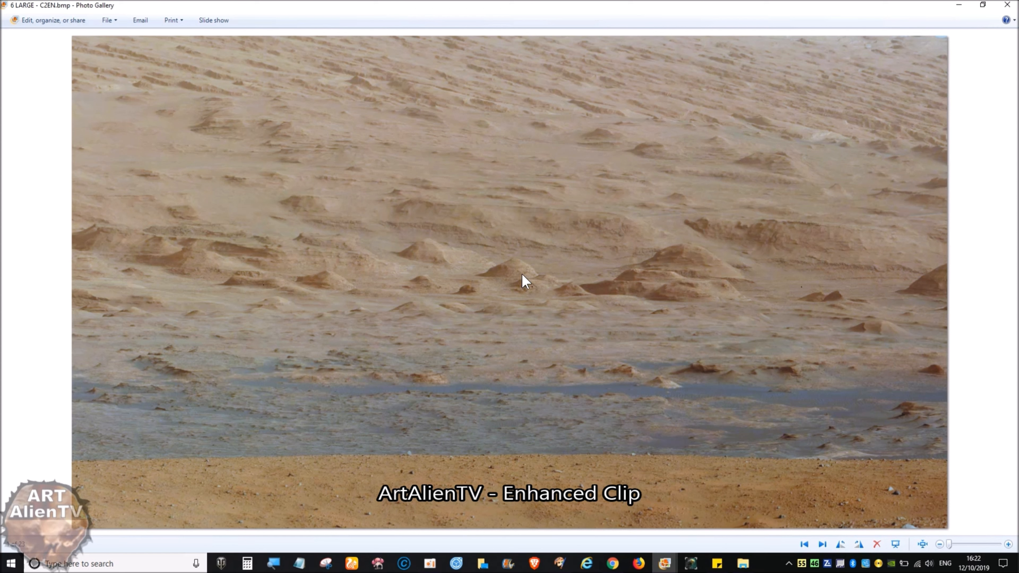
pyautogui.moveTo(528, 292)
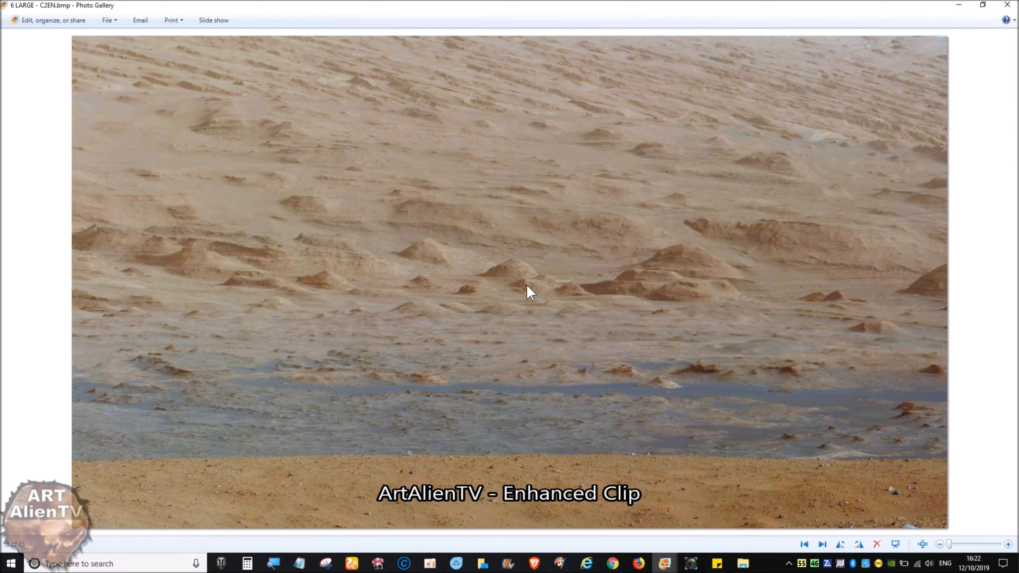
pyautogui.moveTo(1011, 32)
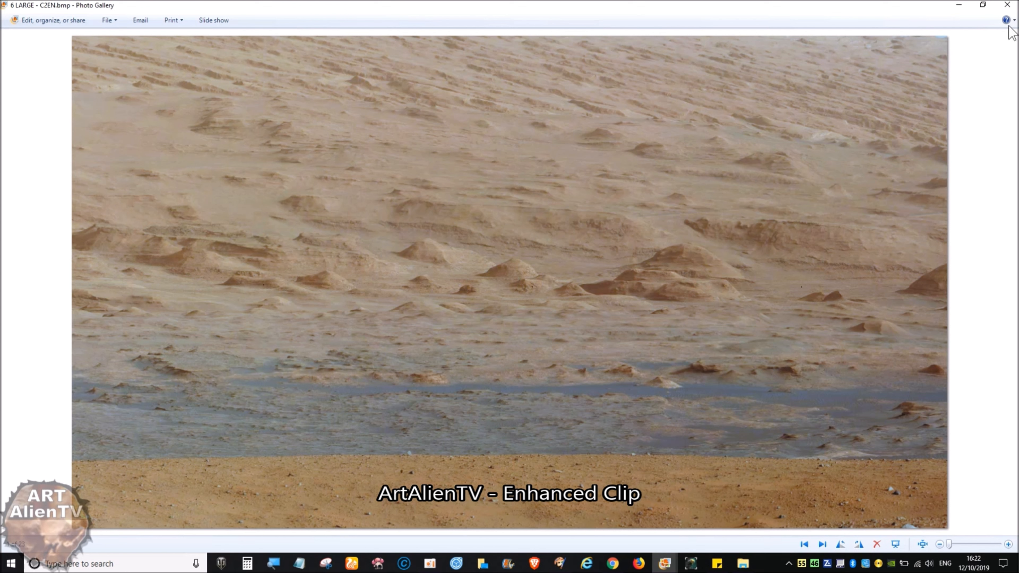
pyautogui.moveTo(801, 289)
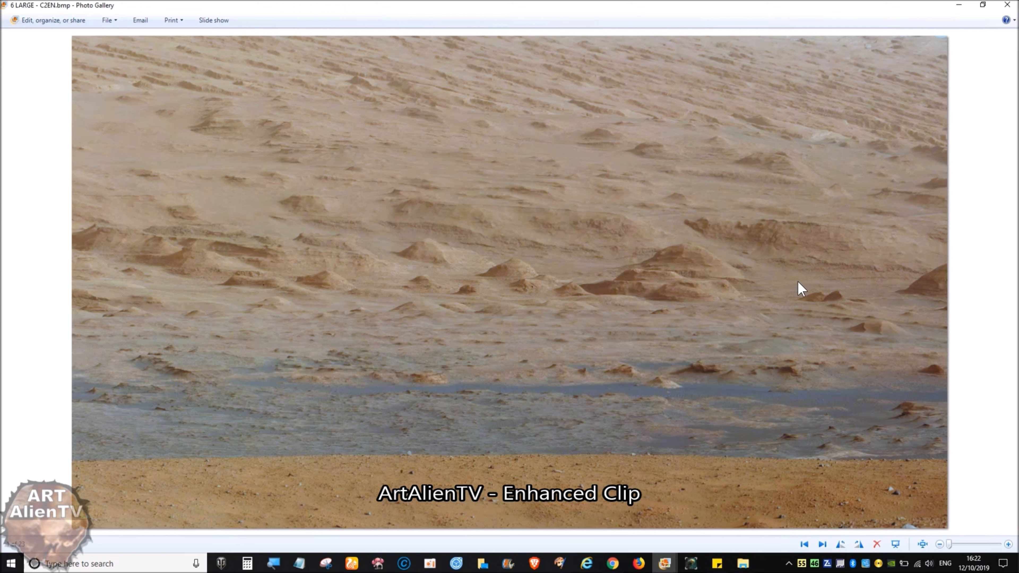
pyautogui.moveTo(1007, 255)
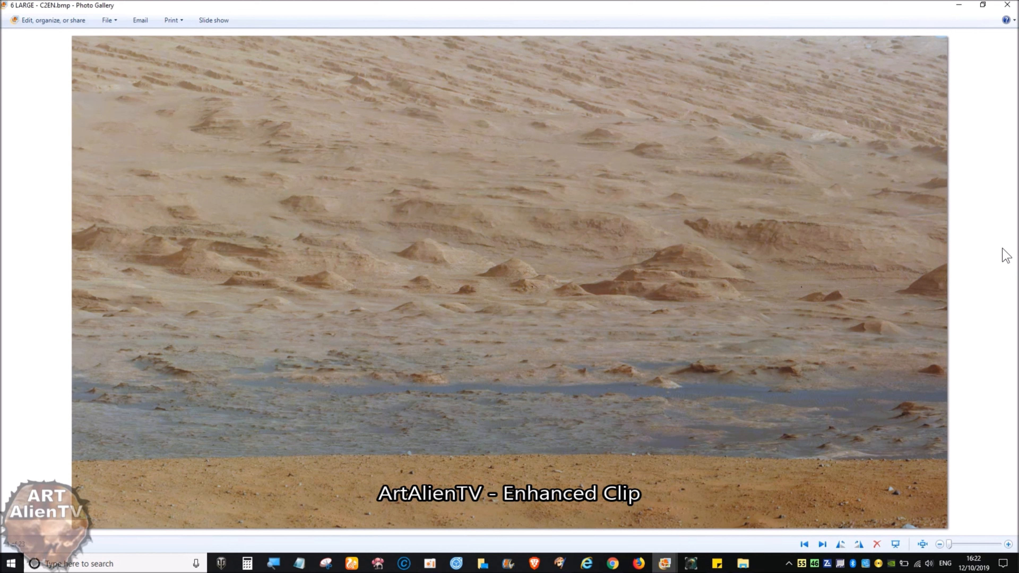
pyautogui.moveTo(1008, 6)
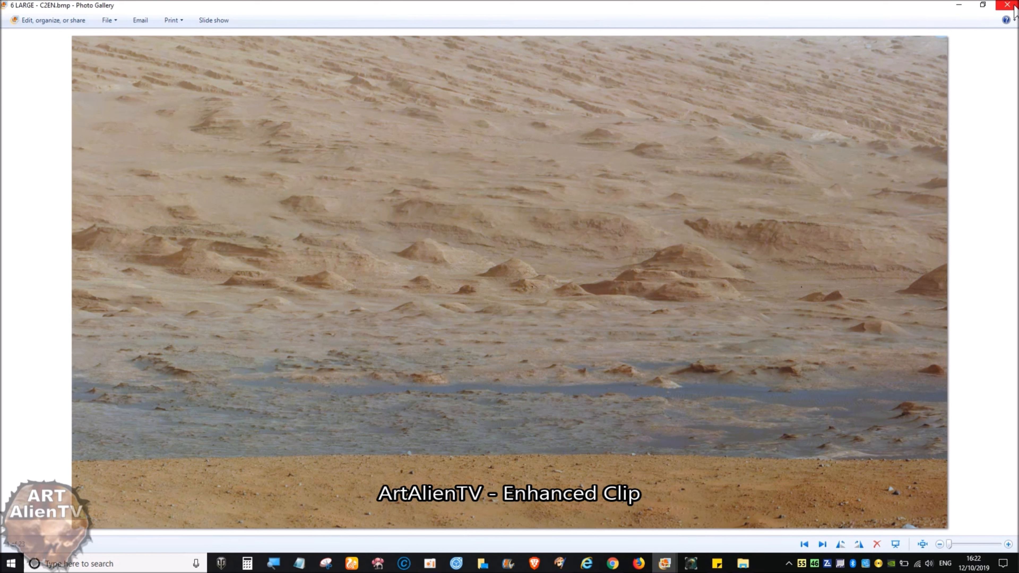
# Close the enhanced butte photo, return to the BOX ON BUTTE folder, then advance to Monolithic-Dome-House EN.png
pyautogui.click(1011, 6)
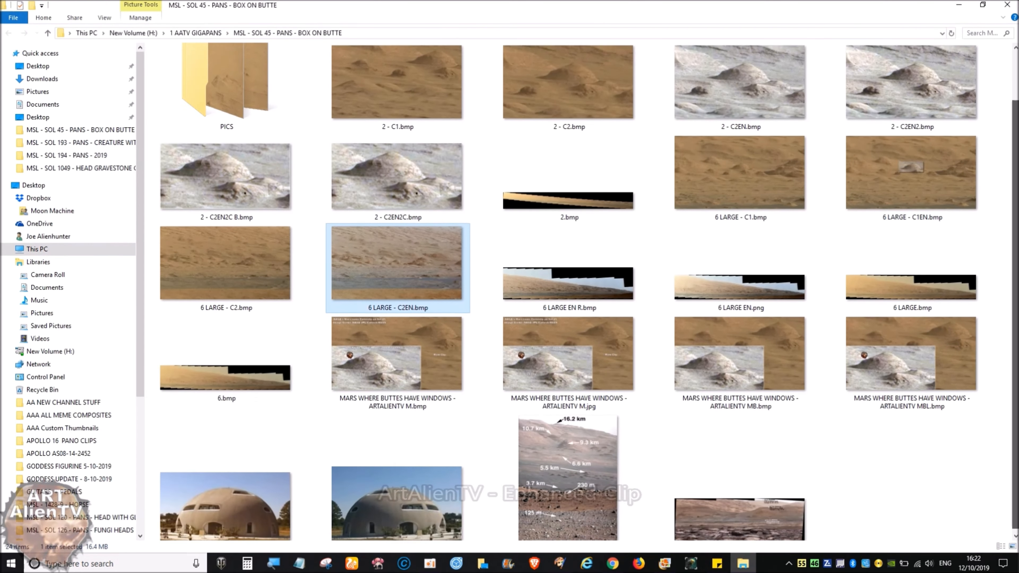
pyautogui.scroll(-3)
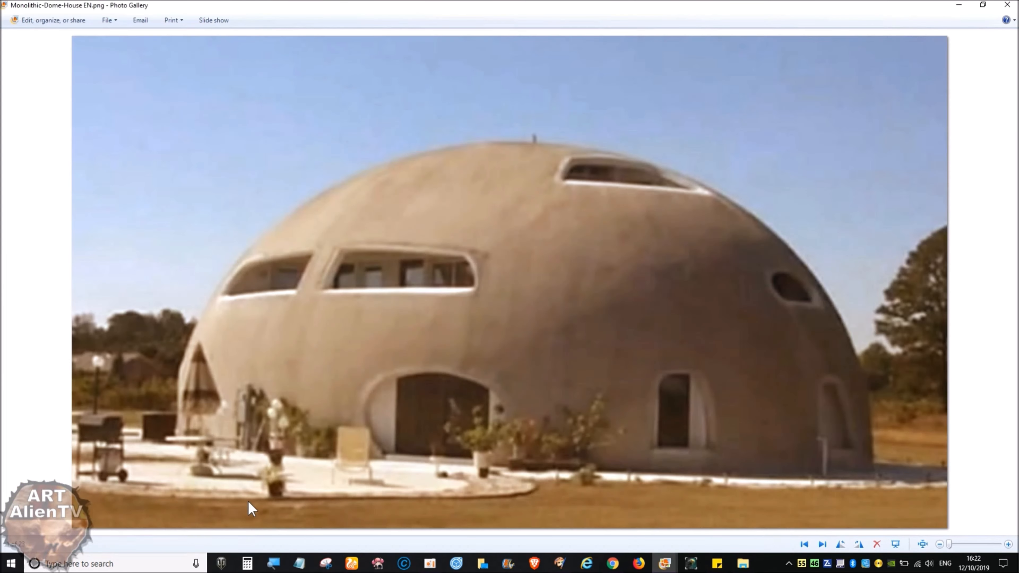
pyautogui.moveTo(453, 459)
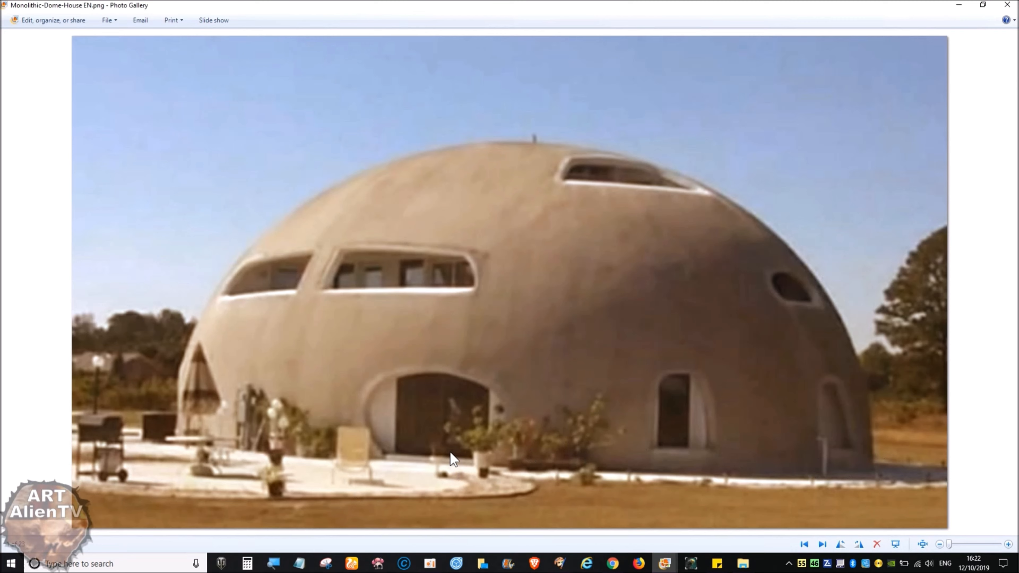
pyautogui.moveTo(288, 420)
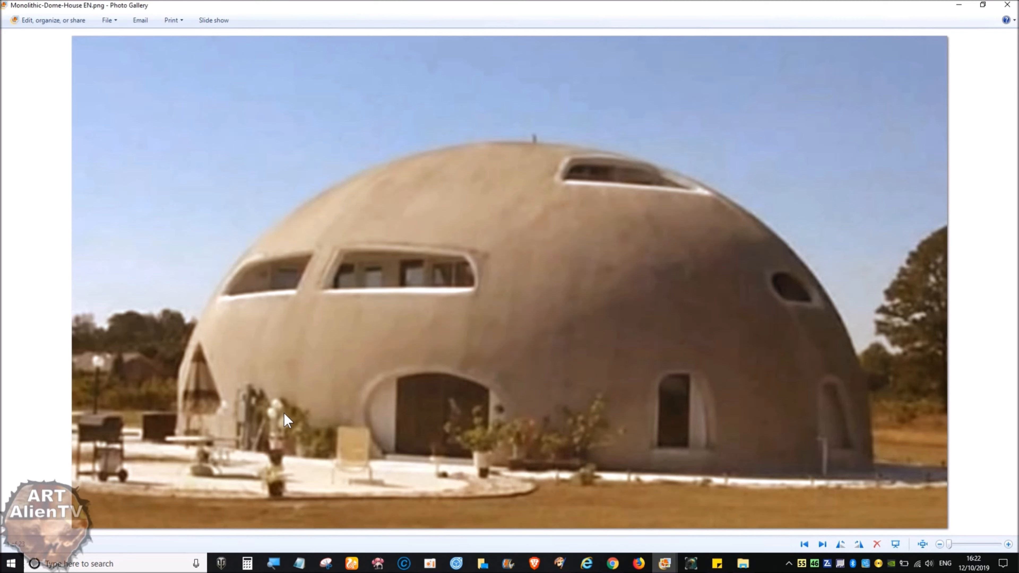
pyautogui.moveTo(387, 264)
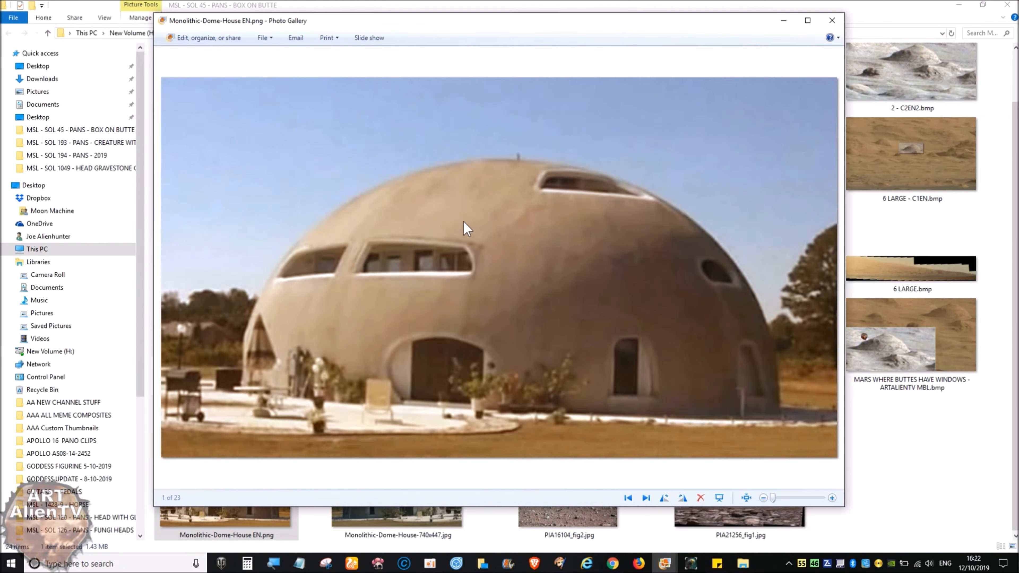
pyautogui.moveTo(598, 232)
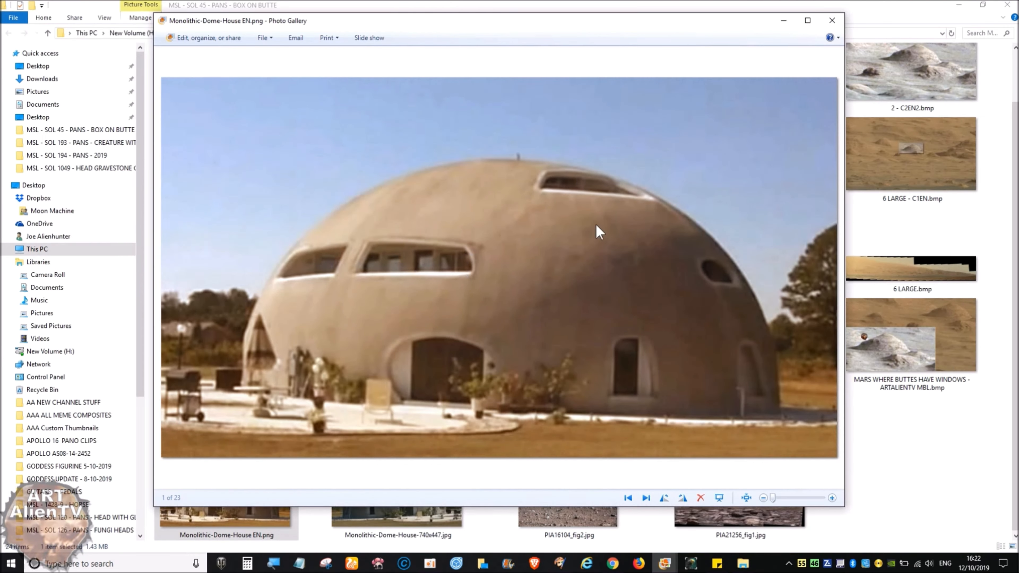
pyautogui.moveTo(382, 253)
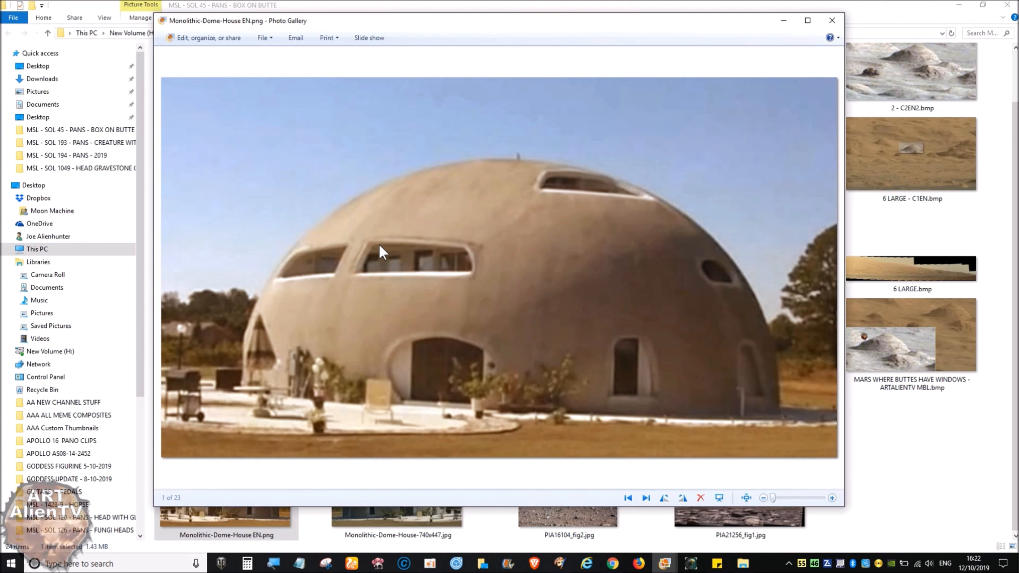
pyautogui.moveTo(402, 308)
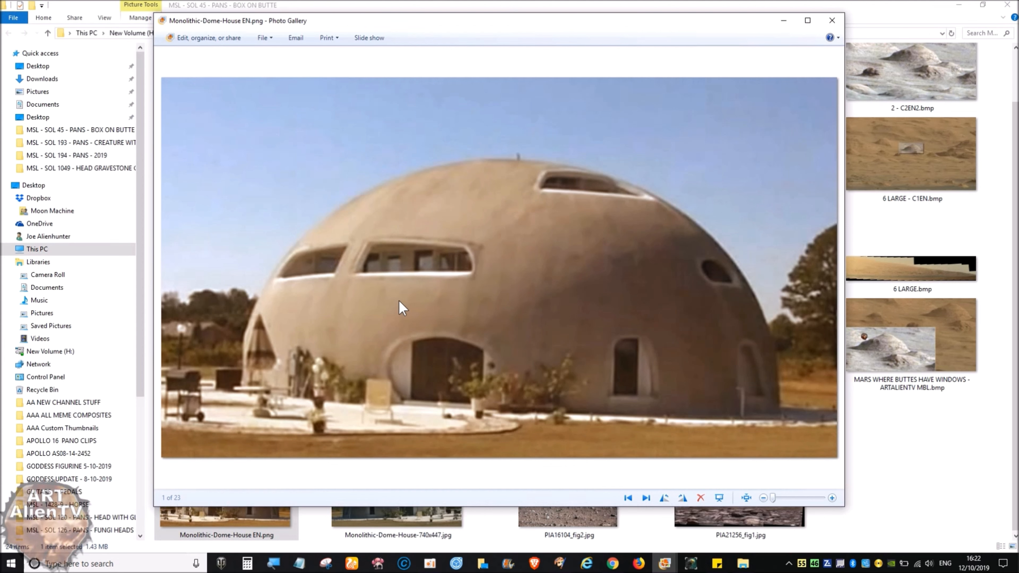
pyautogui.click(831, 20)
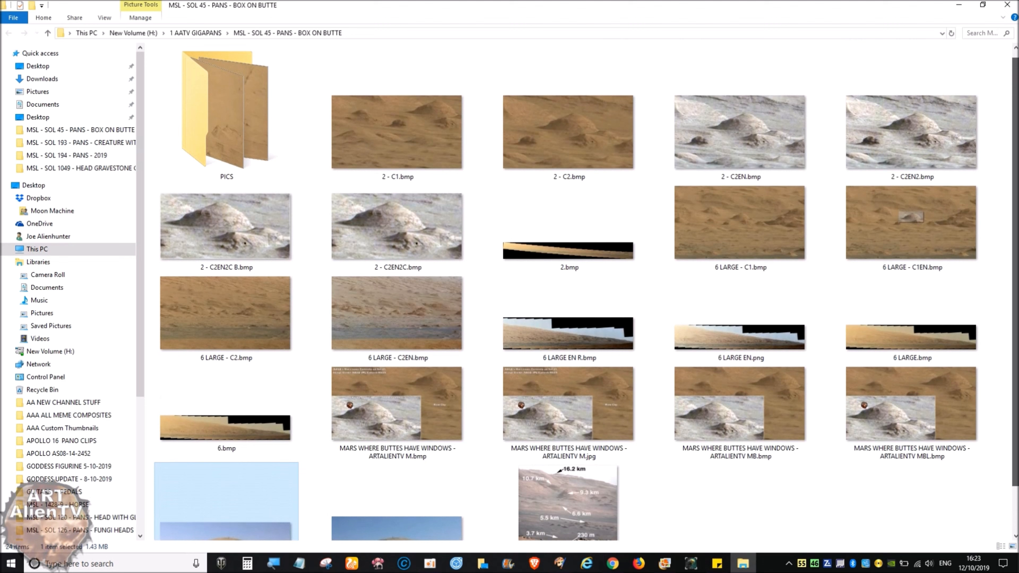
# View 2 - C2EN2C.bmp in Photo Gallery, then advance to the distance-labelled PIA16104_fig2.jpg
pyautogui.click(397, 227)
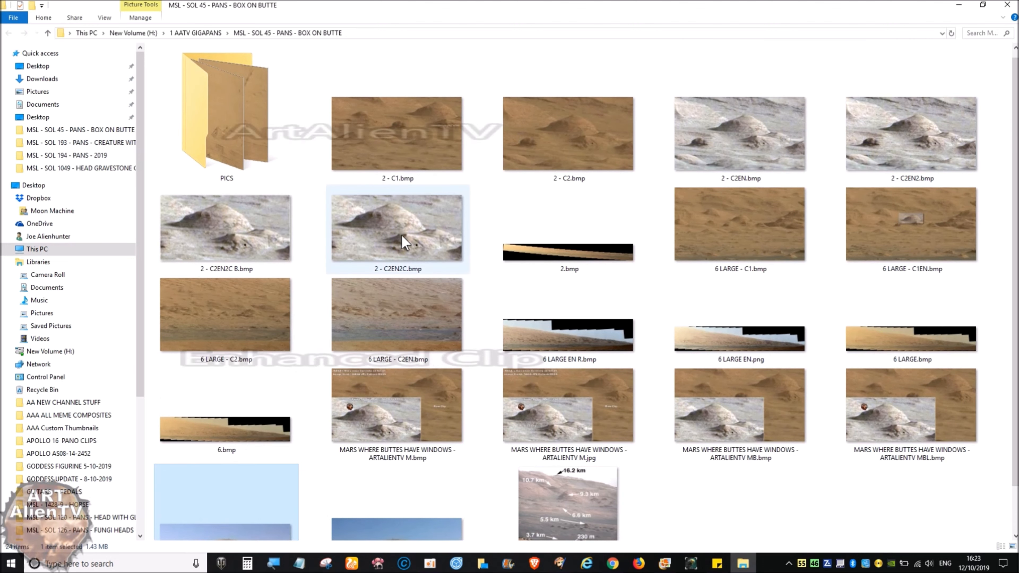
pyautogui.doubleClick(397, 226)
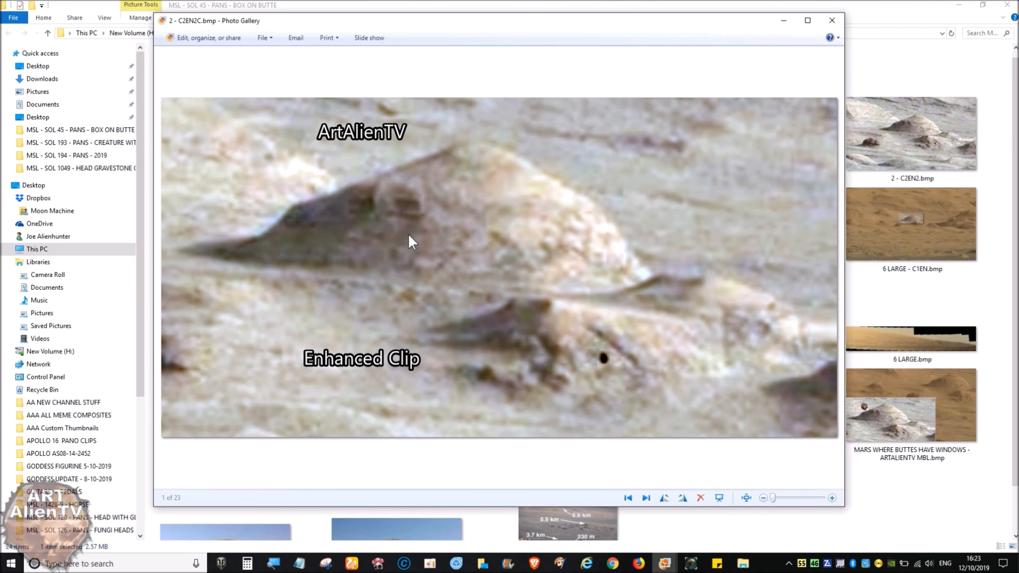
pyautogui.moveTo(314, 232)
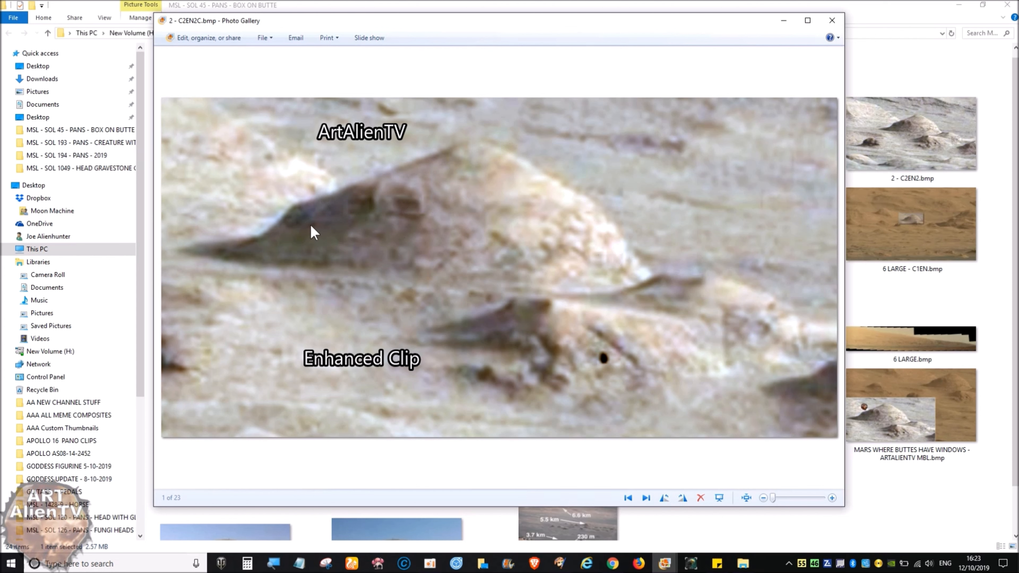
pyautogui.moveTo(625, 245)
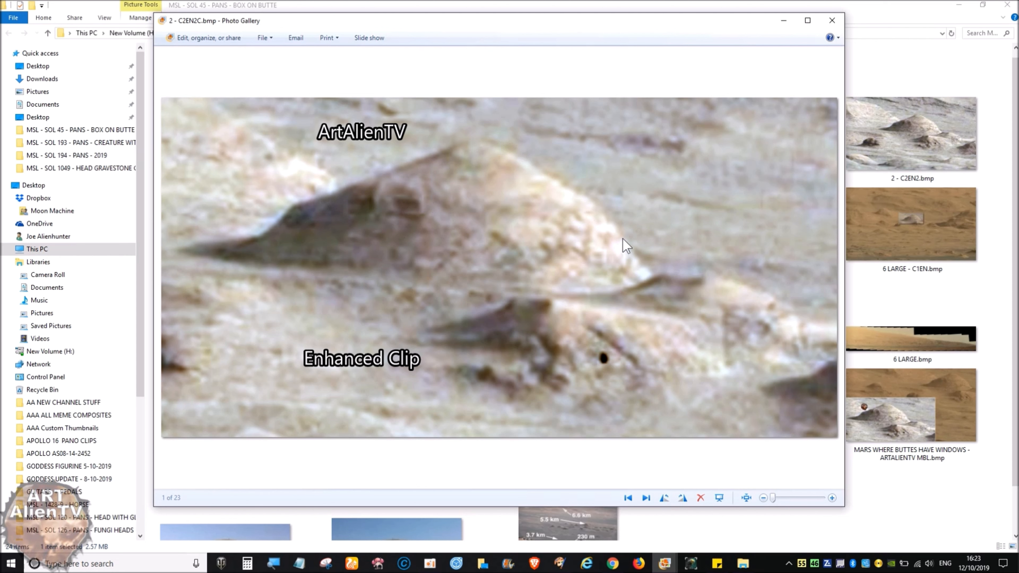
pyautogui.moveTo(261, 237)
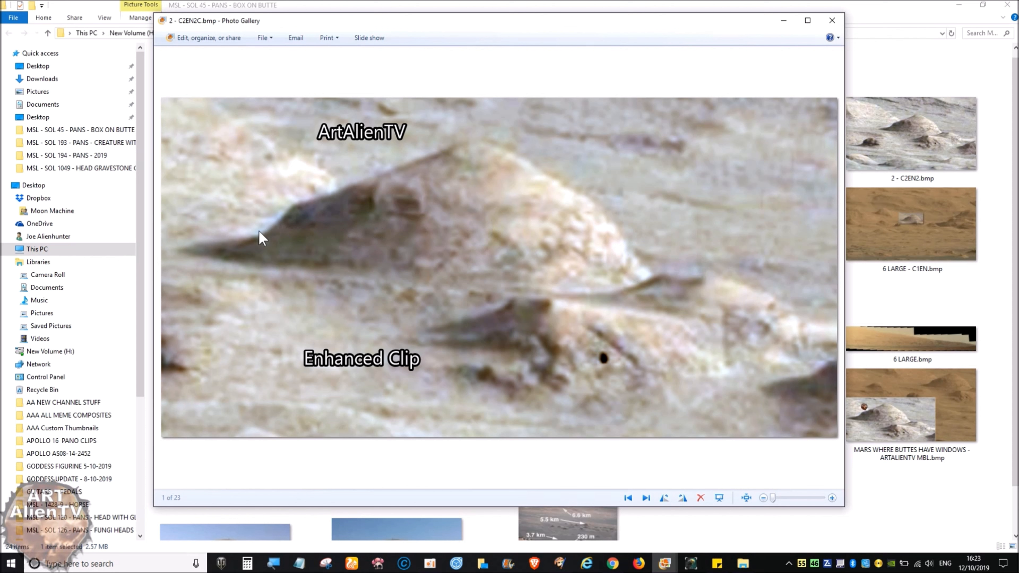
pyautogui.moveTo(642, 283)
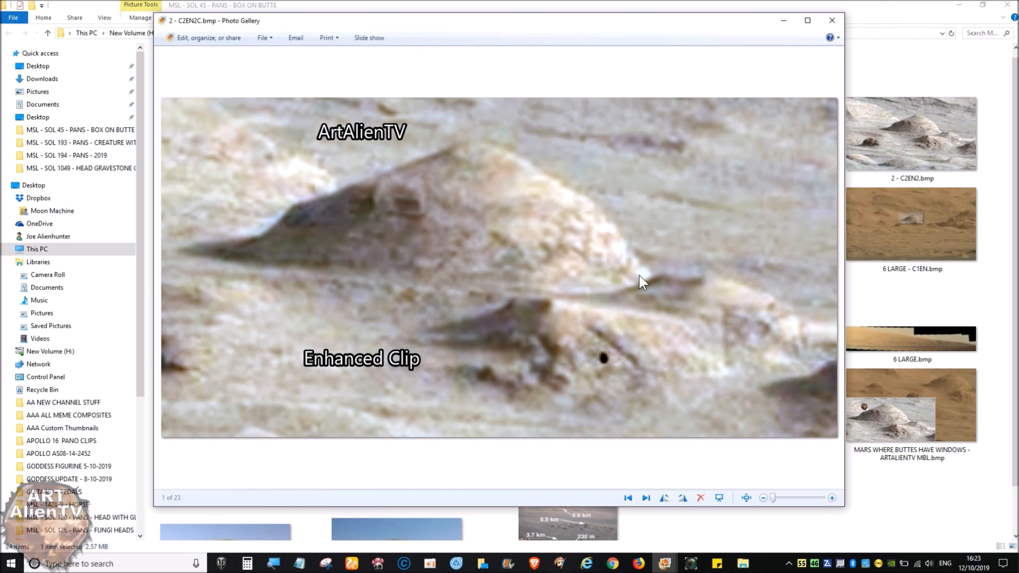
pyautogui.moveTo(614, 264)
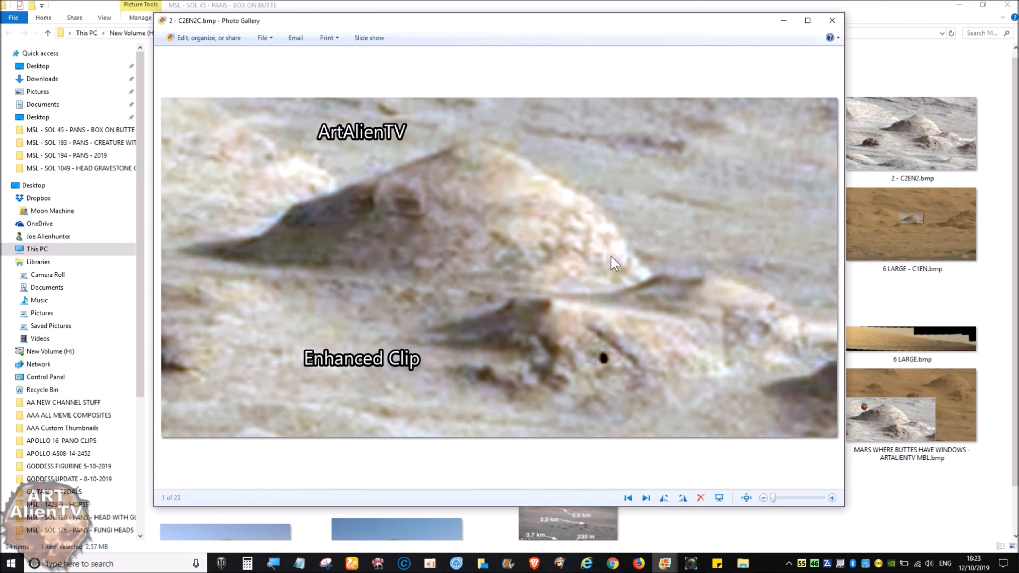
pyautogui.click(831, 20)
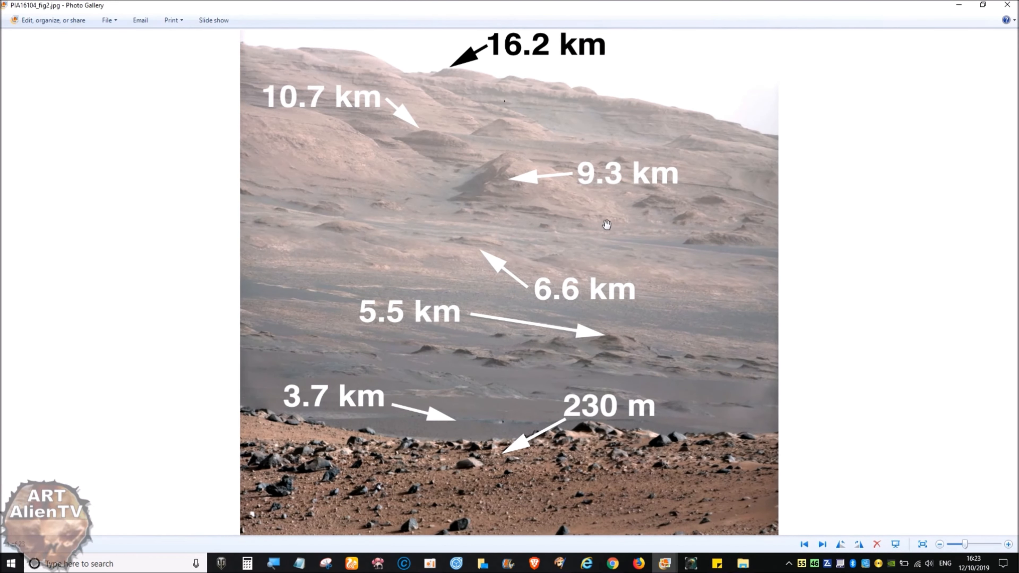
pyautogui.moveTo(546, 265)
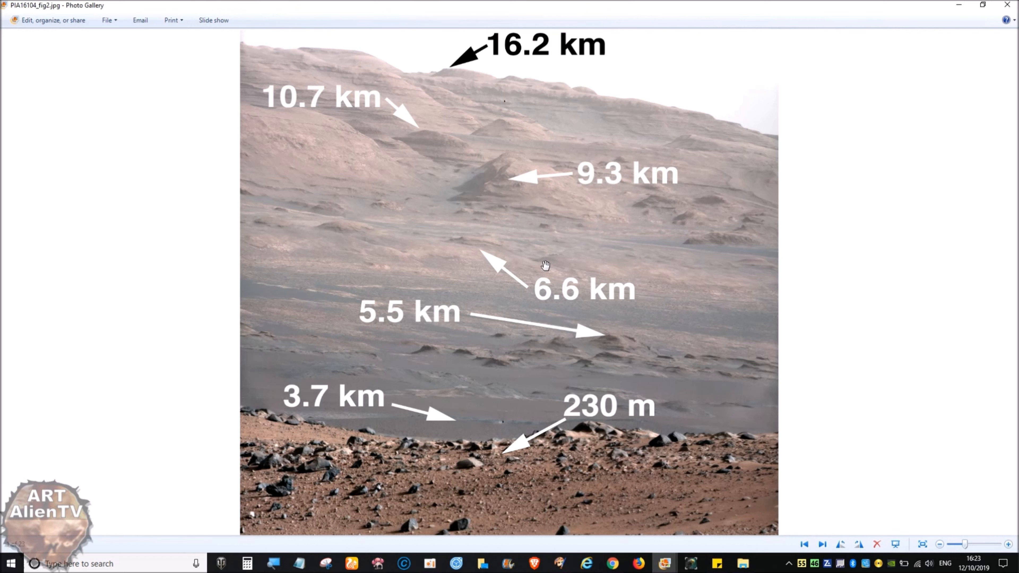
pyautogui.moveTo(458, 266)
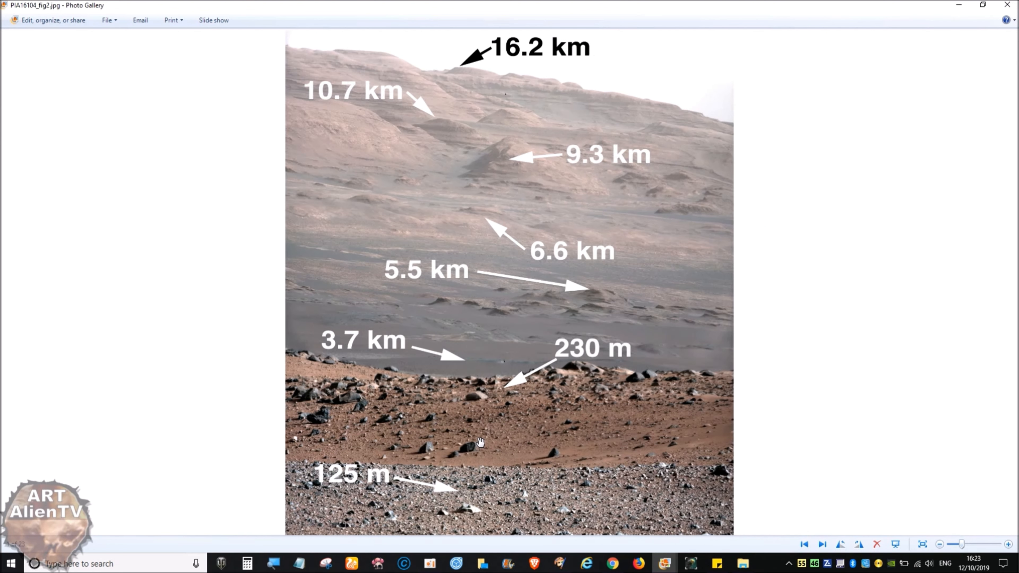
pyautogui.moveTo(702, 379)
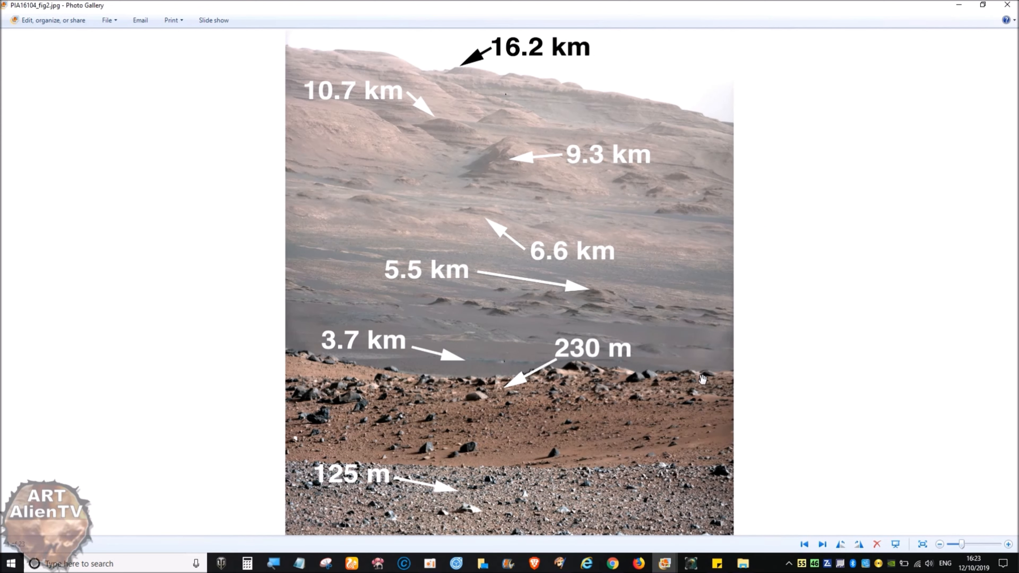
pyautogui.moveTo(534, 376)
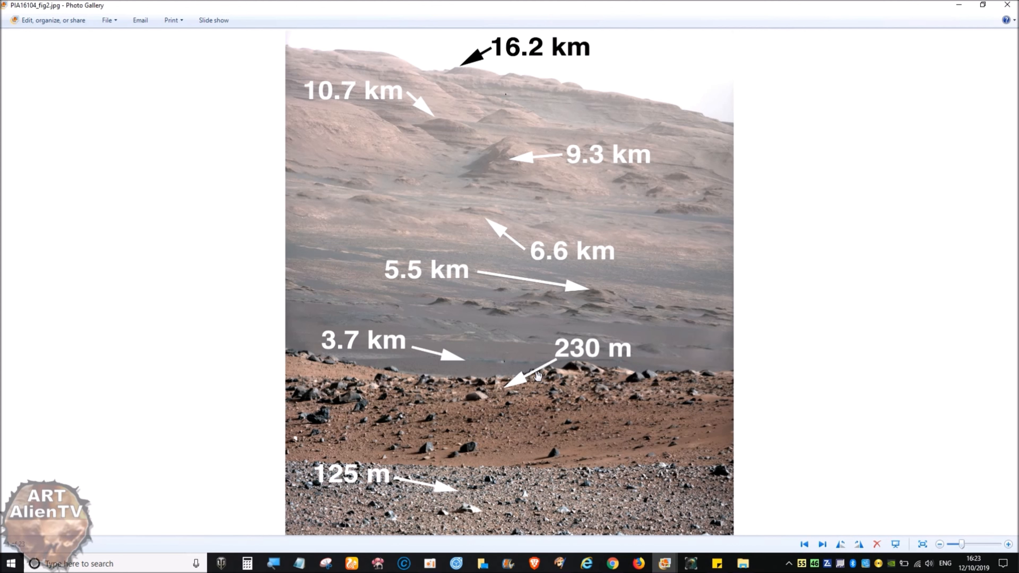
pyautogui.moveTo(530, 373)
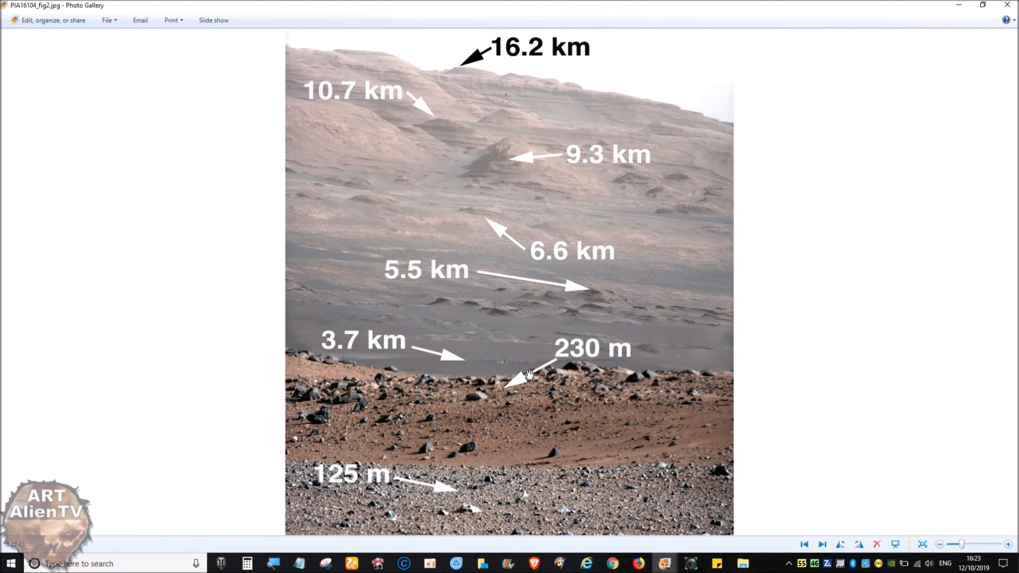
pyautogui.moveTo(470, 319)
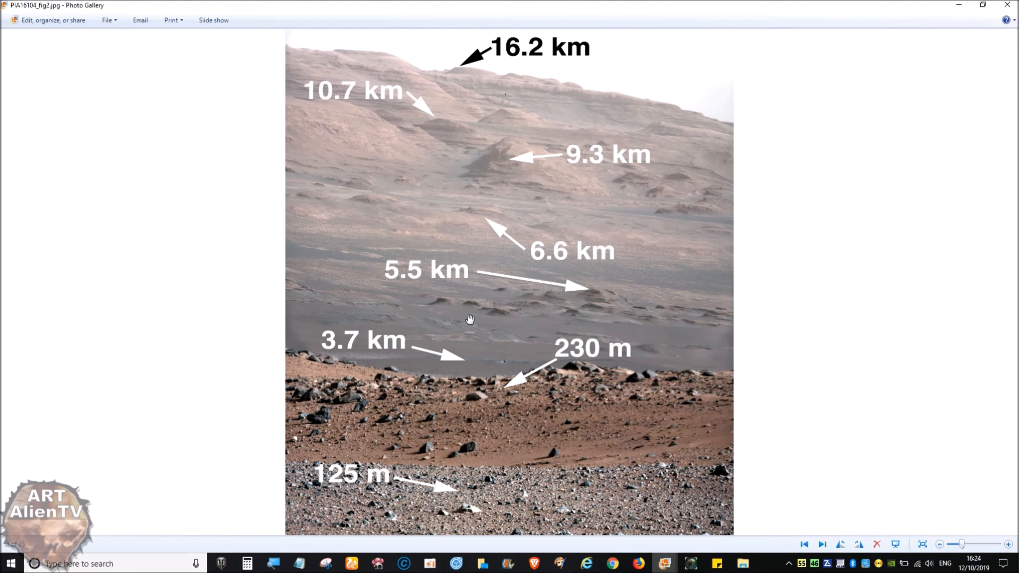
pyautogui.moveTo(466, 320)
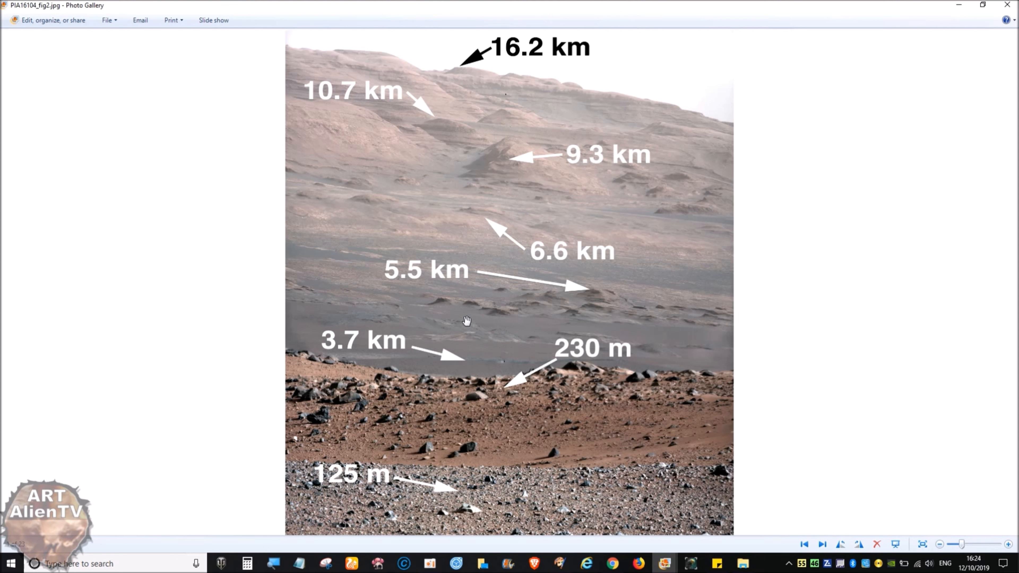
pyautogui.moveTo(464, 171)
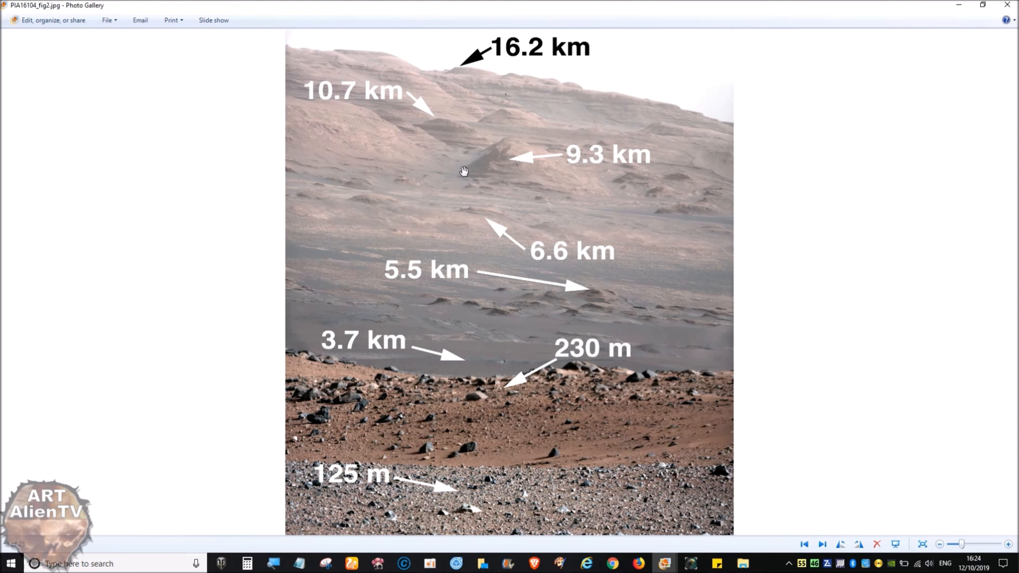
pyautogui.moveTo(478, 184)
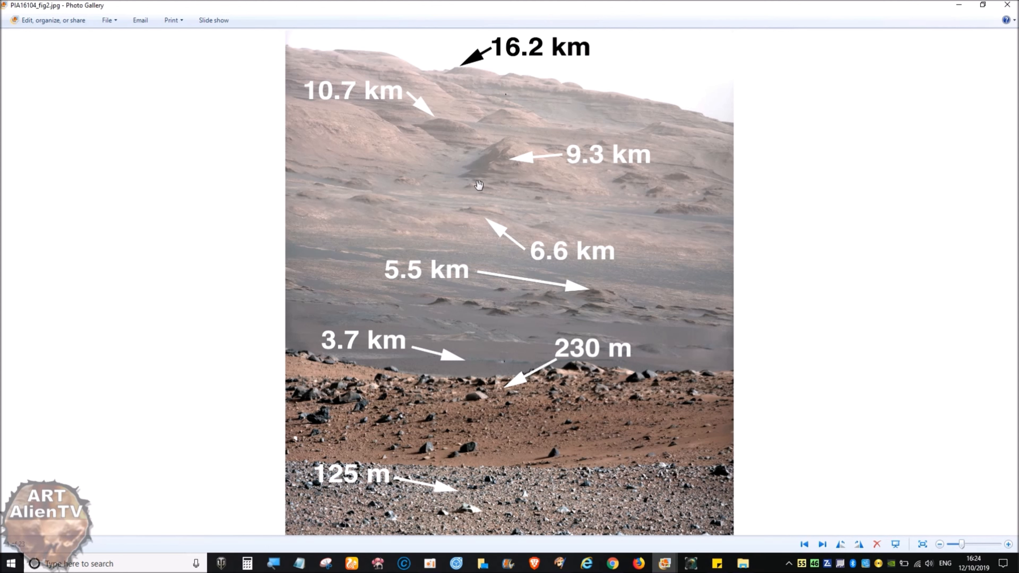
pyautogui.moveTo(474, 298)
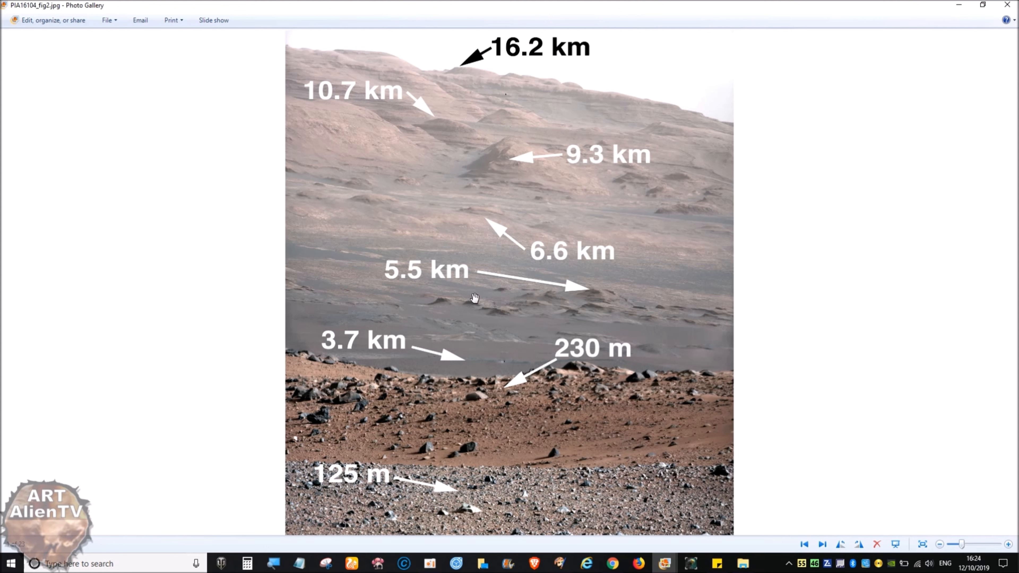
pyautogui.moveTo(538, 216)
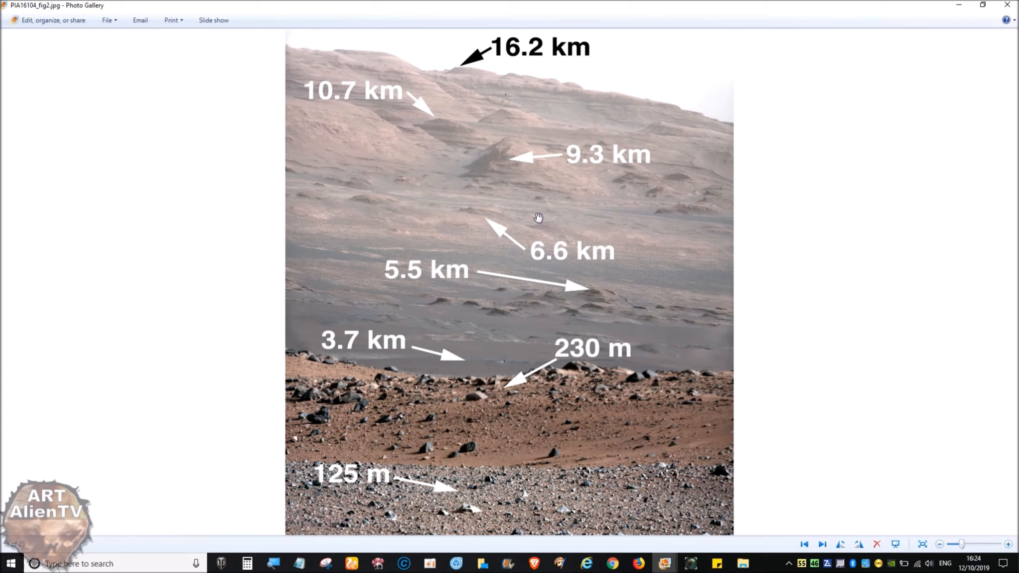
pyautogui.moveTo(363, 102)
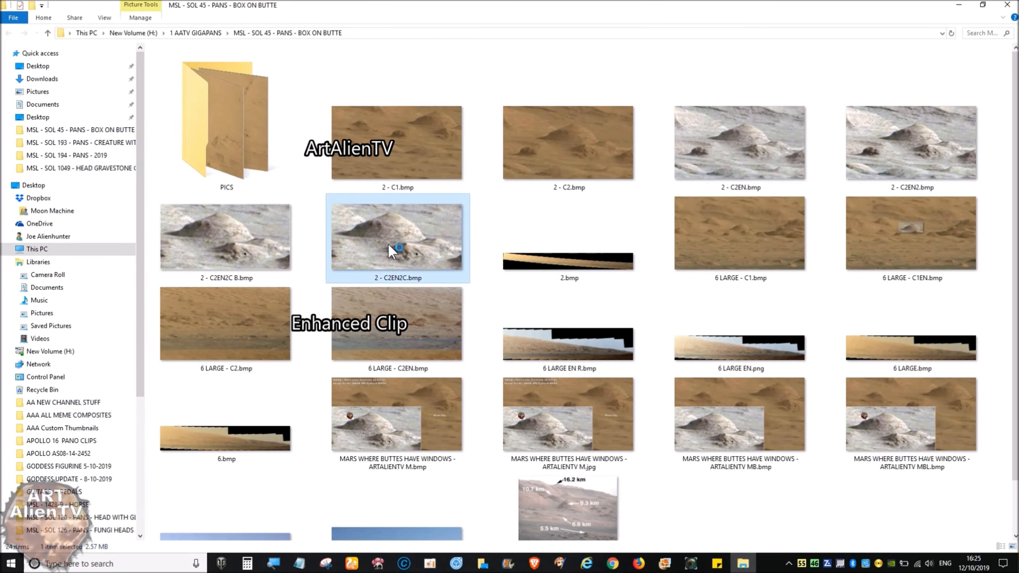
# Reopen 2 - C2EN2C.bmp full screen, then switch to Chrome's Sol 45 Mastcam page
pyautogui.doubleClick(397, 235)
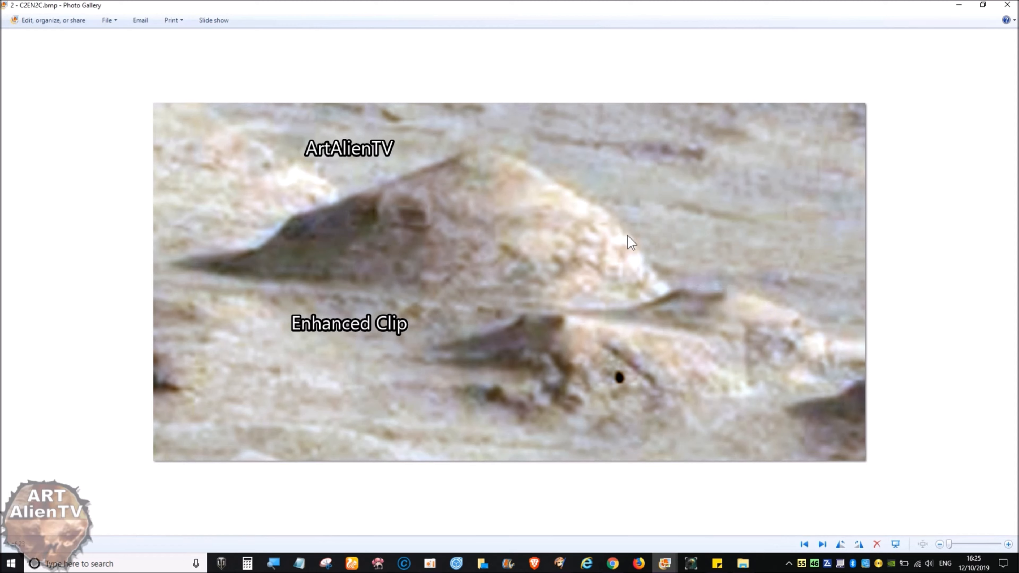
pyautogui.moveTo(597, 291)
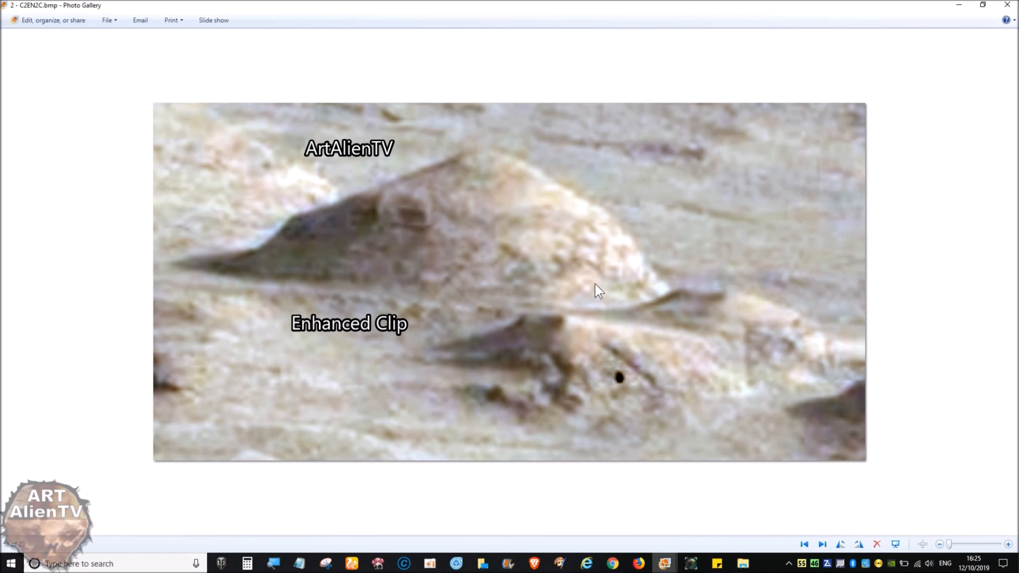
pyautogui.moveTo(367, 303)
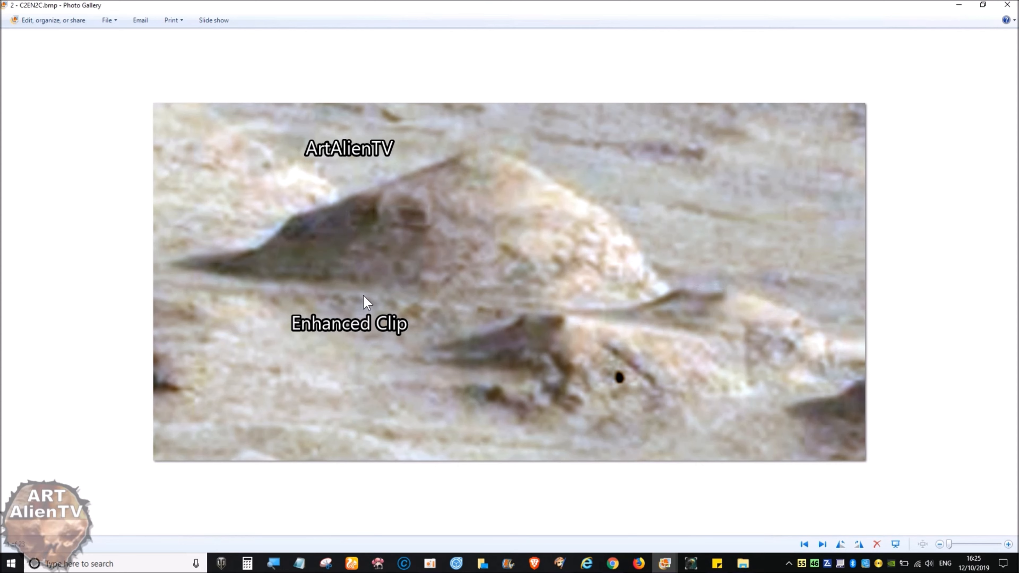
pyautogui.moveTo(692, 325)
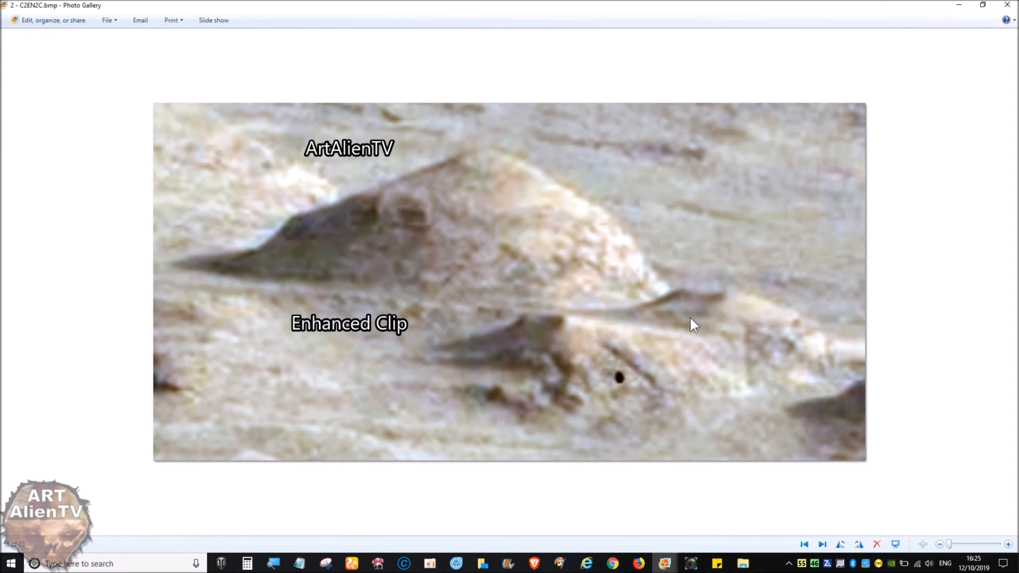
pyautogui.click(742, 564)
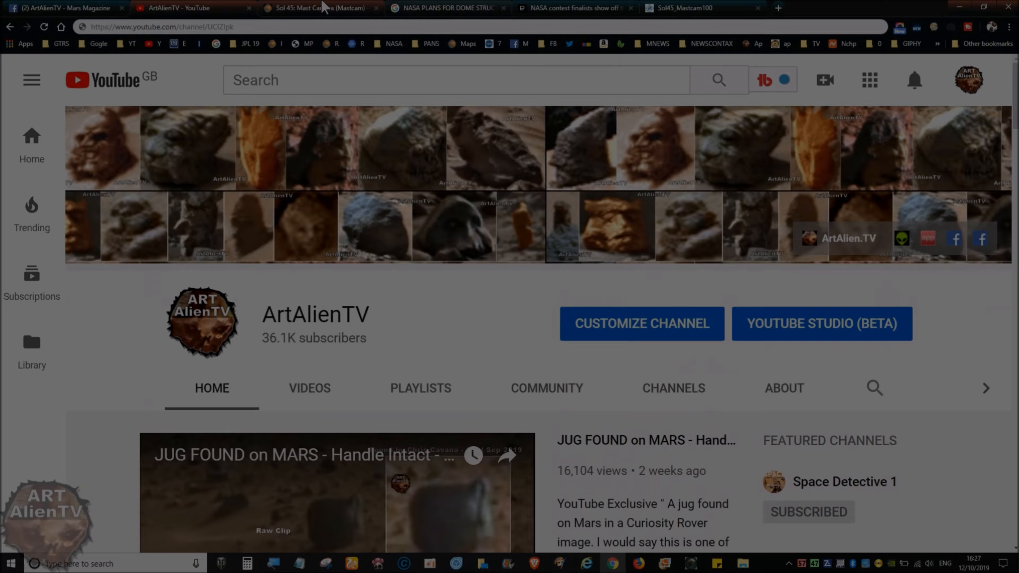
pyautogui.click(318, 8)
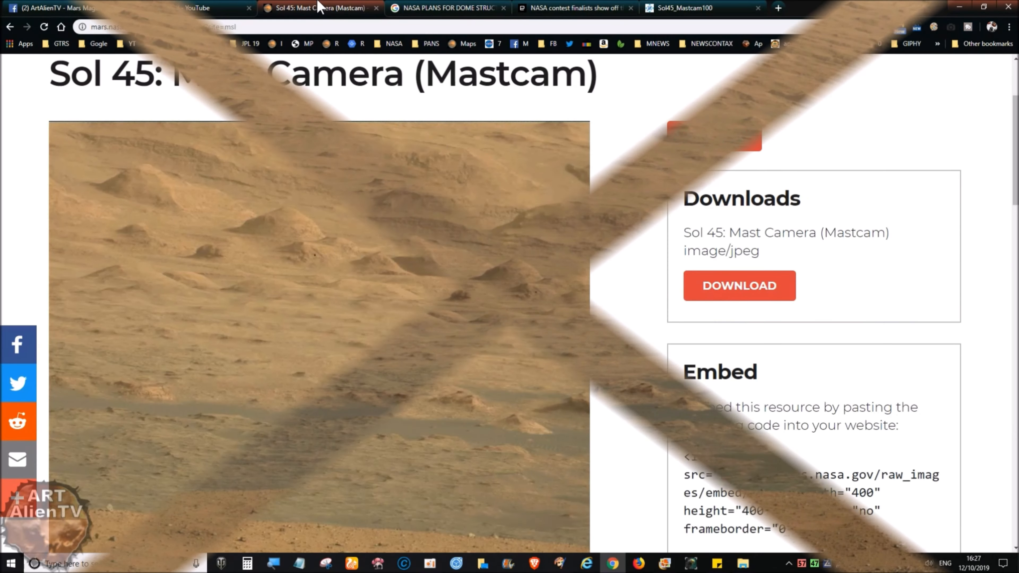